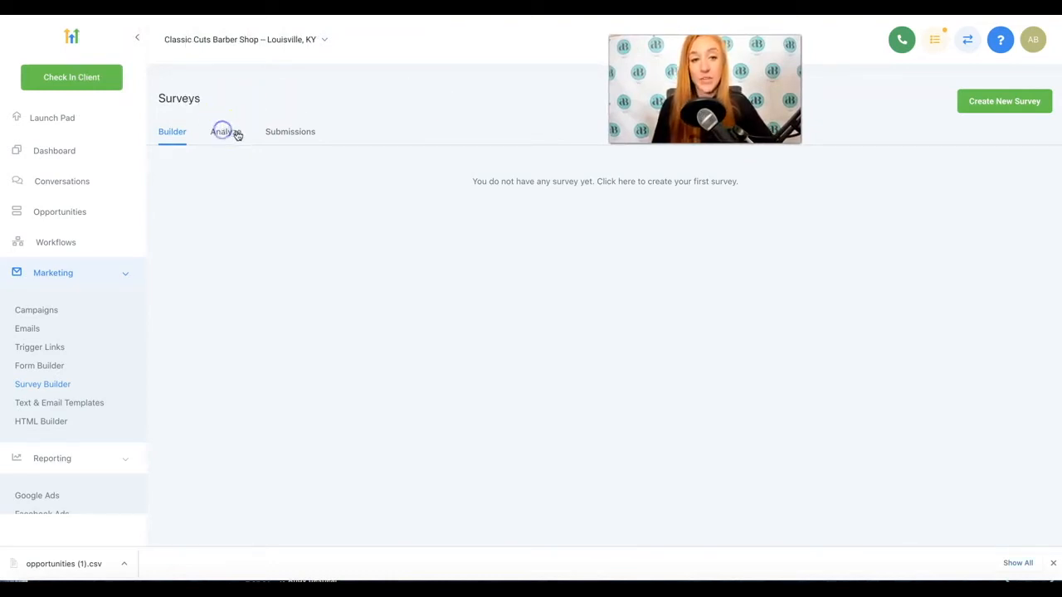
Browse the survey Analysis and Submissions pages, then return to the survey builder
left_click(225, 132)
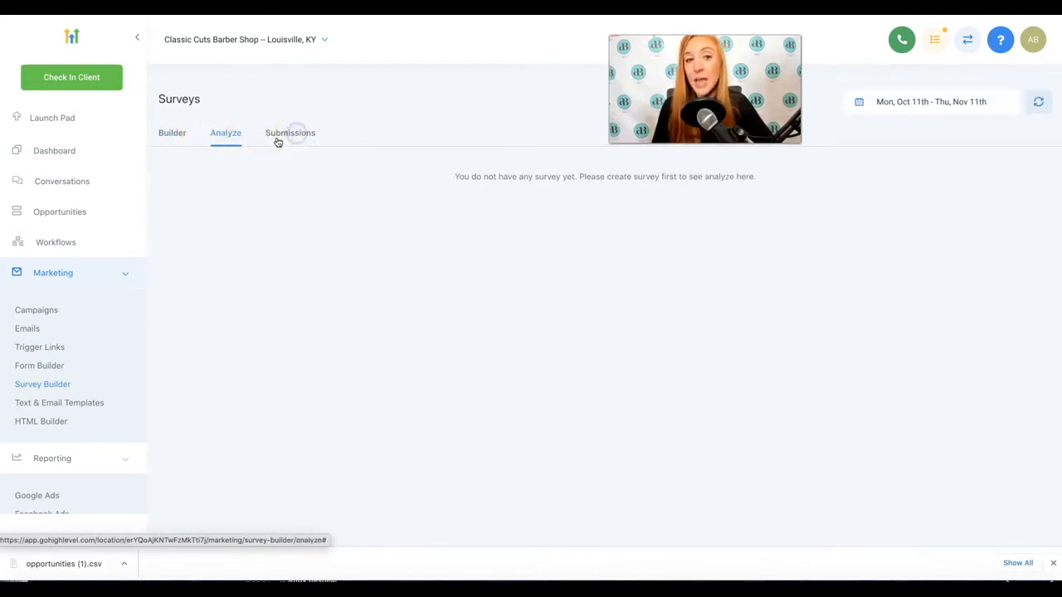
left_click(289, 133)
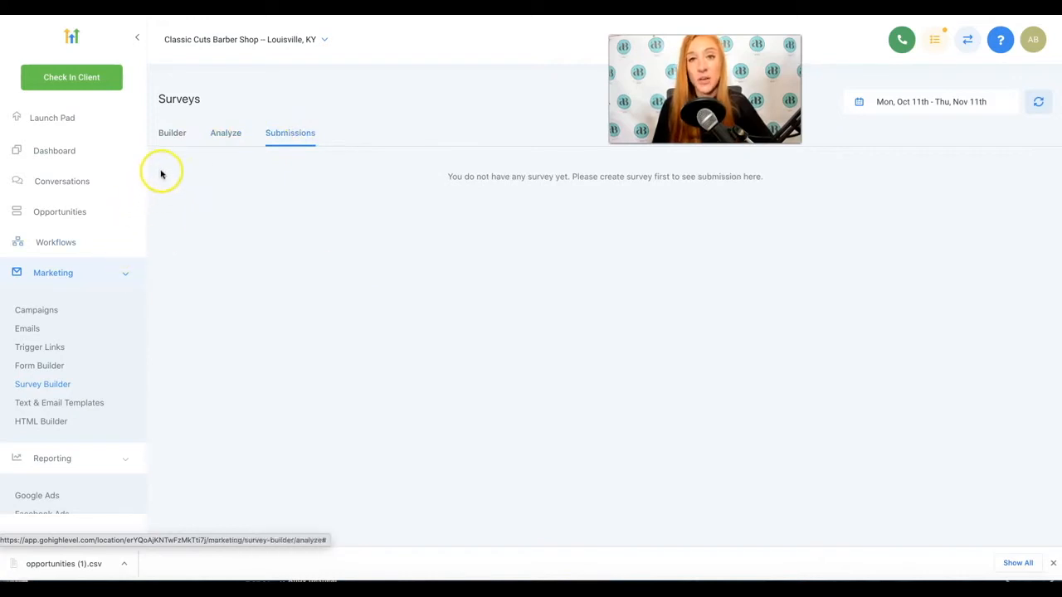
left_click(172, 132)
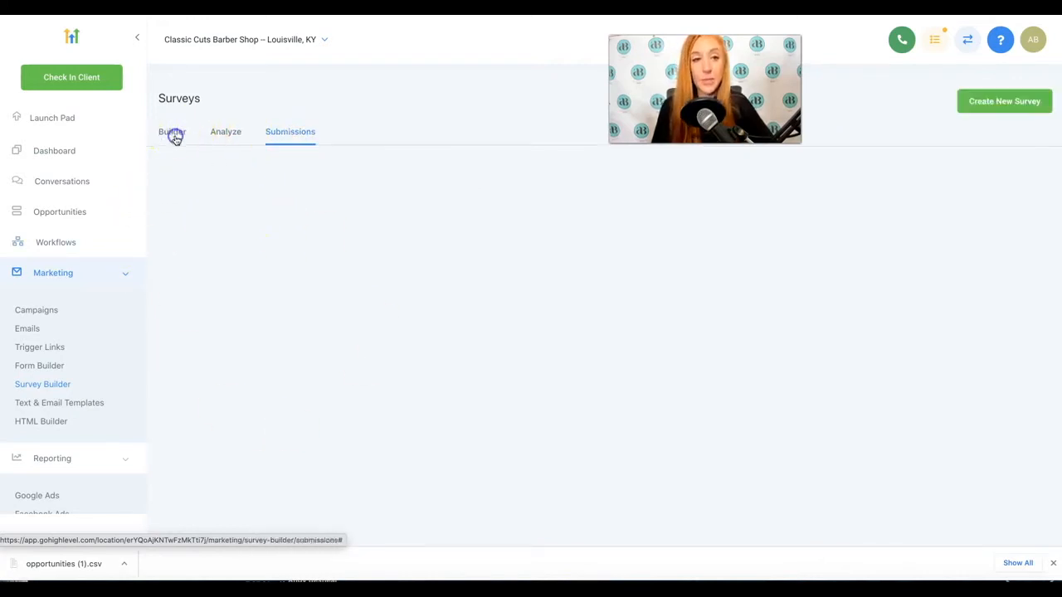
left_click(172, 131)
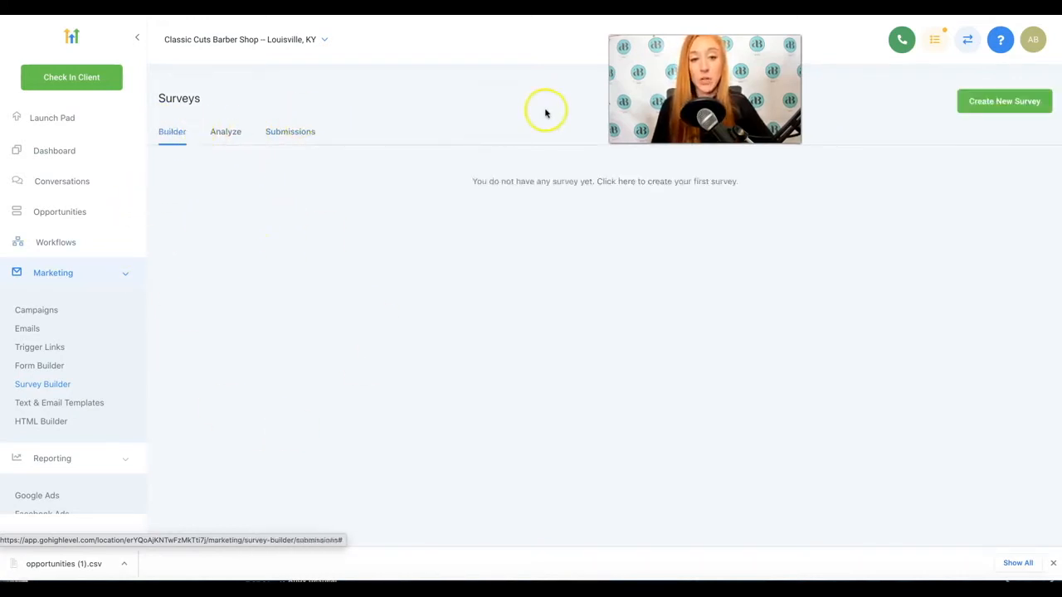
Create a new survey and review Slide 1's settings before returning to Fields
left_click(1004, 101)
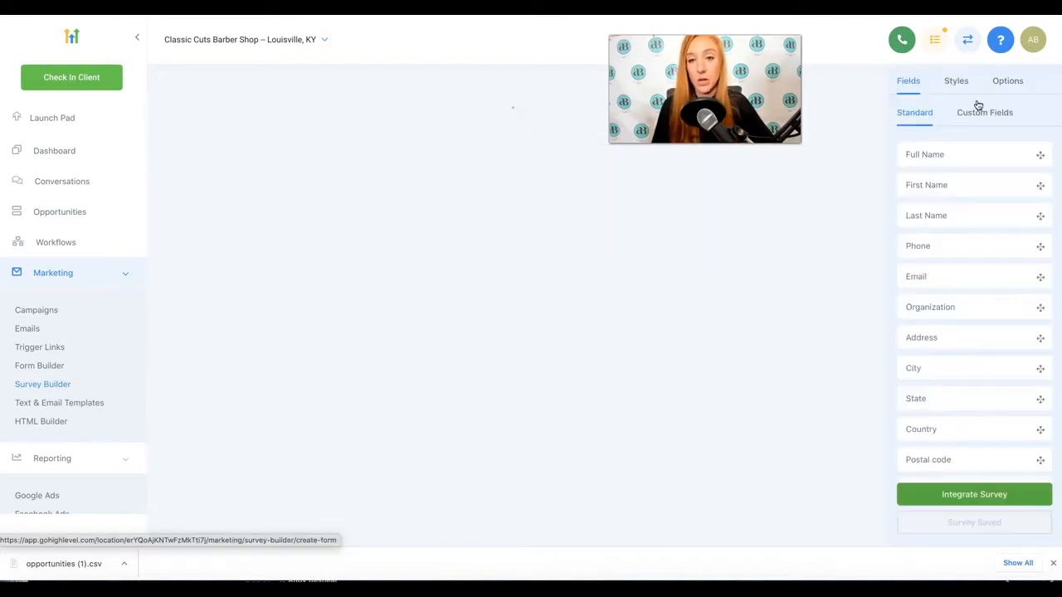
left_click(489, 110)
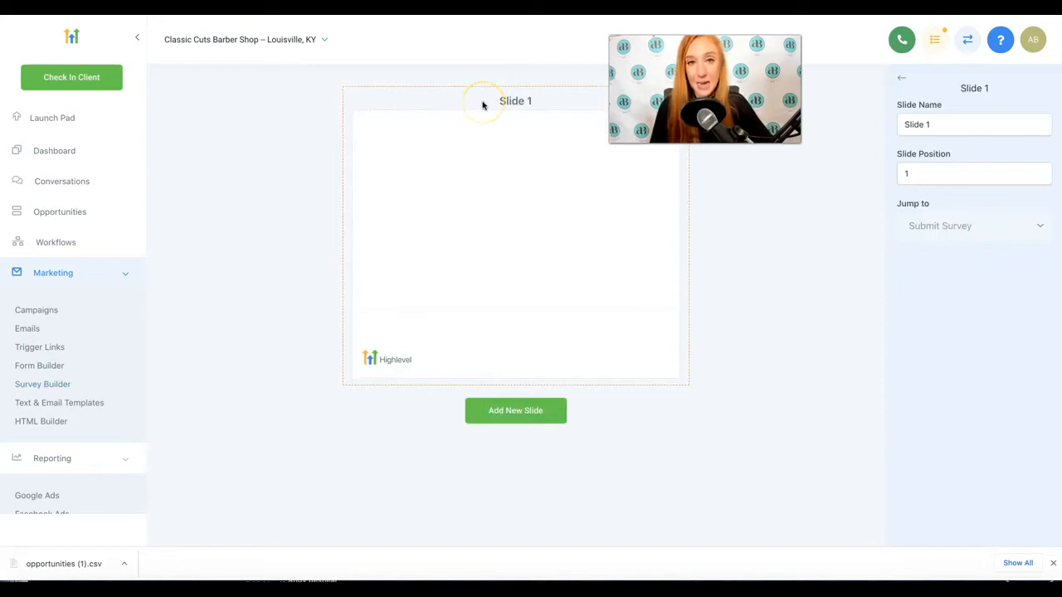
mouse_move(583, 136)
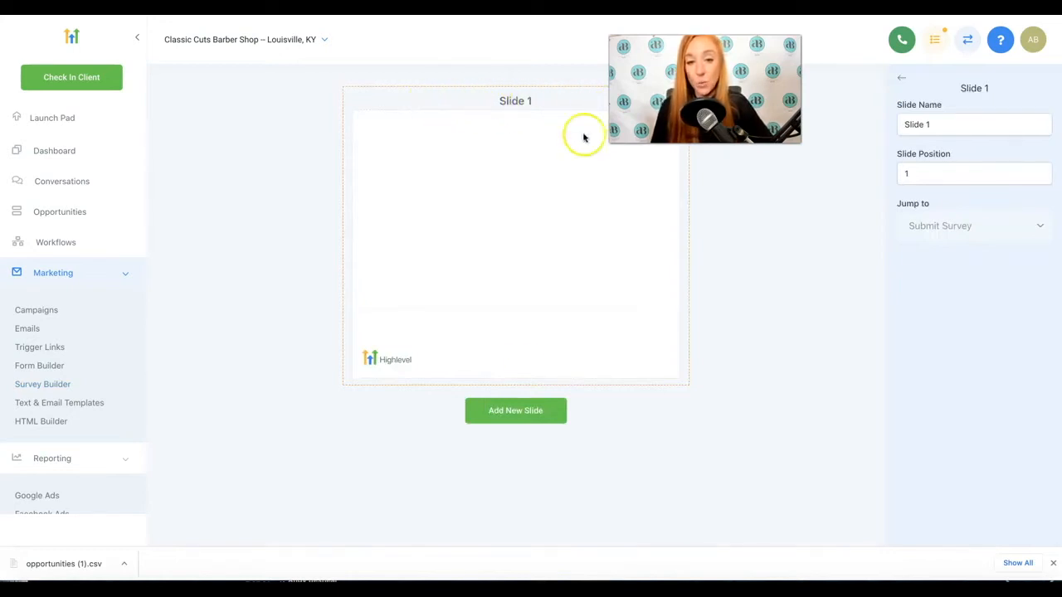
mouse_move(480, 425)
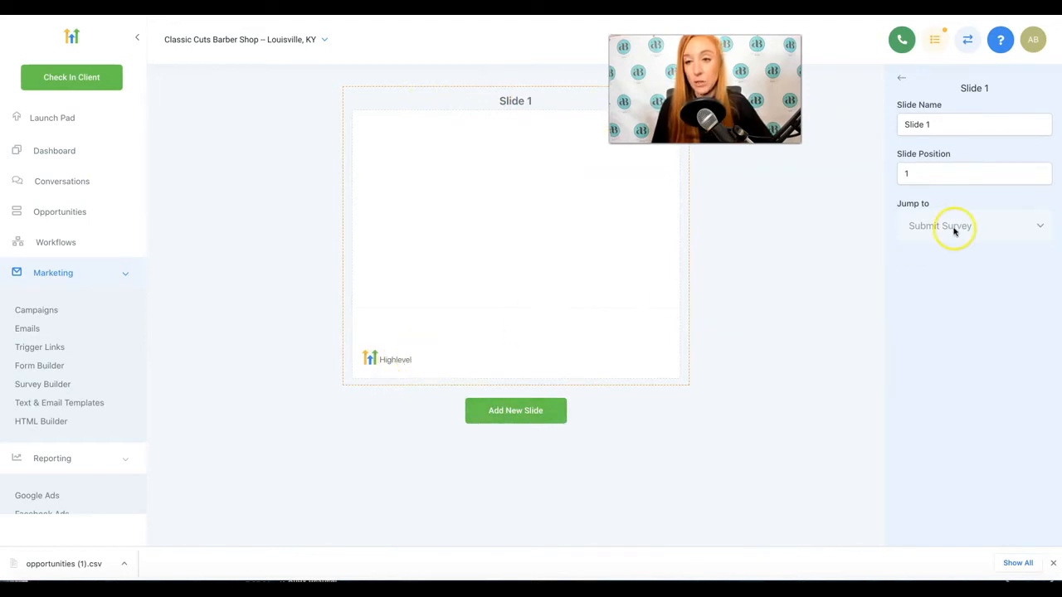
left_click(903, 77)
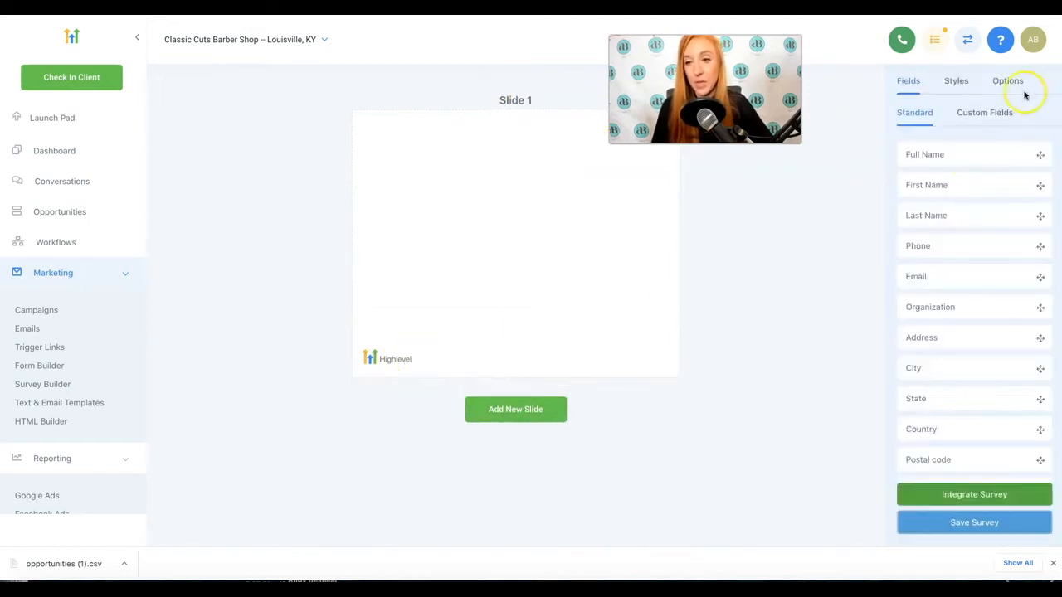
Rename the survey to 'What new hairstyle is right for…' in the Options tab
left_click(1007, 81)
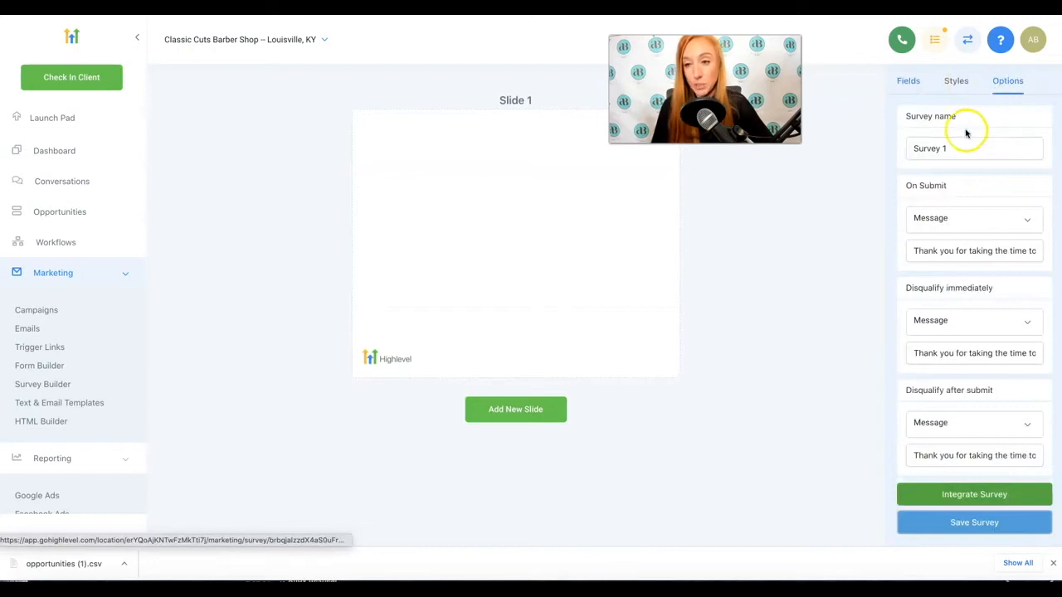
left_click(974, 147)
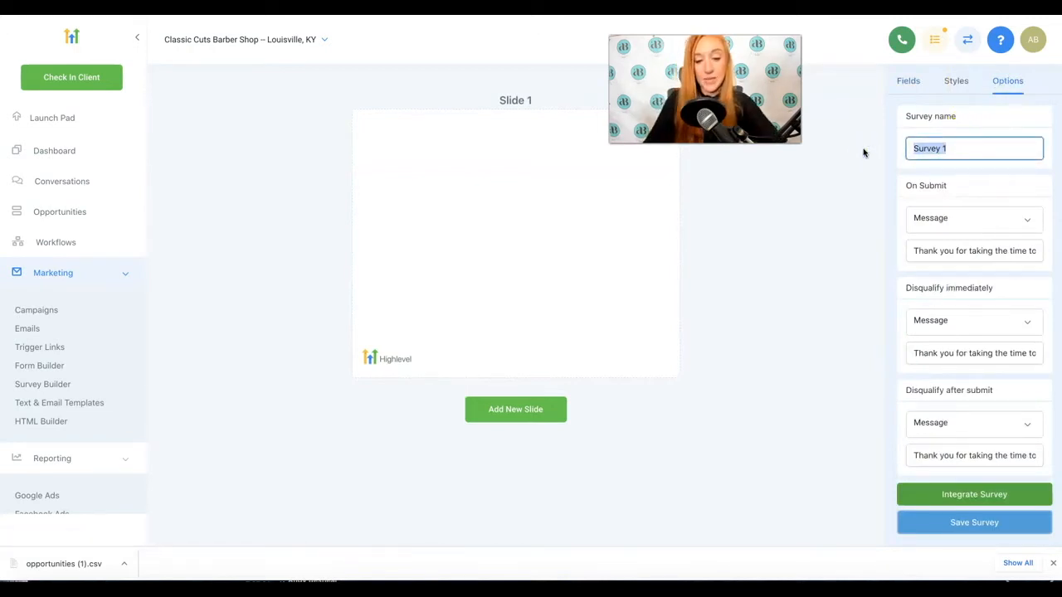
type("What")
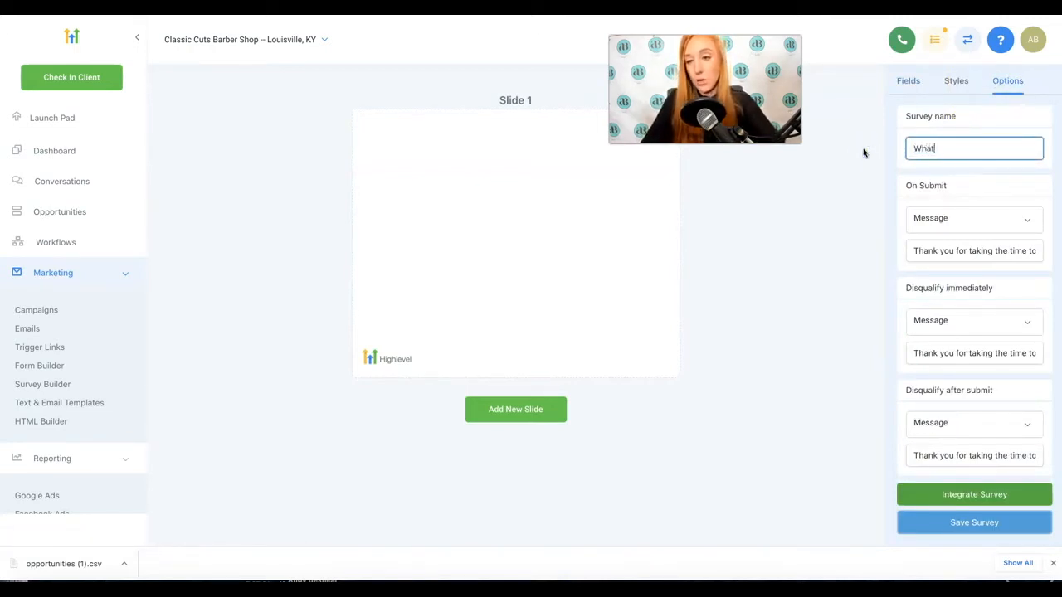
type("new h")
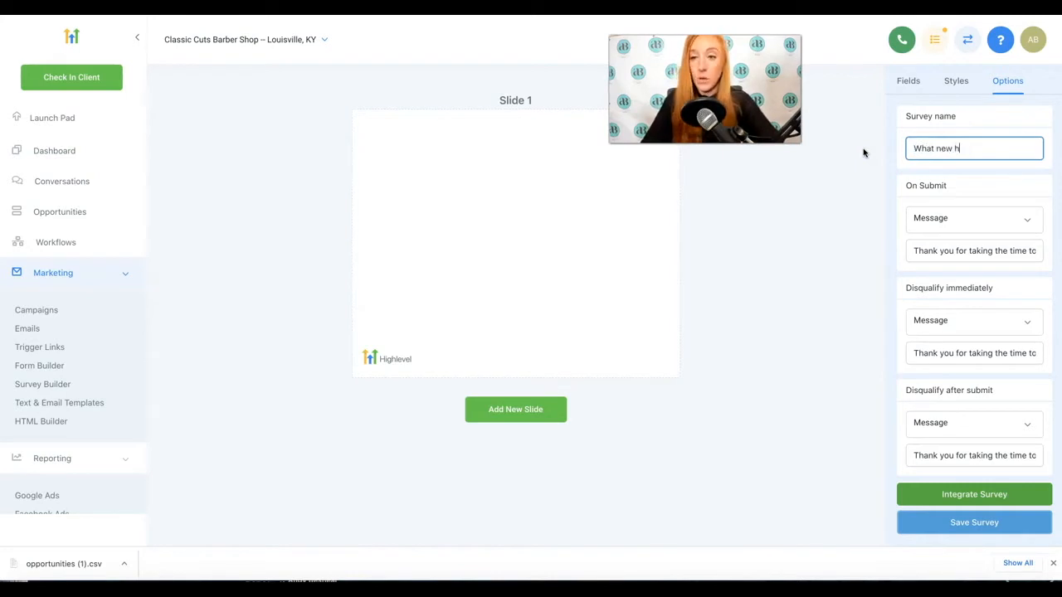
type("airstyle is right for y")
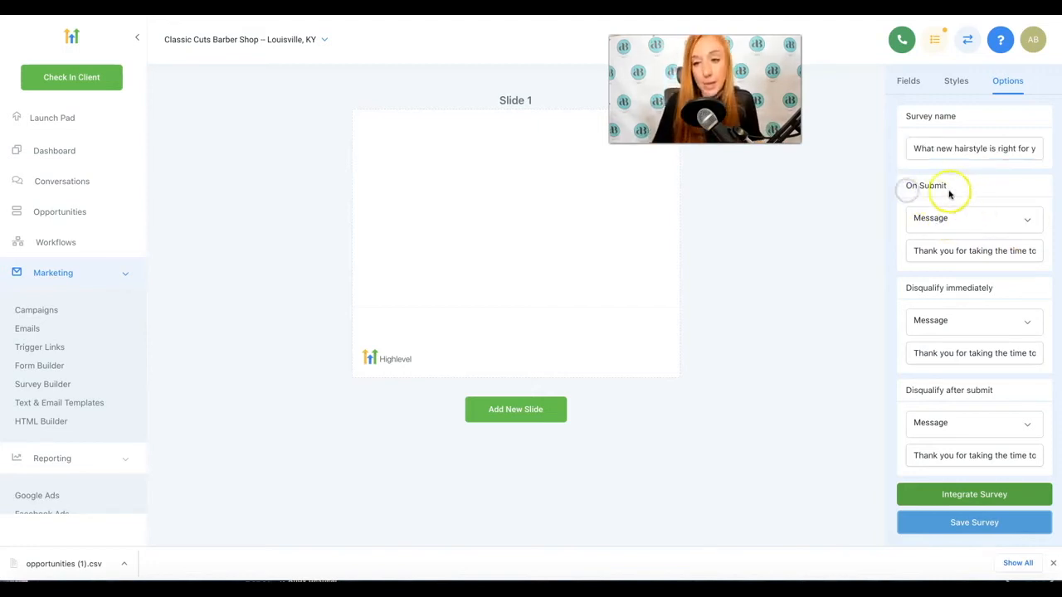
Set the survey's On Submit action to Open URL
left_click(973, 218)
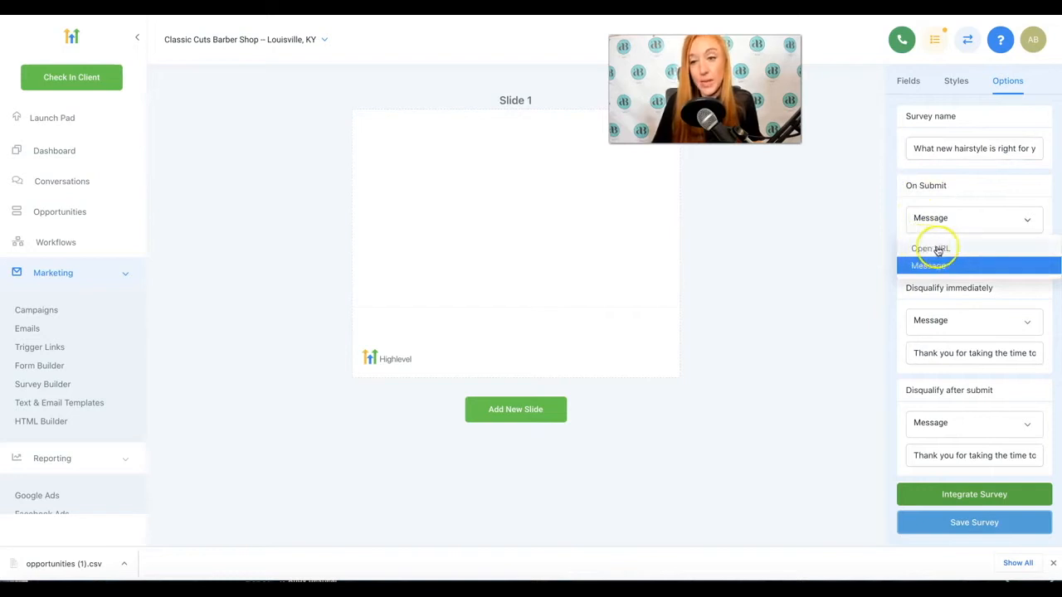
mouse_move(948, 244)
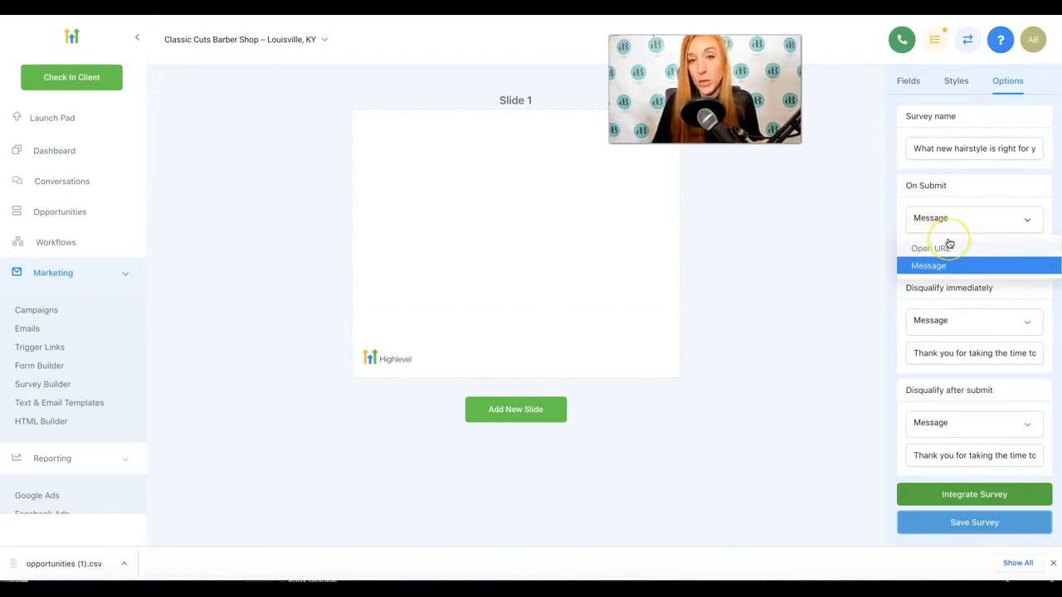
mouse_move(949, 244)
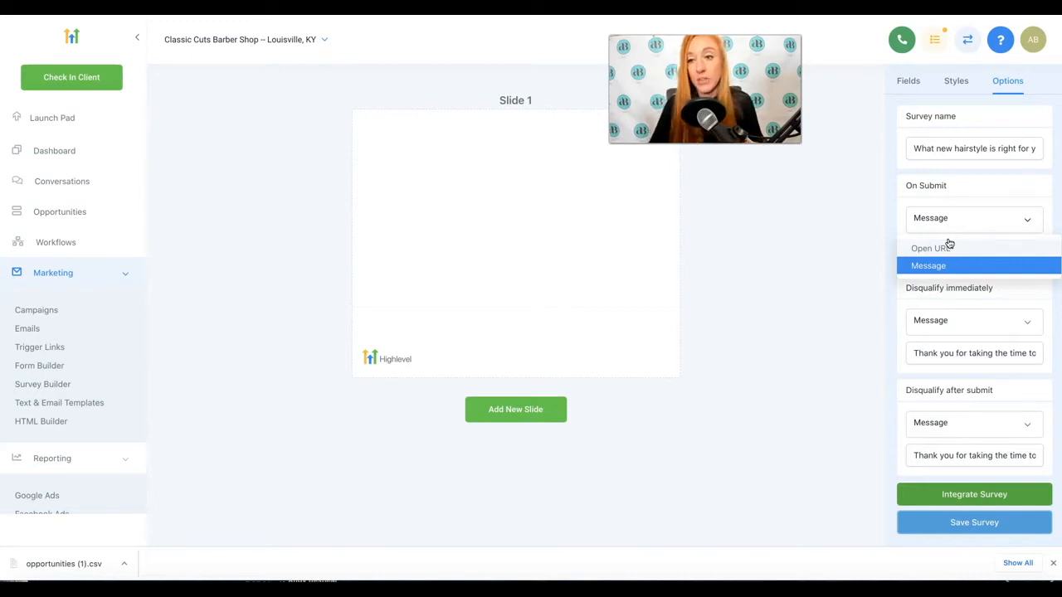
mouse_move(954, 265)
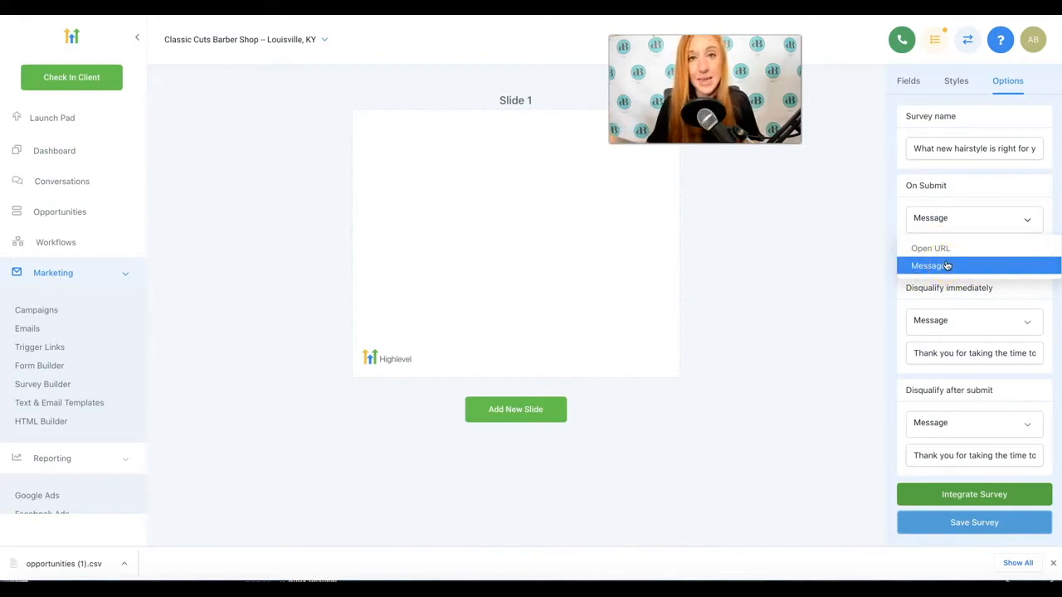
left_click(930, 248)
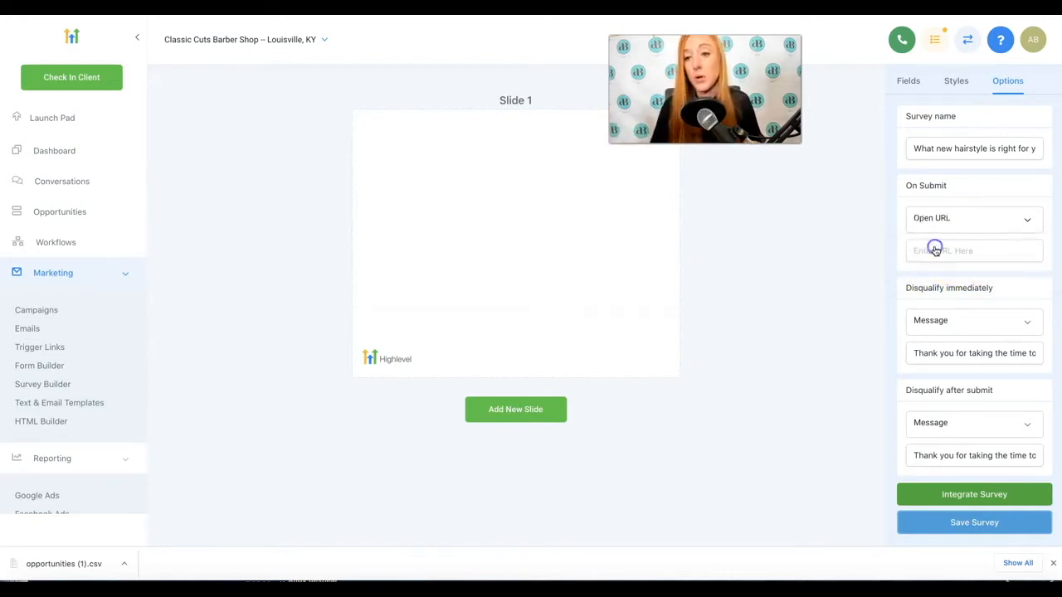
mouse_move(1019, 190)
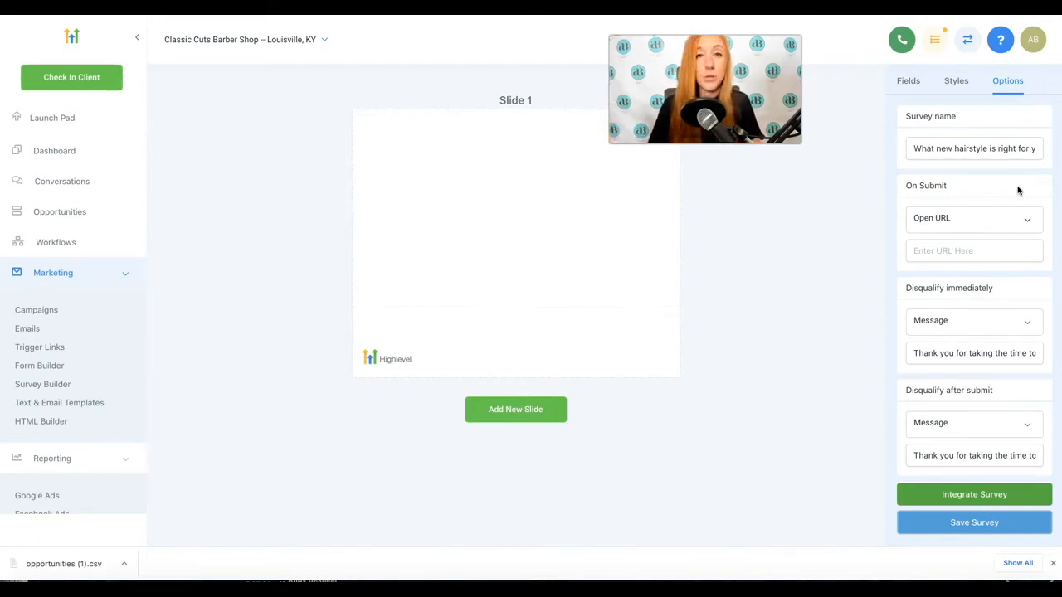
mouse_move(1014, 183)
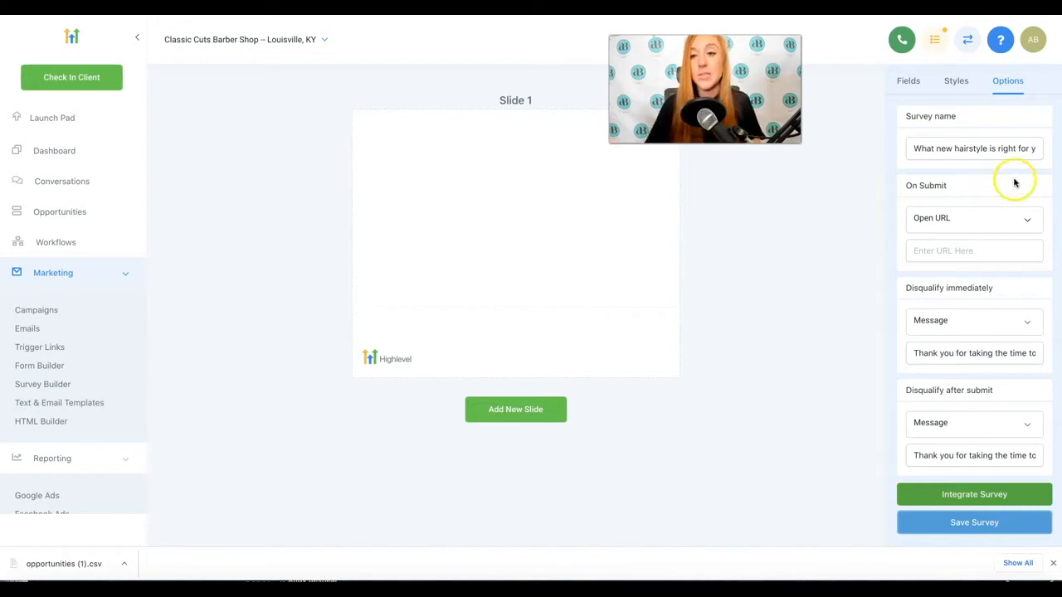
mouse_move(965, 219)
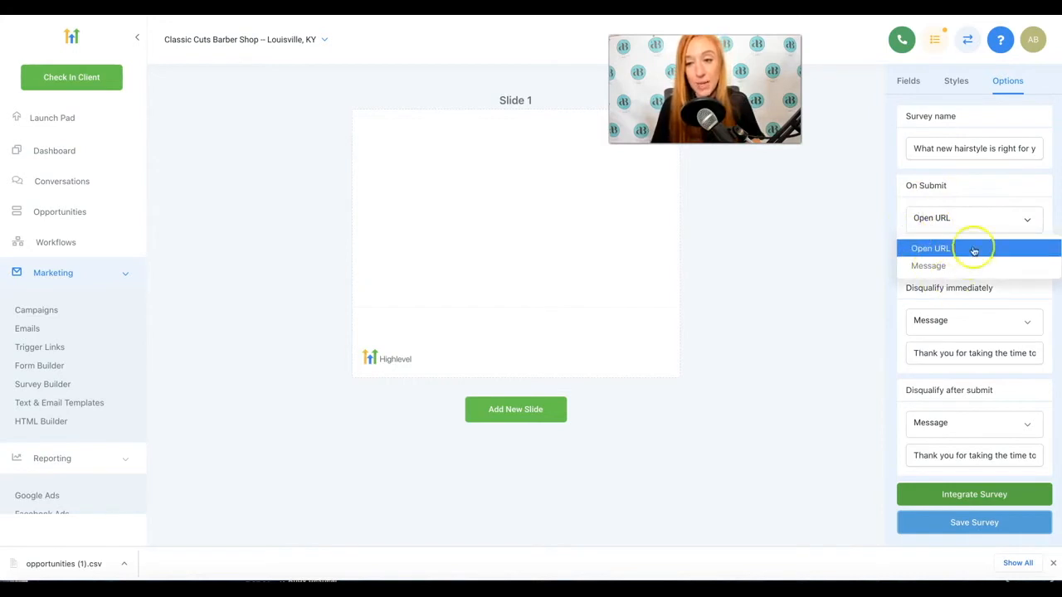
left_click(927, 265)
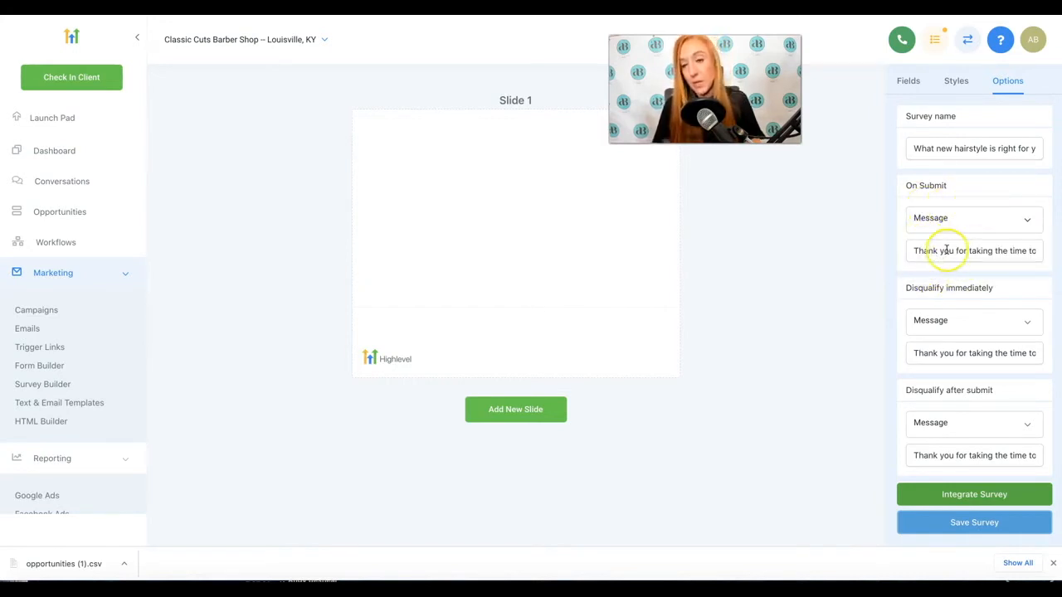
mouse_move(979, 320)
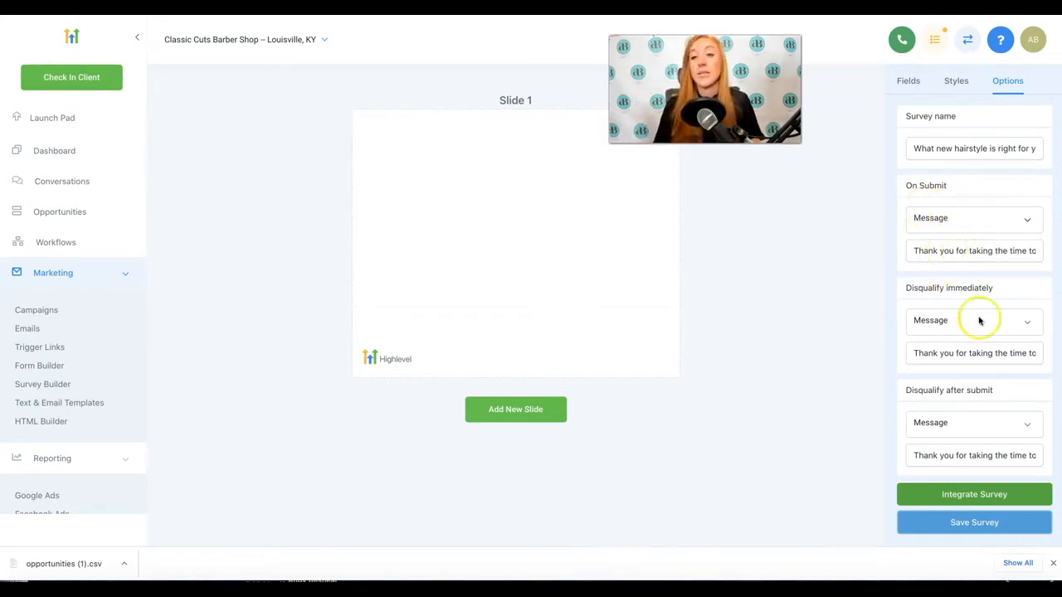
mouse_move(1004, 290)
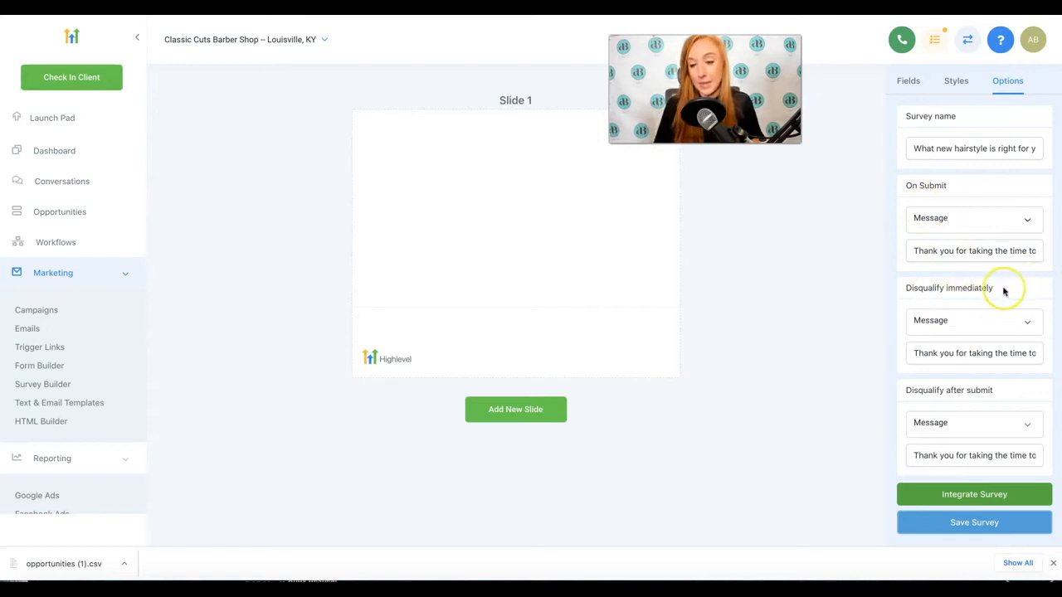
scroll("down", 3)
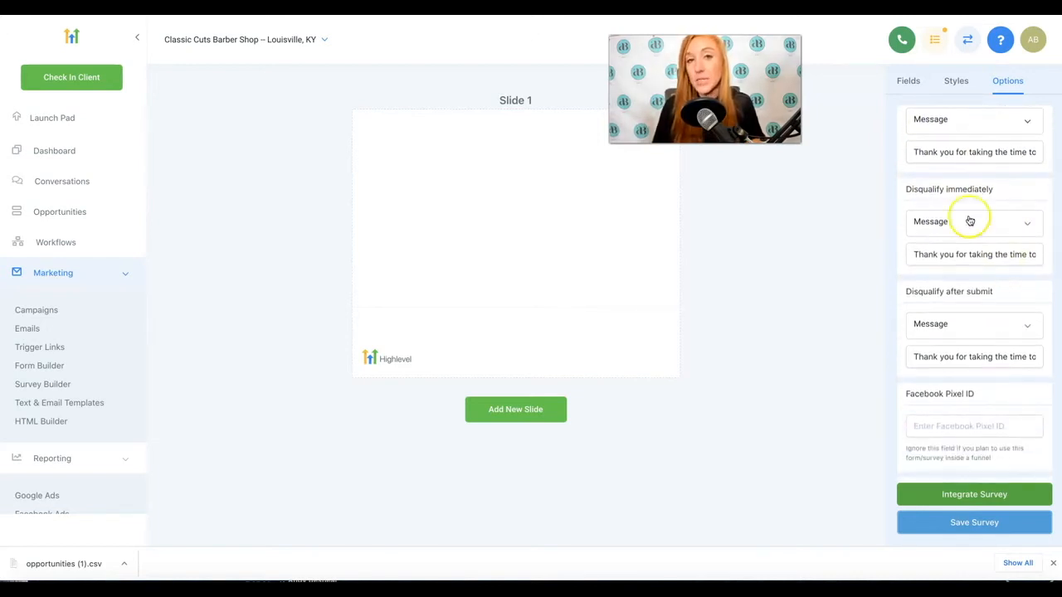
mouse_move(966, 210)
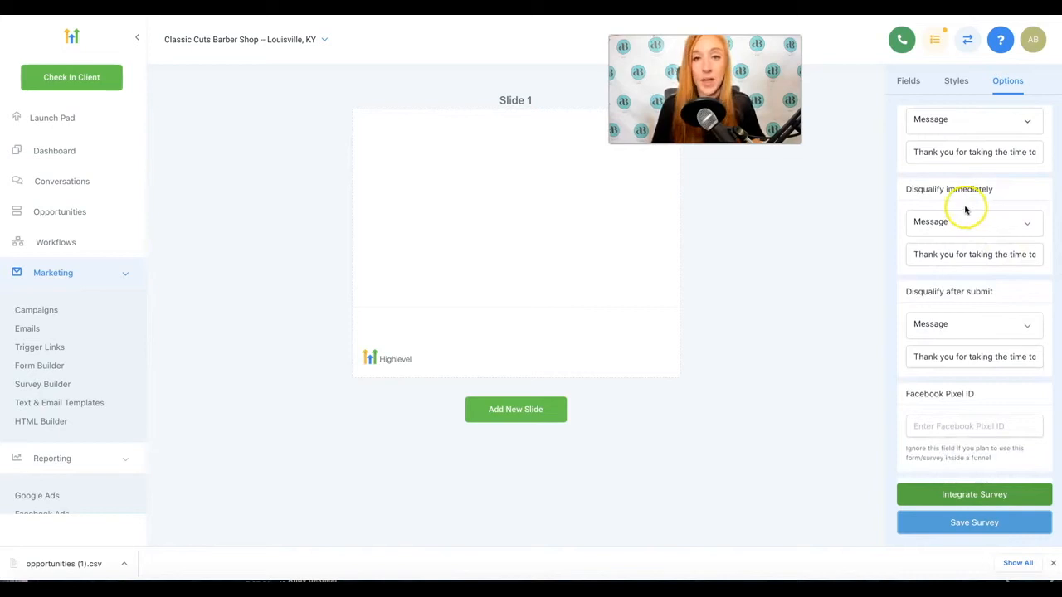
mouse_move(809, 134)
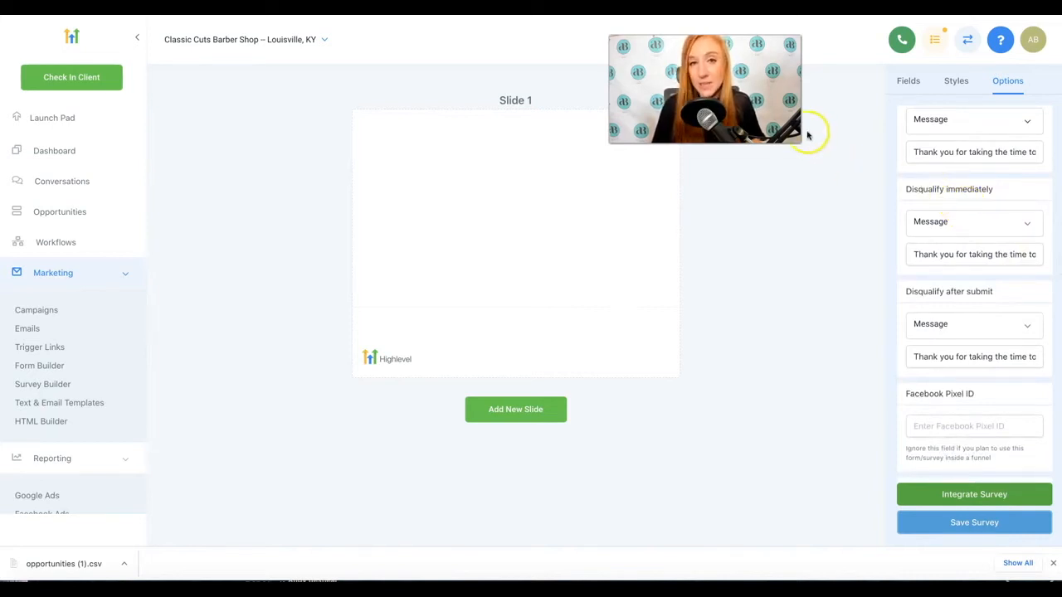
mouse_move(811, 130)
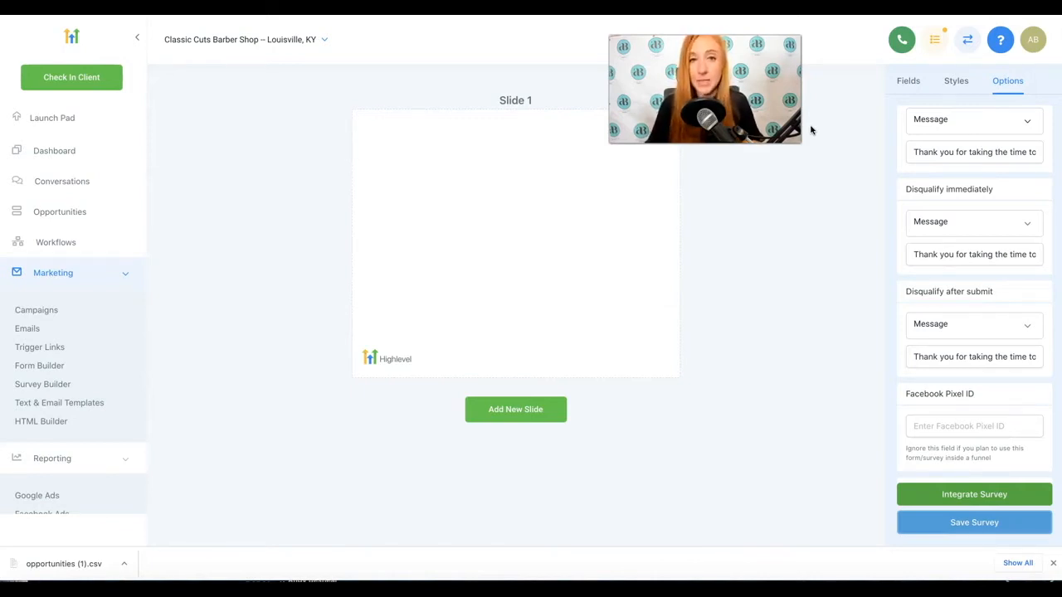
mouse_move(1000, 226)
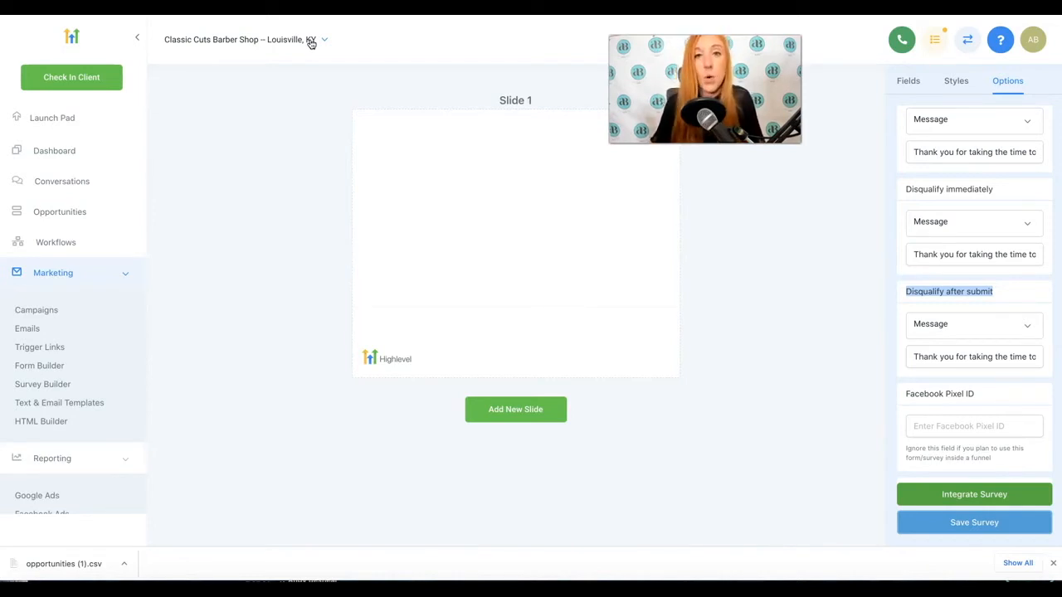
mouse_move(588, 288)
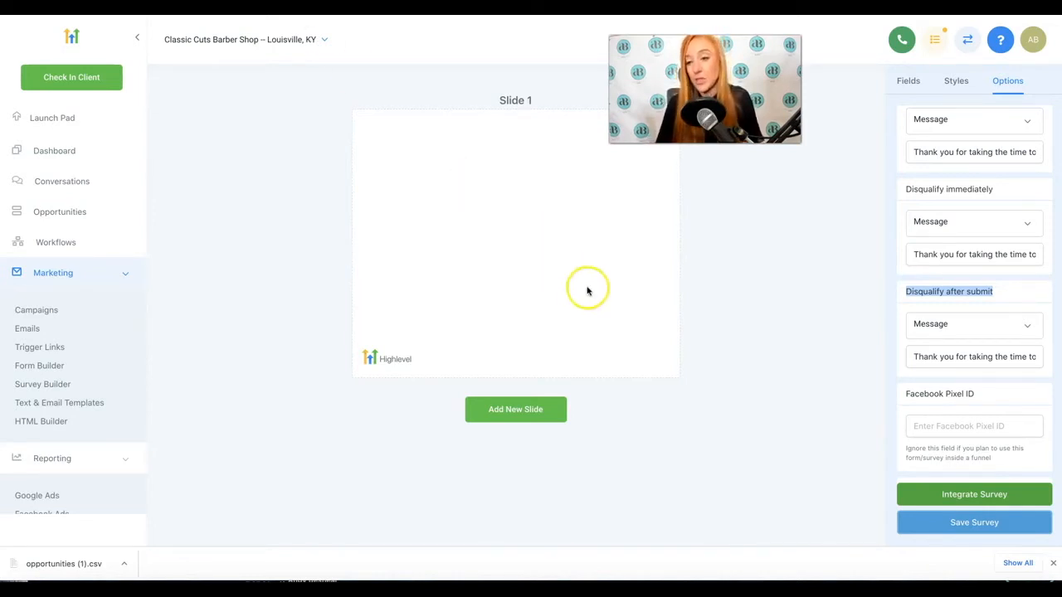
scroll("down", 3)
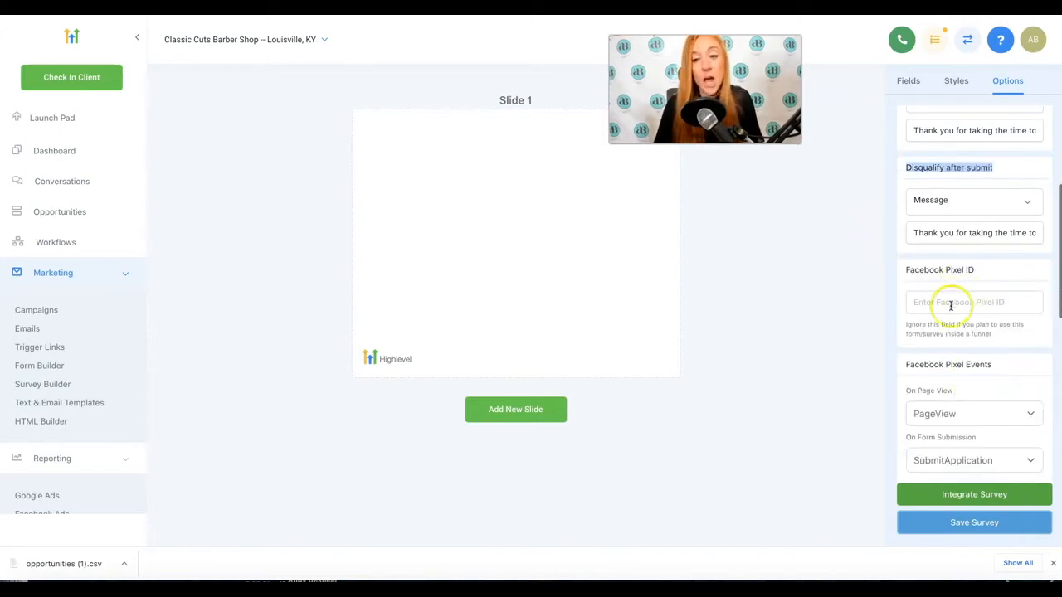
left_click(974, 301)
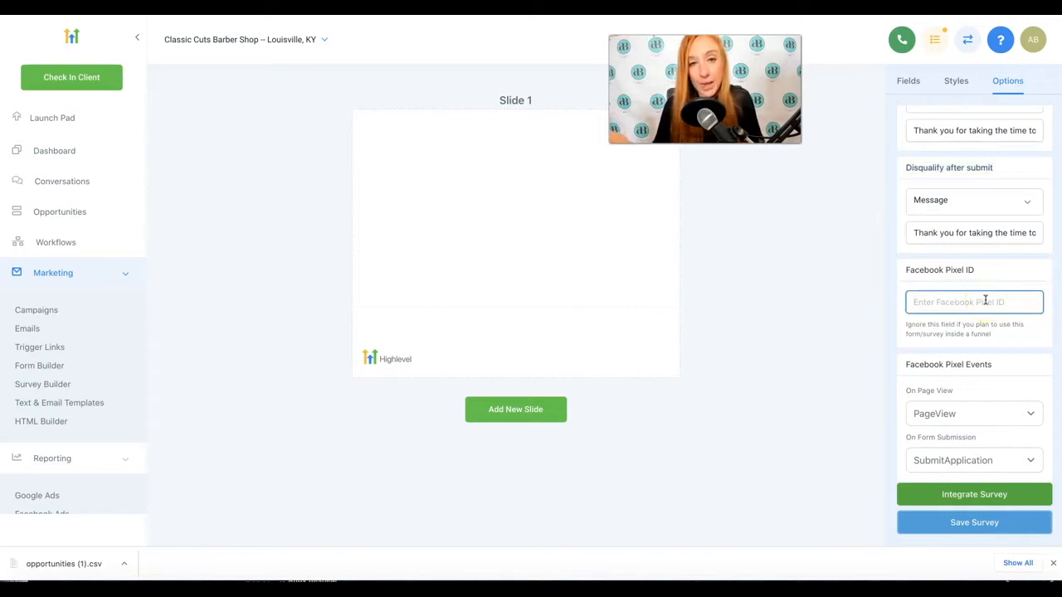
mouse_move(494, 271)
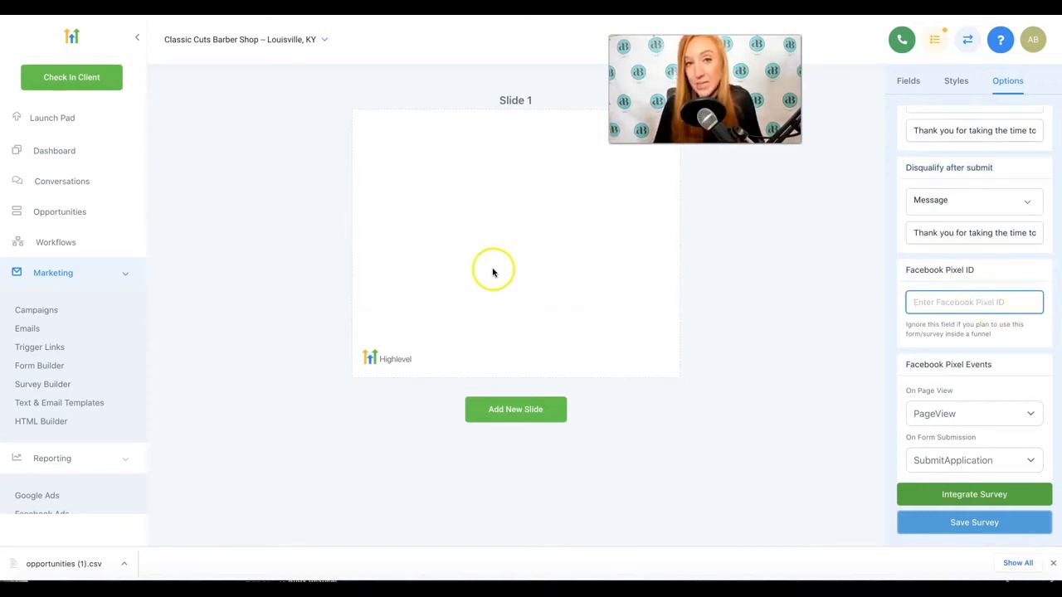
mouse_move(796, 314)
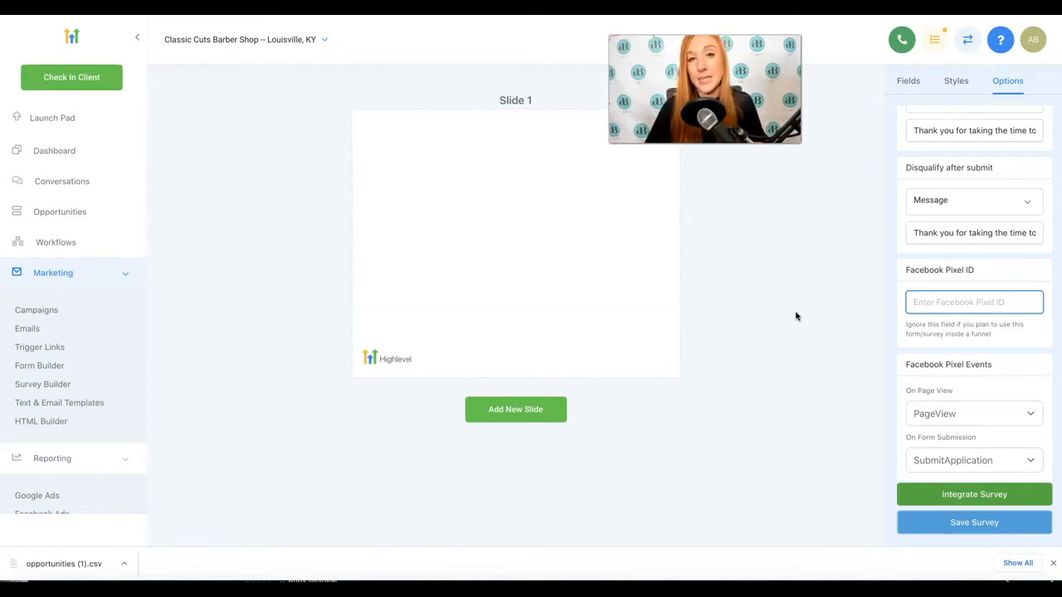
scroll("down", 3)
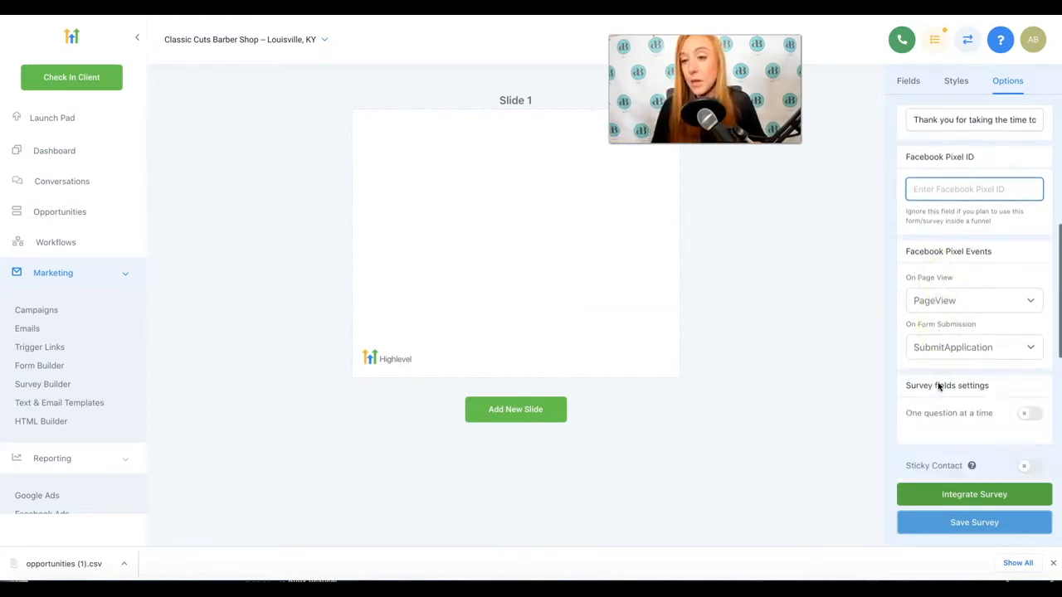
scroll("down", 3)
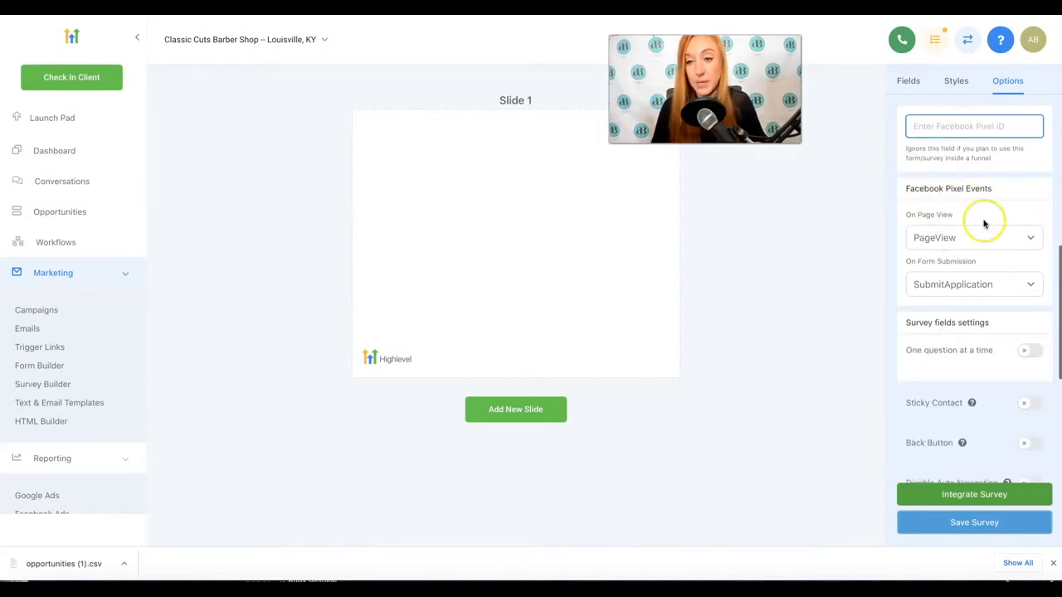
mouse_move(929, 232)
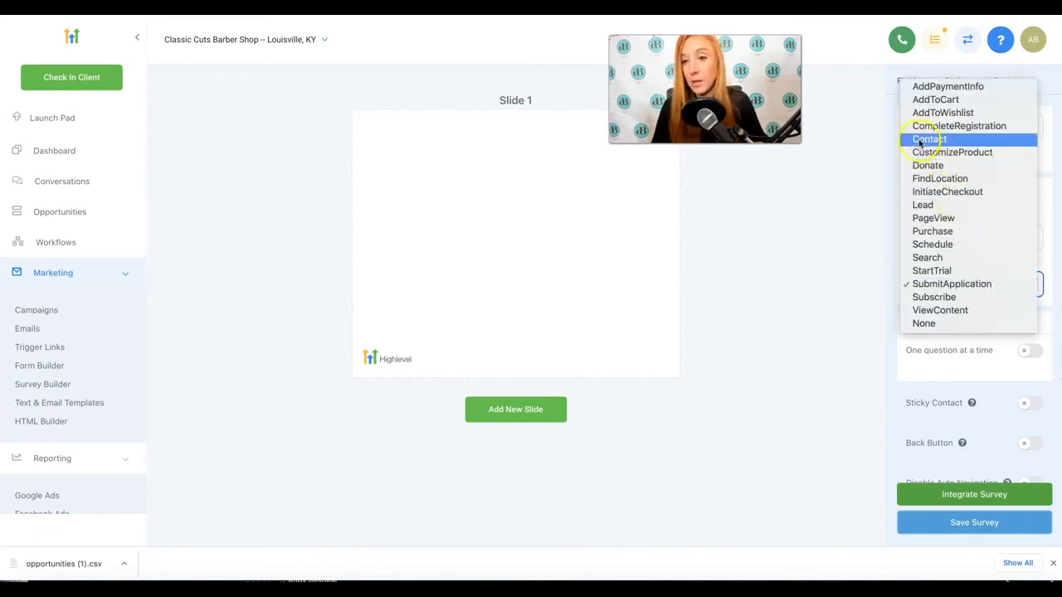
mouse_move(947, 192)
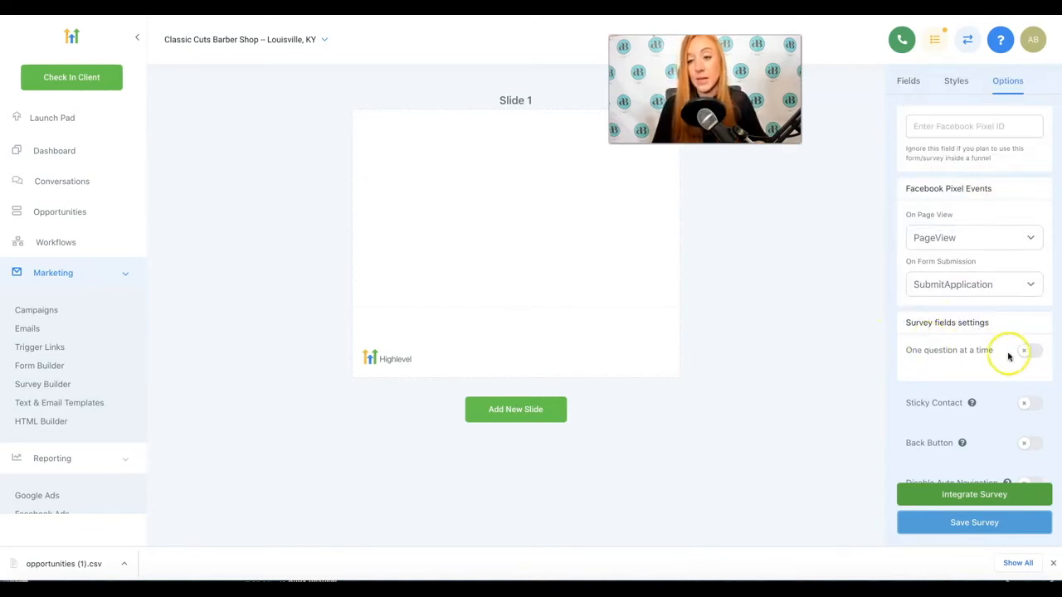
left_click(1028, 350)
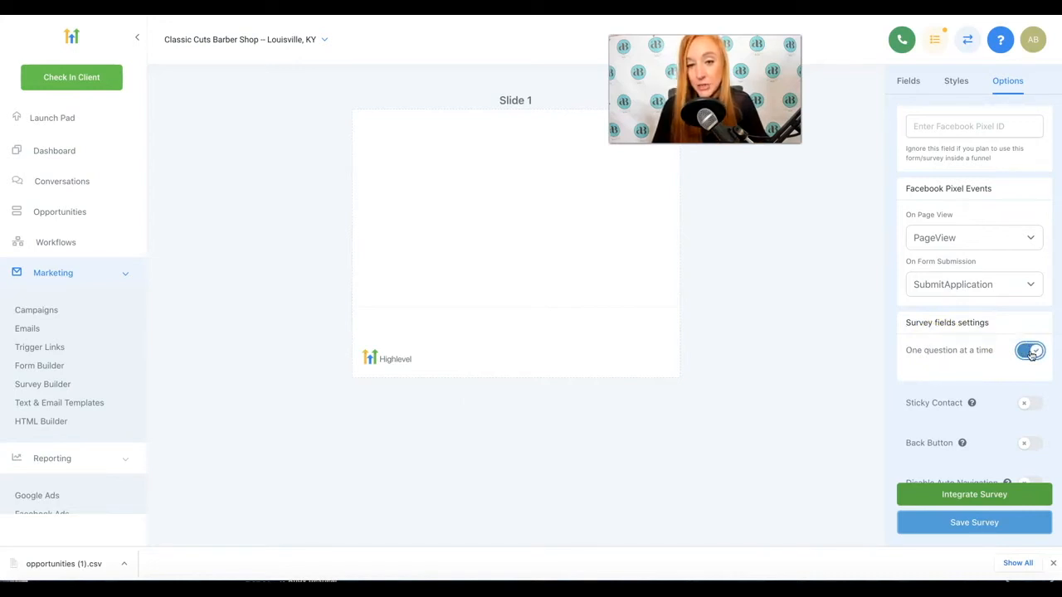
left_click(1029, 350)
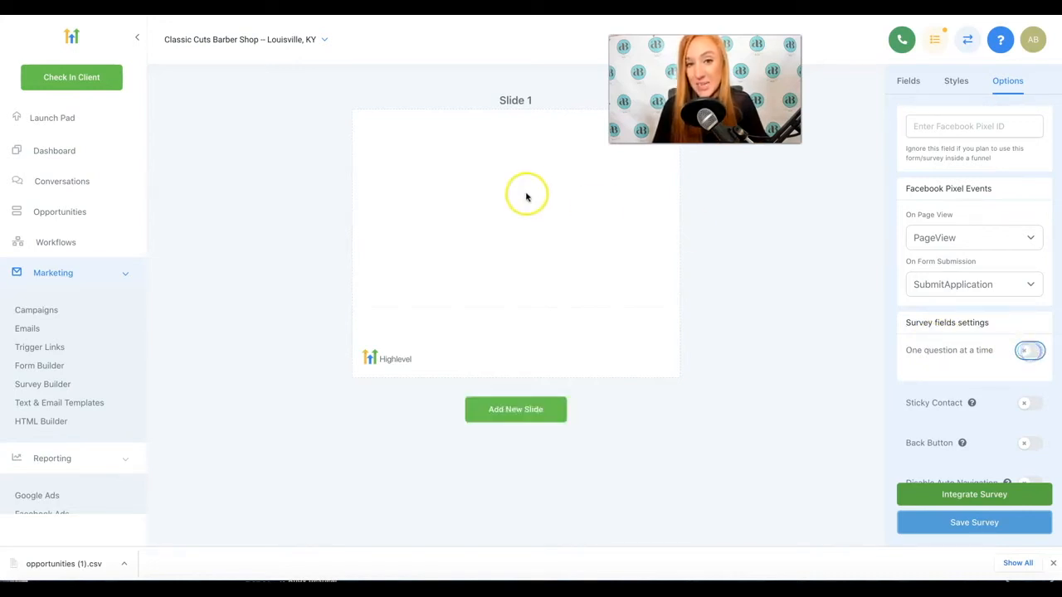
mouse_move(492, 176)
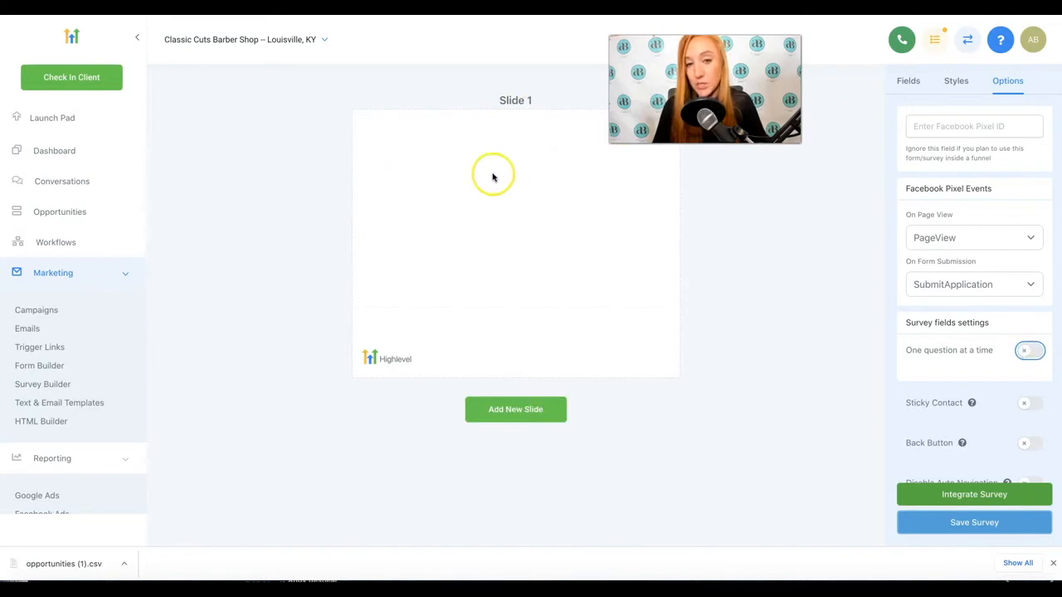
mouse_move(860, 375)
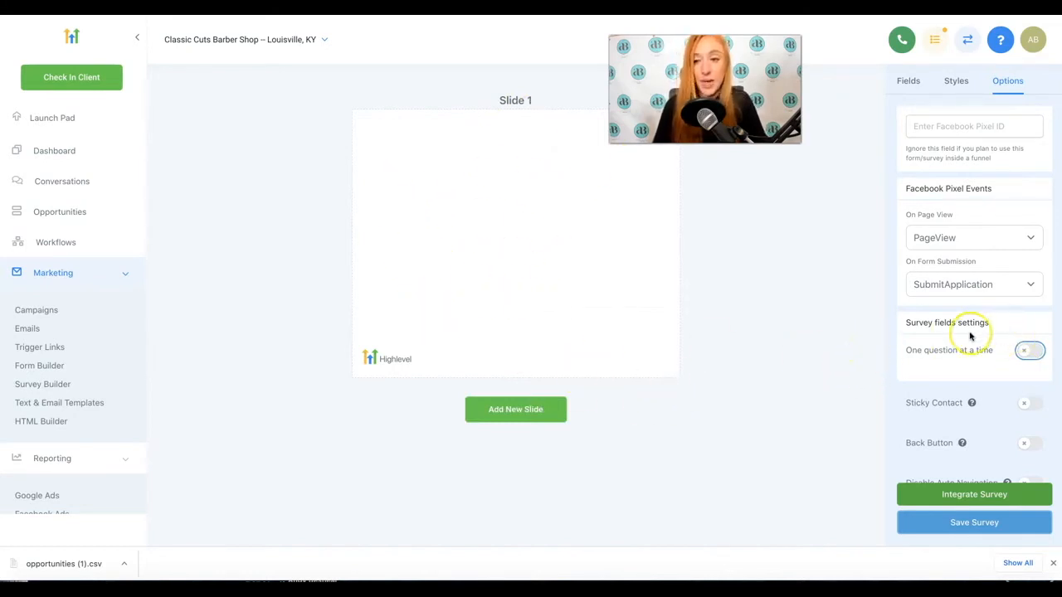
scroll("down", 3)
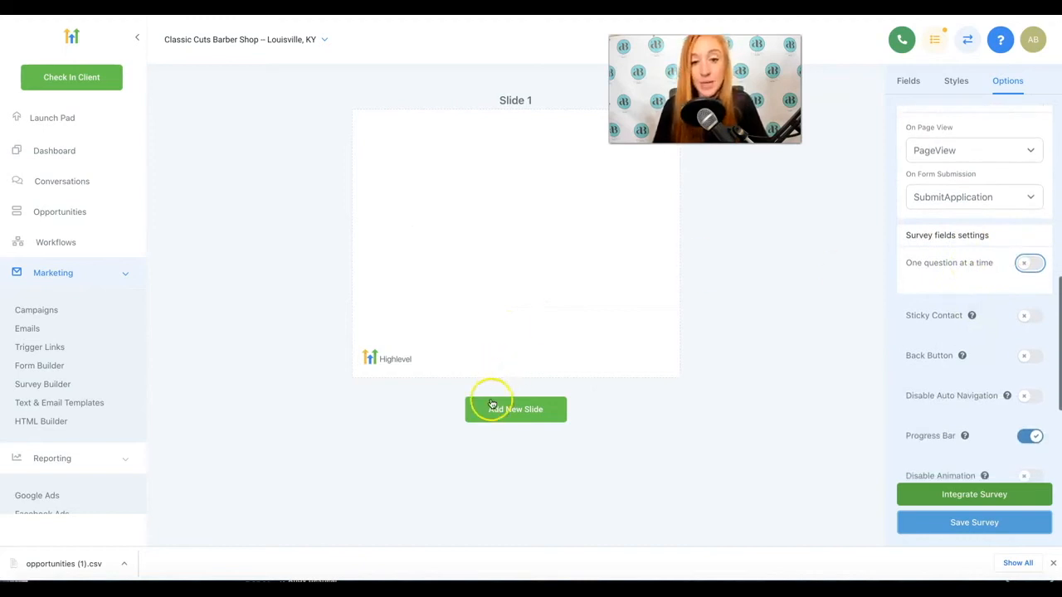
mouse_move(502, 110)
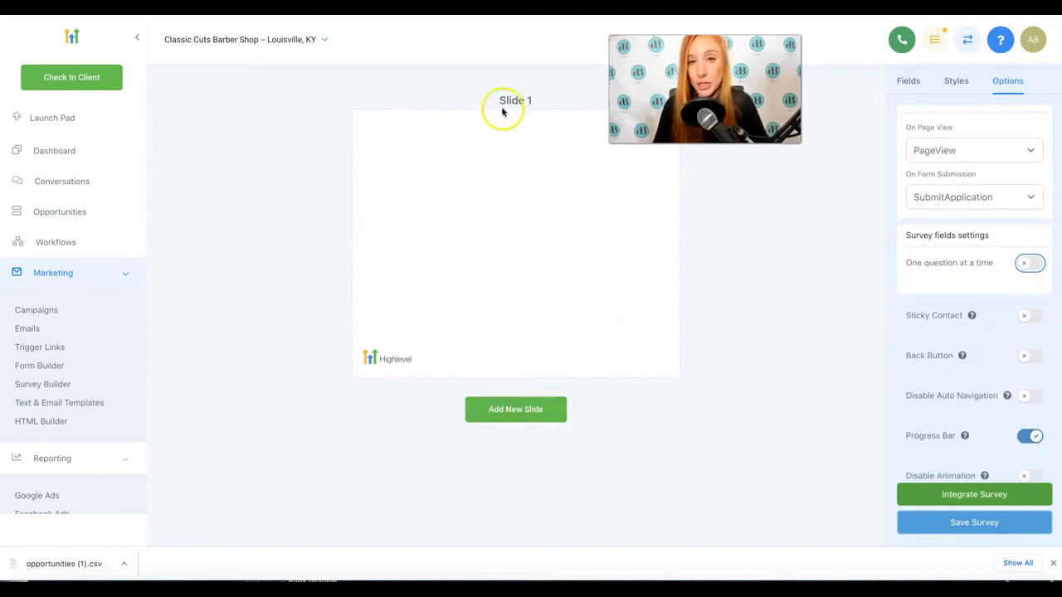
mouse_move(480, 484)
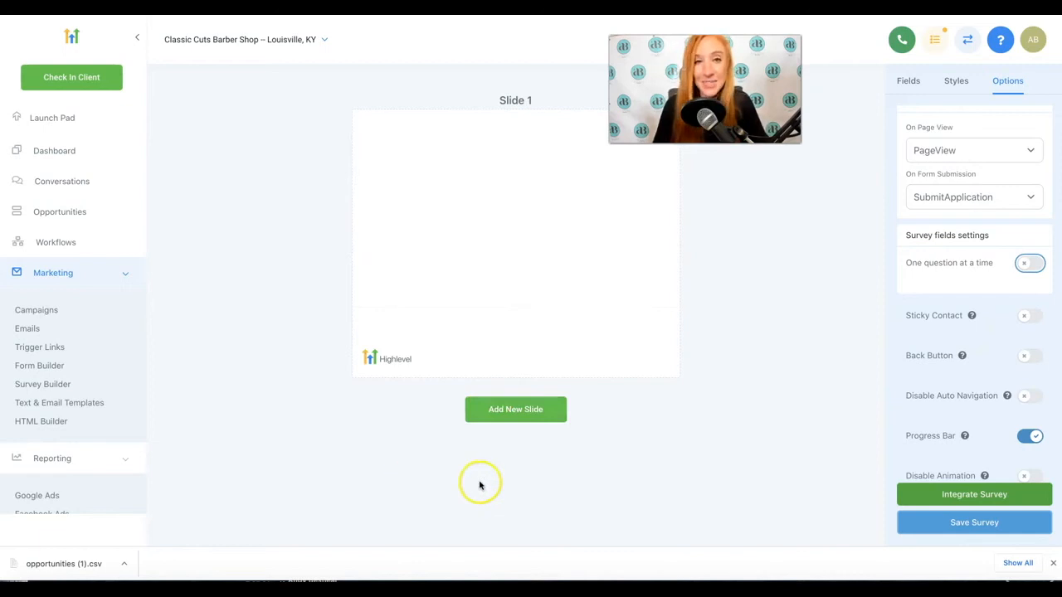
mouse_move(638, 491)
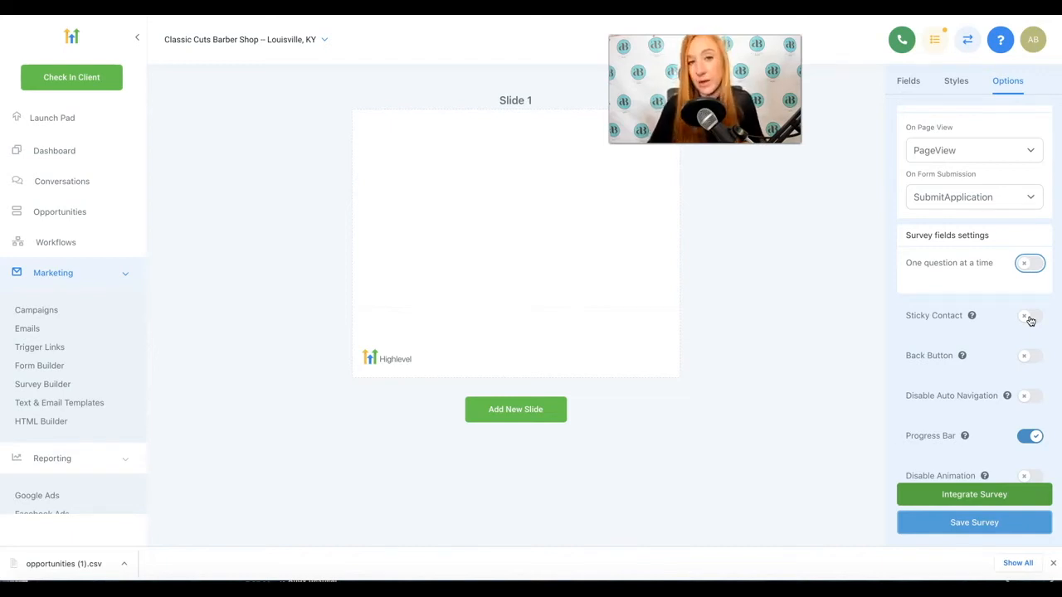
Turn on Sticky Contact in the survey field settings
left_click(1030, 315)
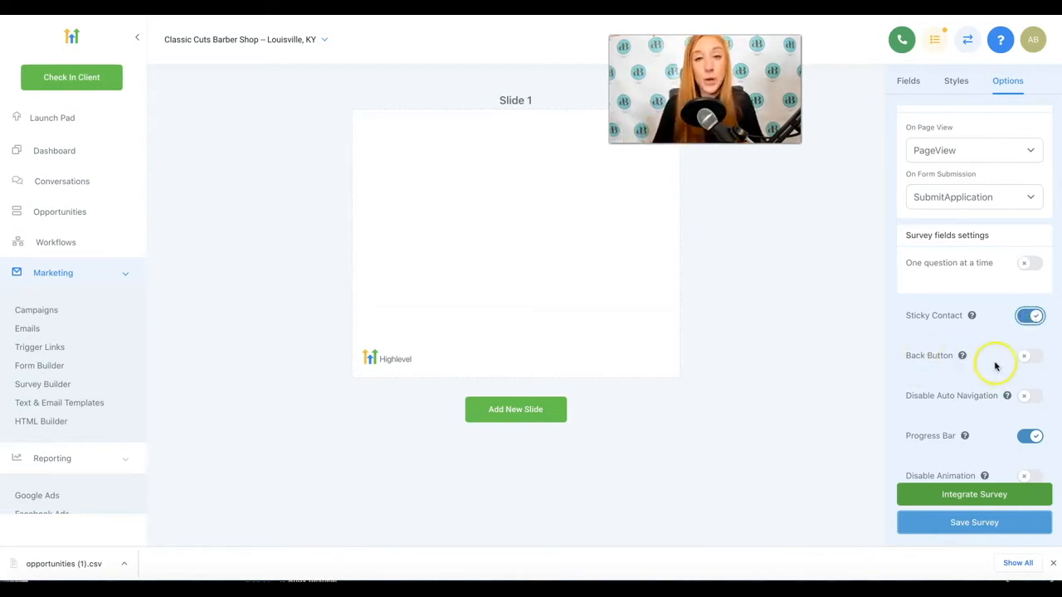
mouse_move(784, 379)
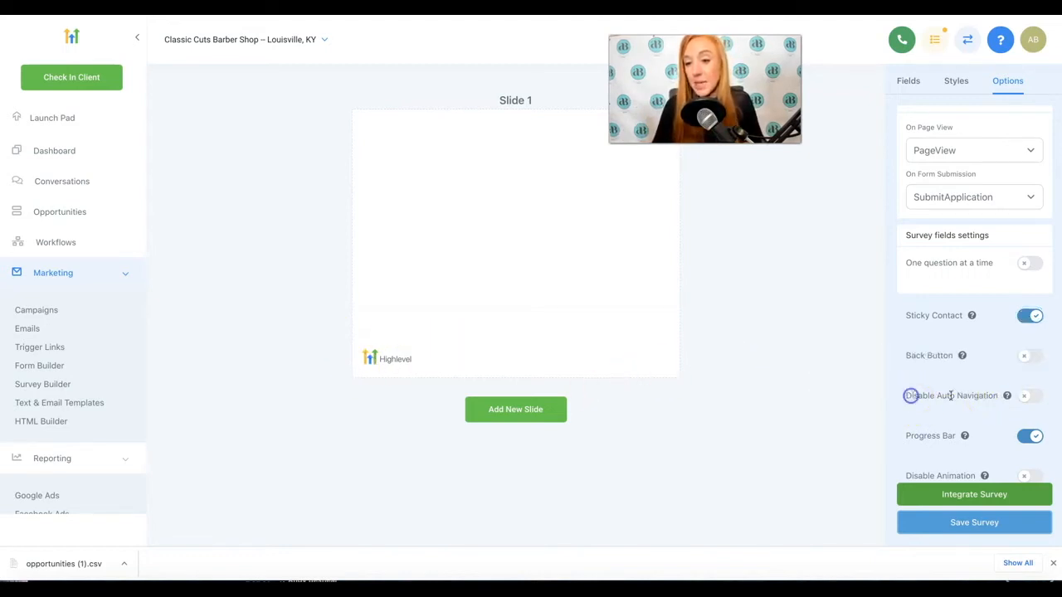
mouse_move(1007, 396)
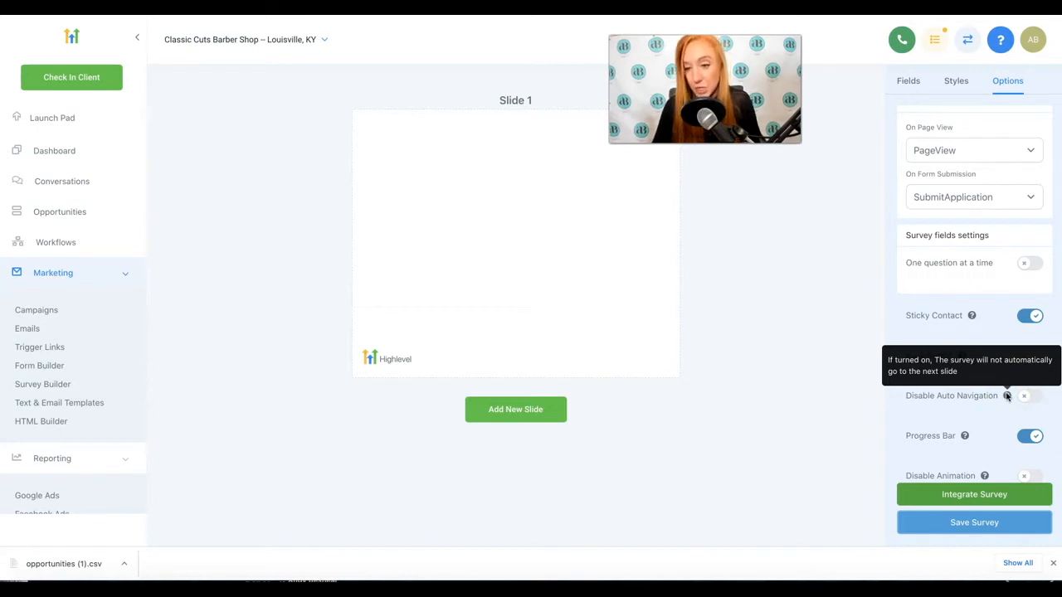
scroll("down", 3)
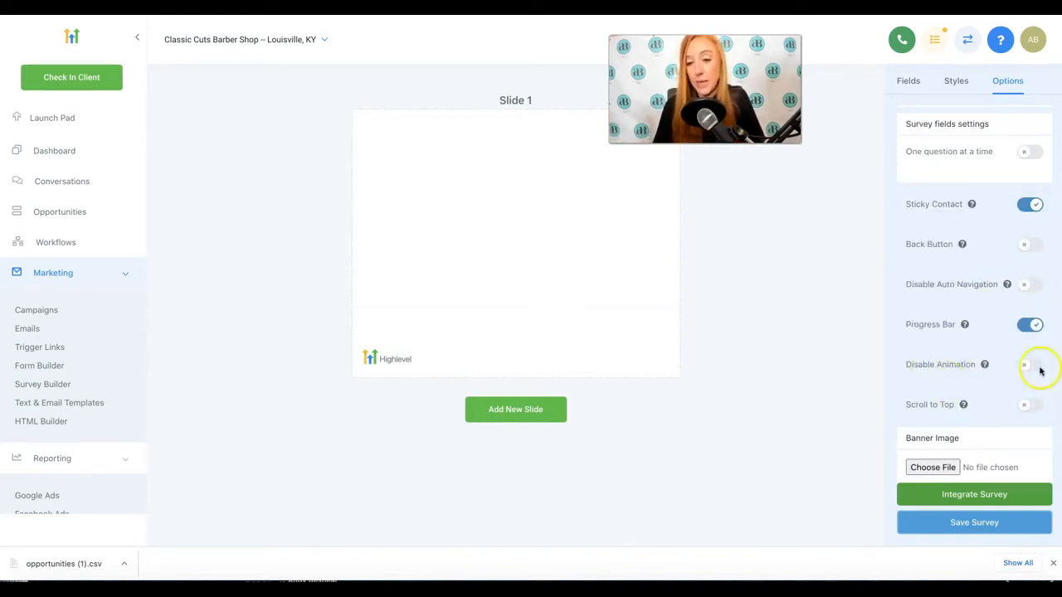
mouse_move(969, 388)
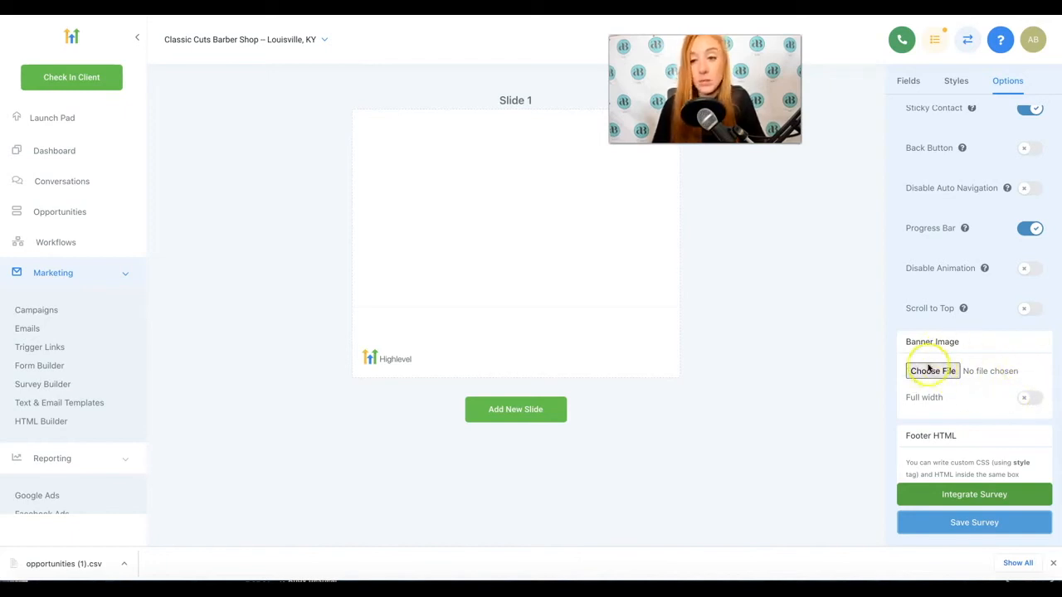
Upload the barber photo as the survey's banner image and save the survey
left_click(931, 371)
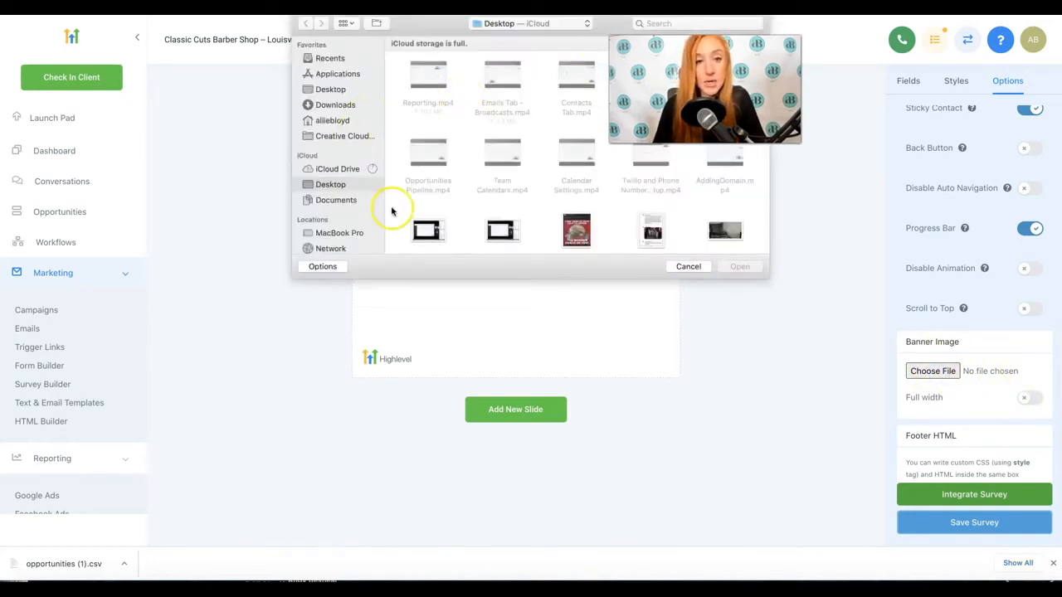
scroll("down", 3)
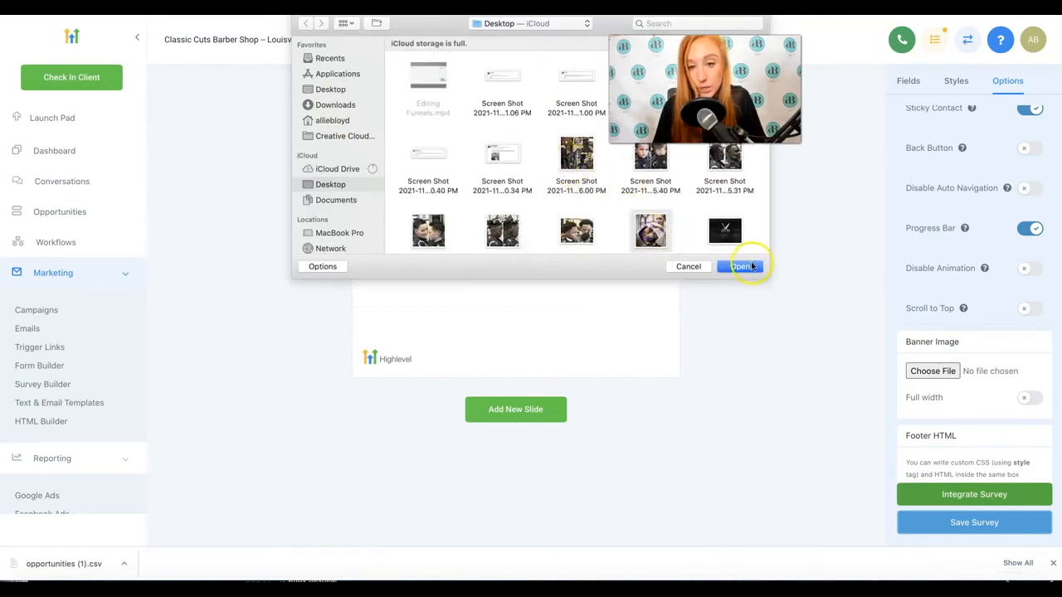
left_click(741, 267)
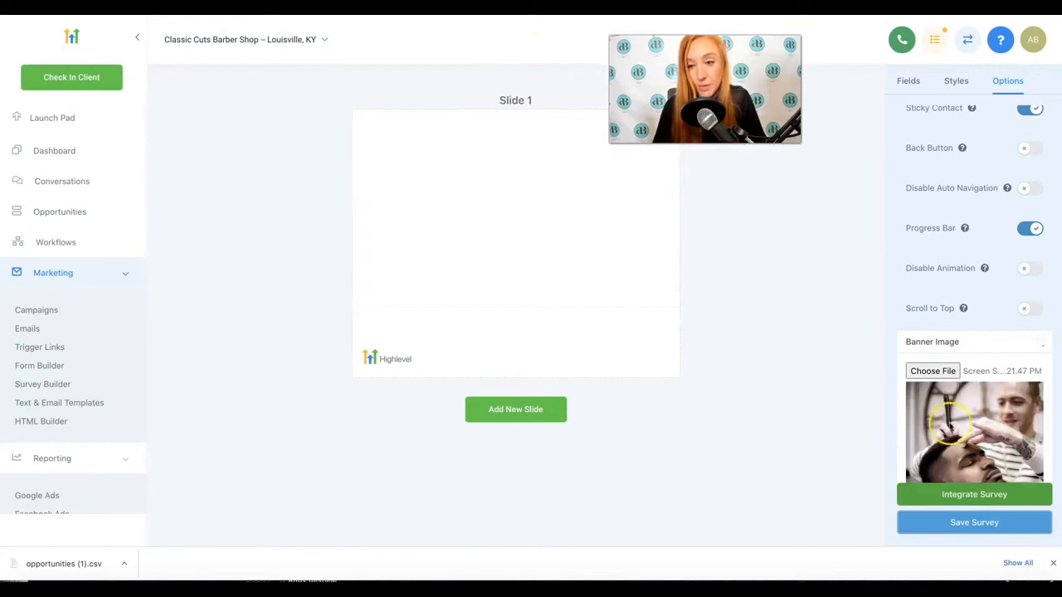
scroll("down", 3)
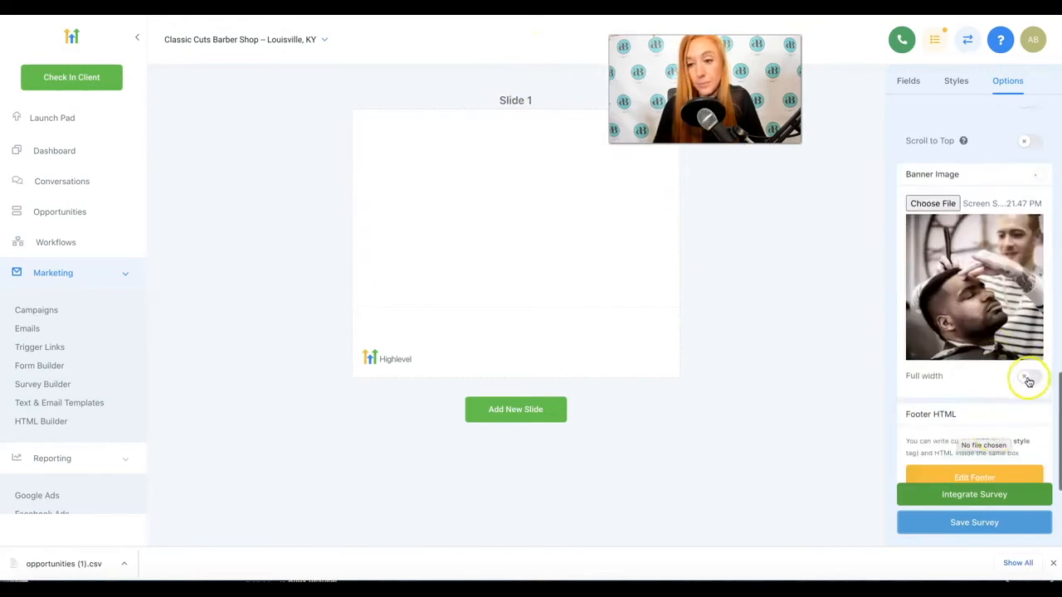
left_click(1029, 375)
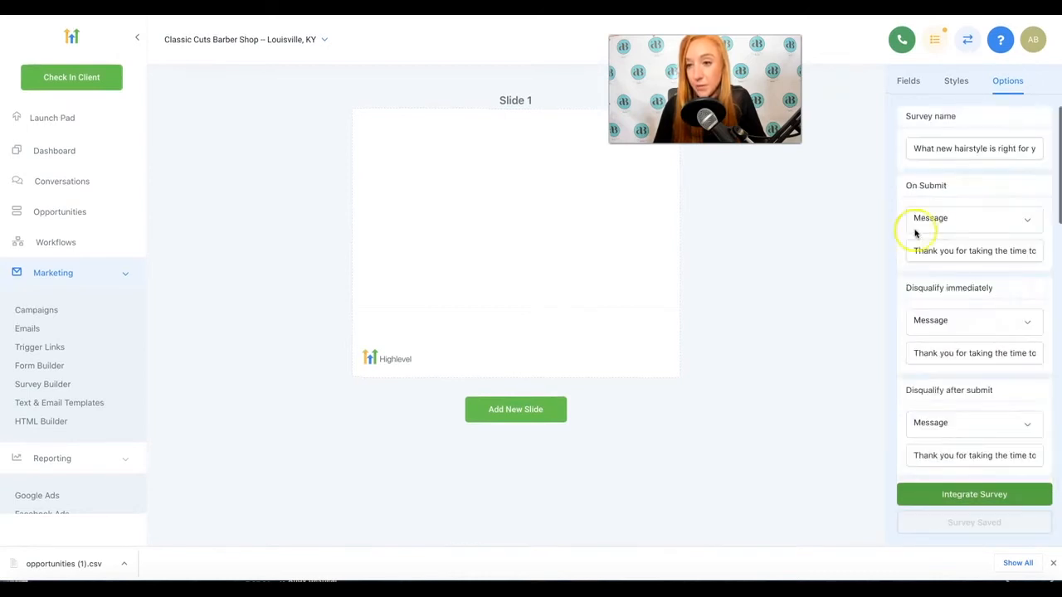
Switch off Agency Branding under Miscellaneous in the survey Styles
left_click(955, 80)
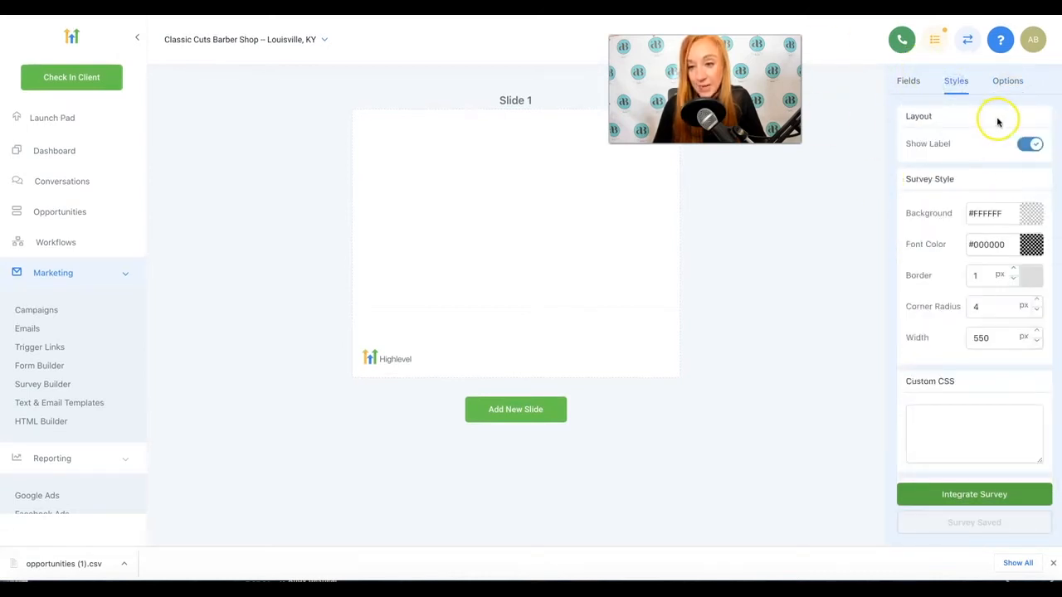
scroll("down", 3)
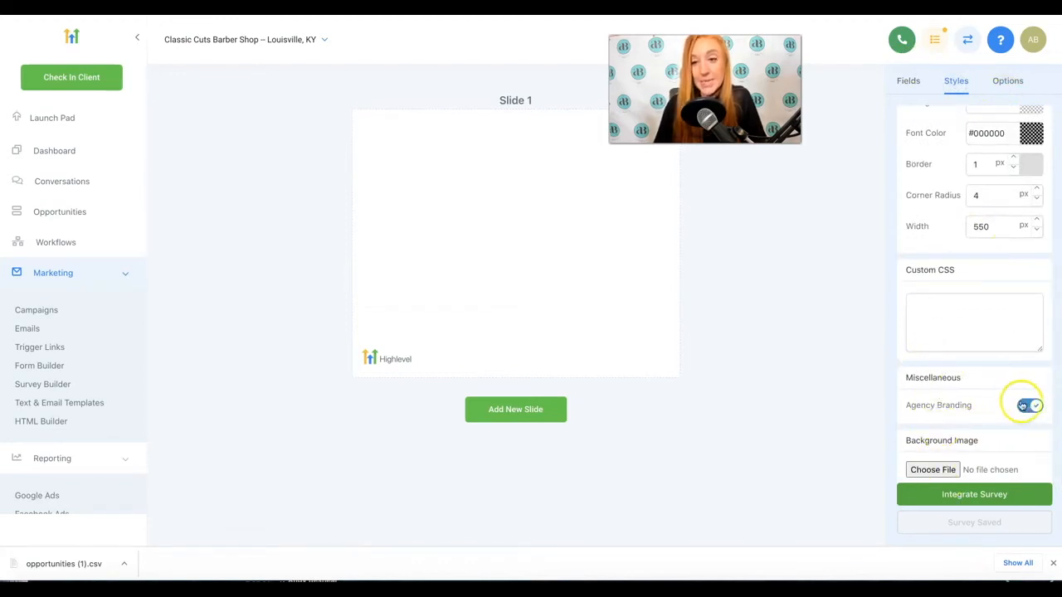
left_click(1028, 405)
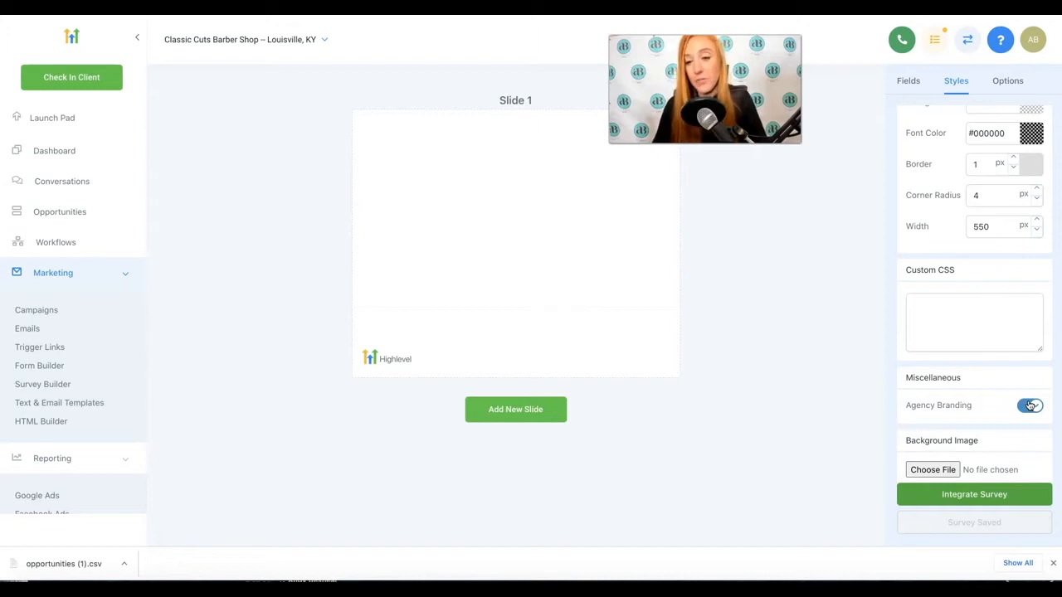
left_click(1029, 404)
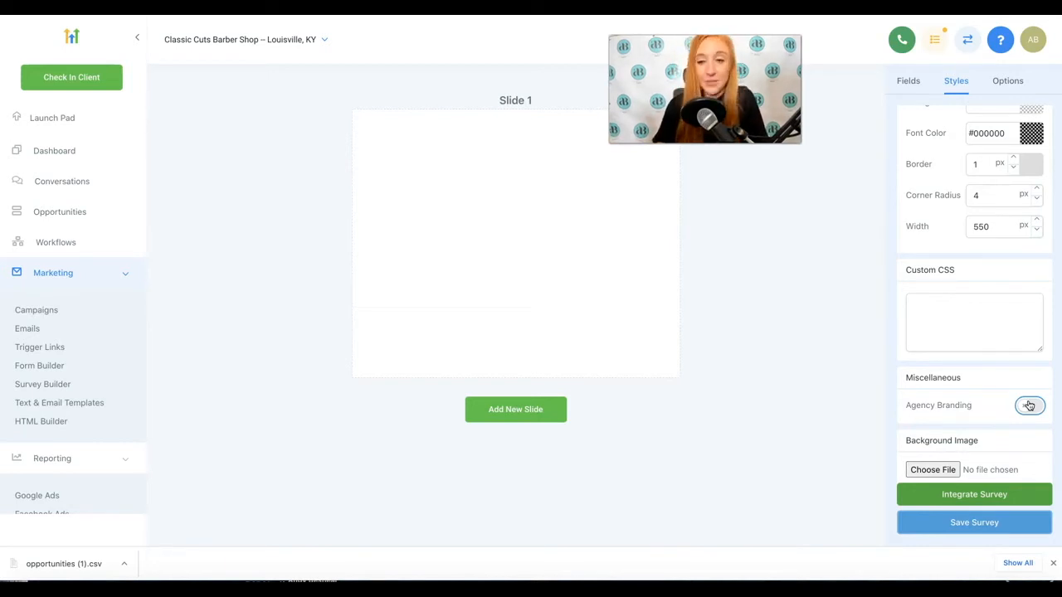
Set the barber screenshot as the survey background image and save the survey
left_click(1028, 405)
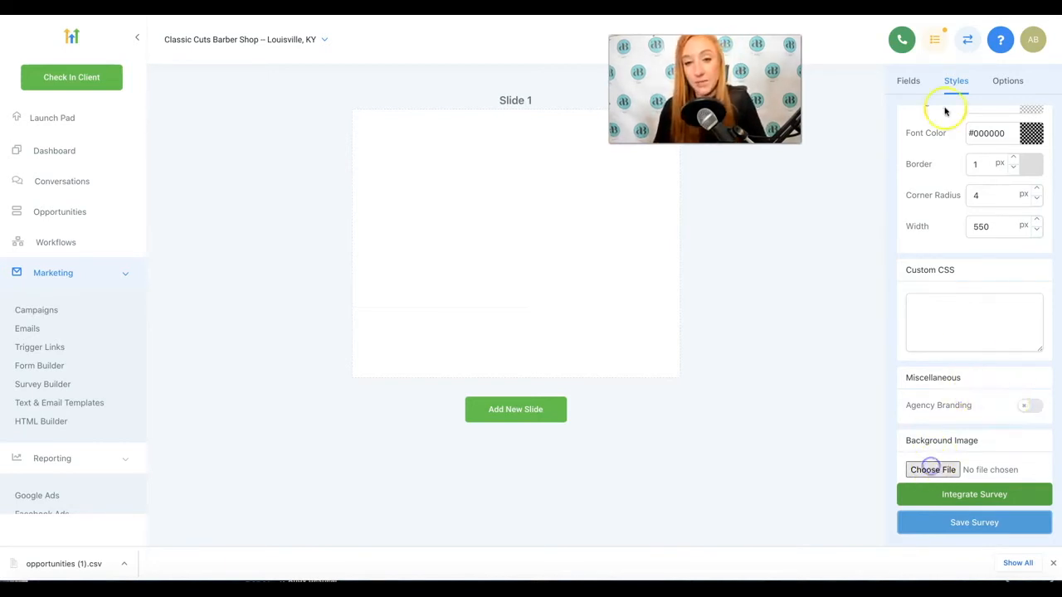
left_click(933, 469)
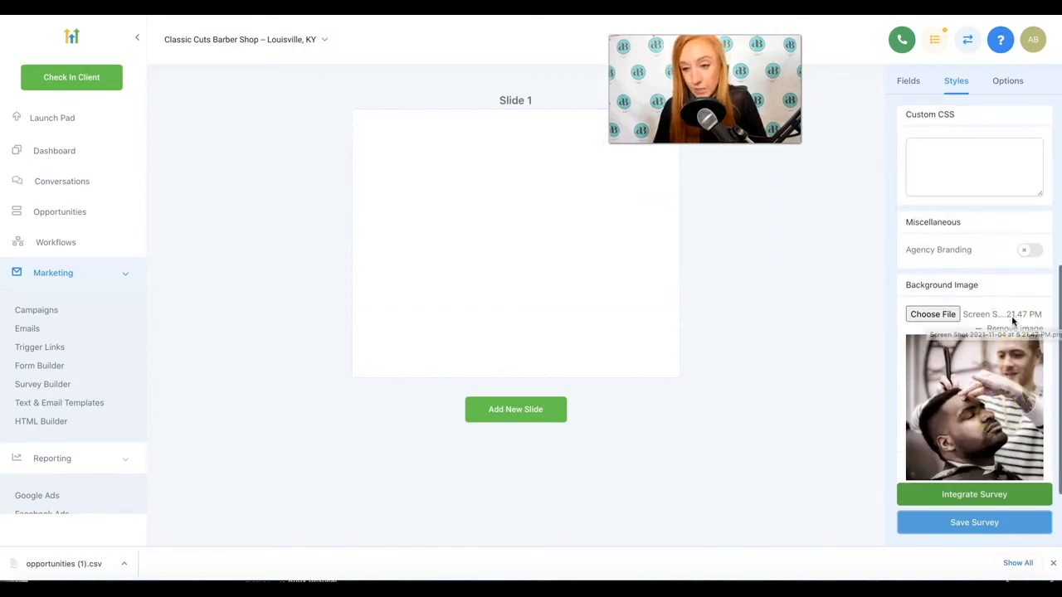
scroll("up", 3)
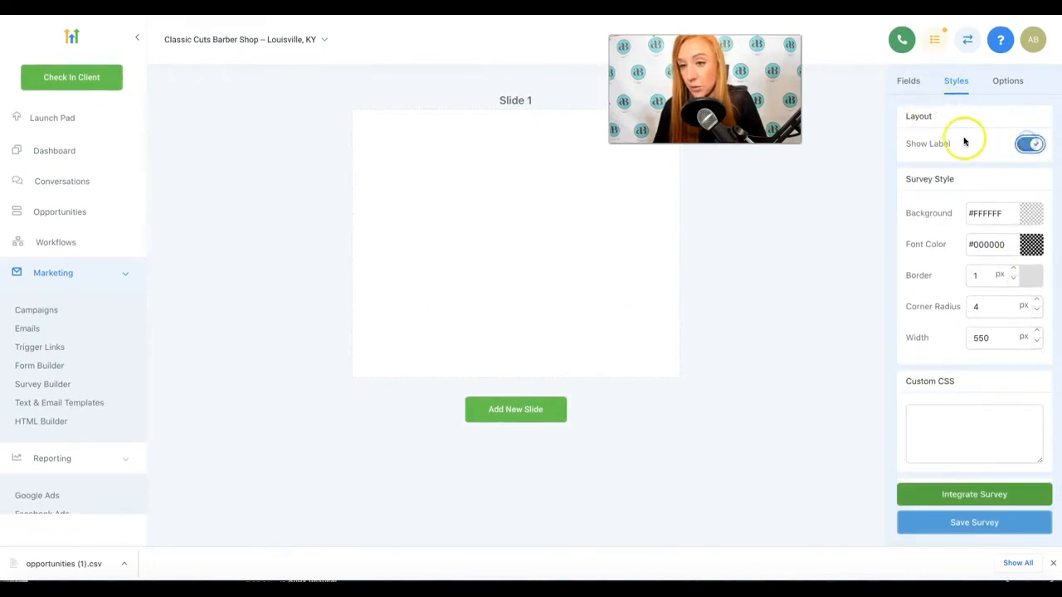
left_click(1007, 81)
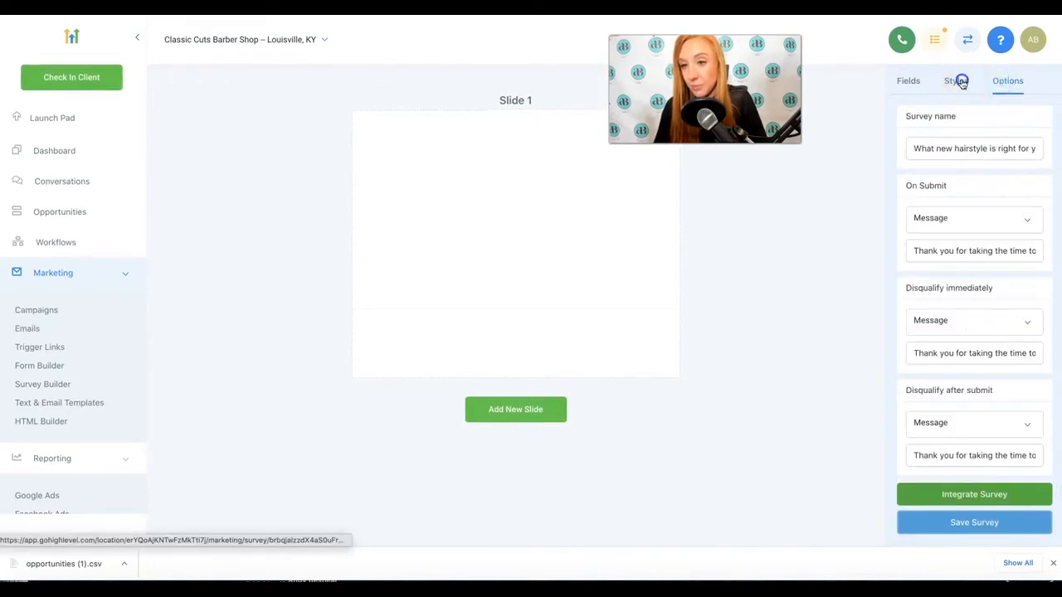
left_click(955, 81)
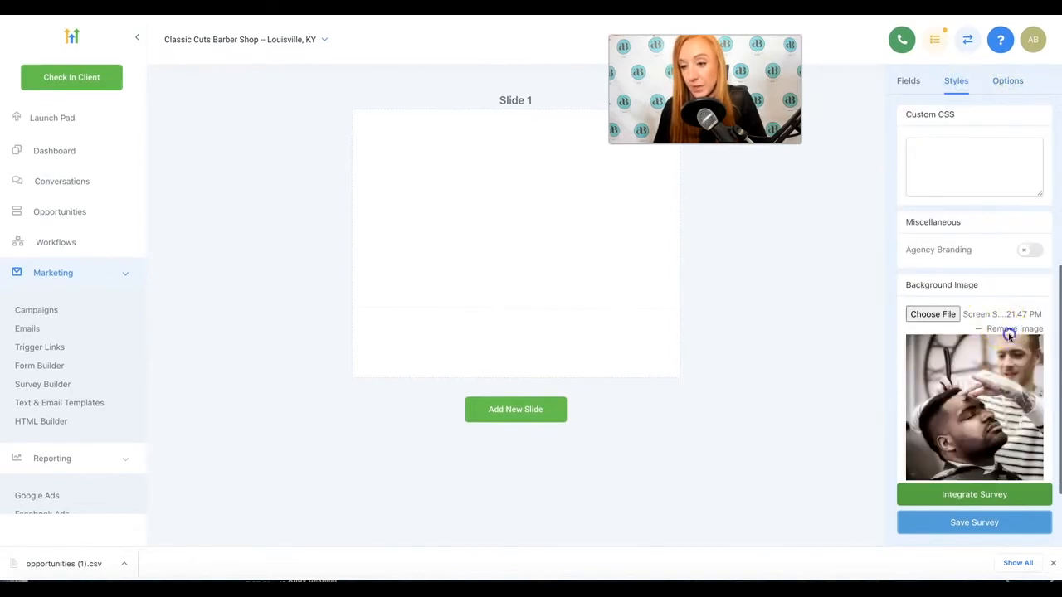
scroll("up", 3)
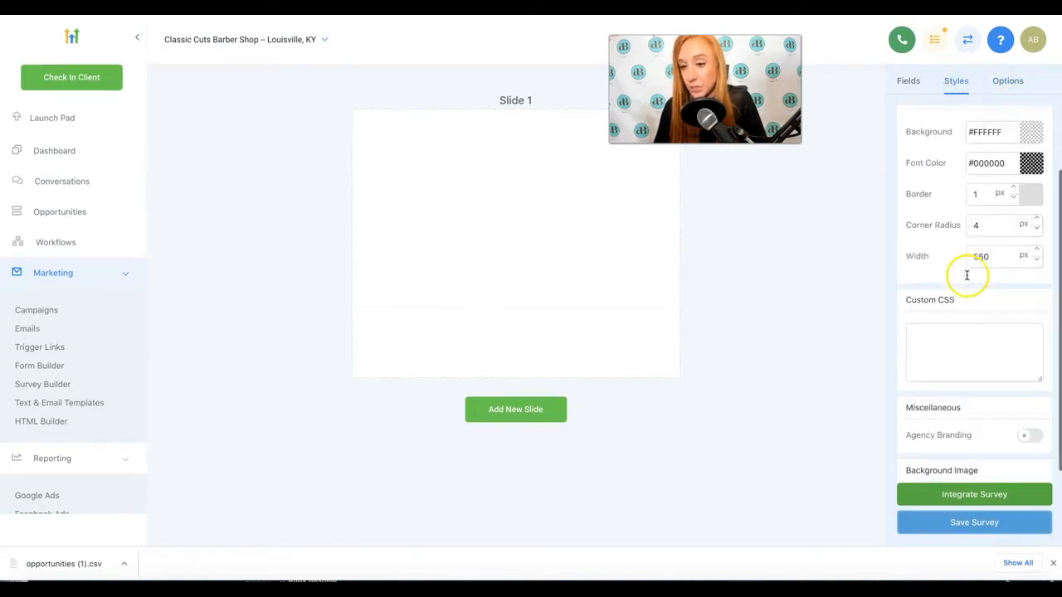
left_click(1029, 405)
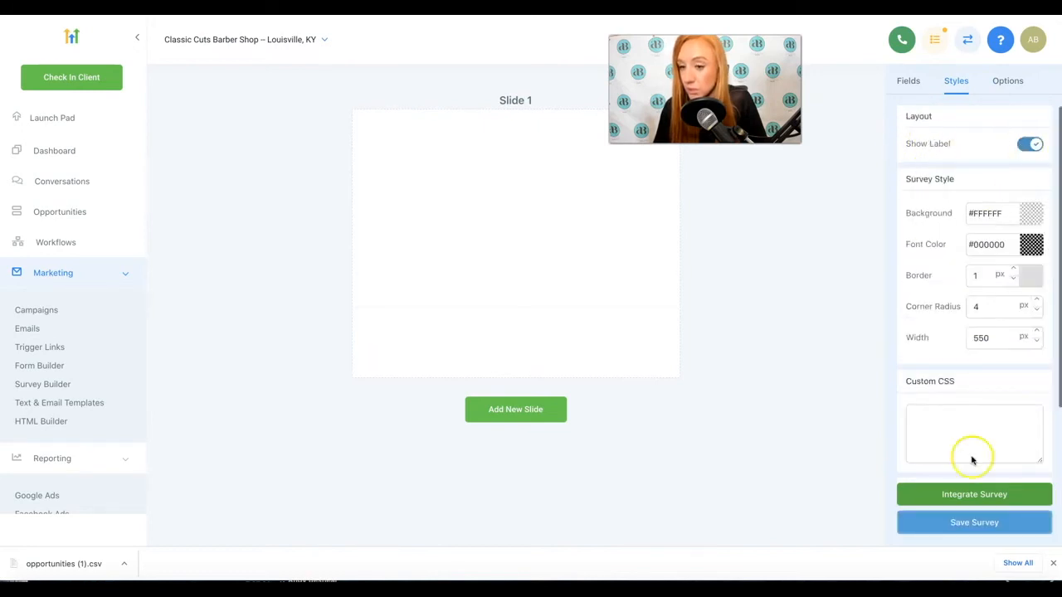
left_click(974, 522)
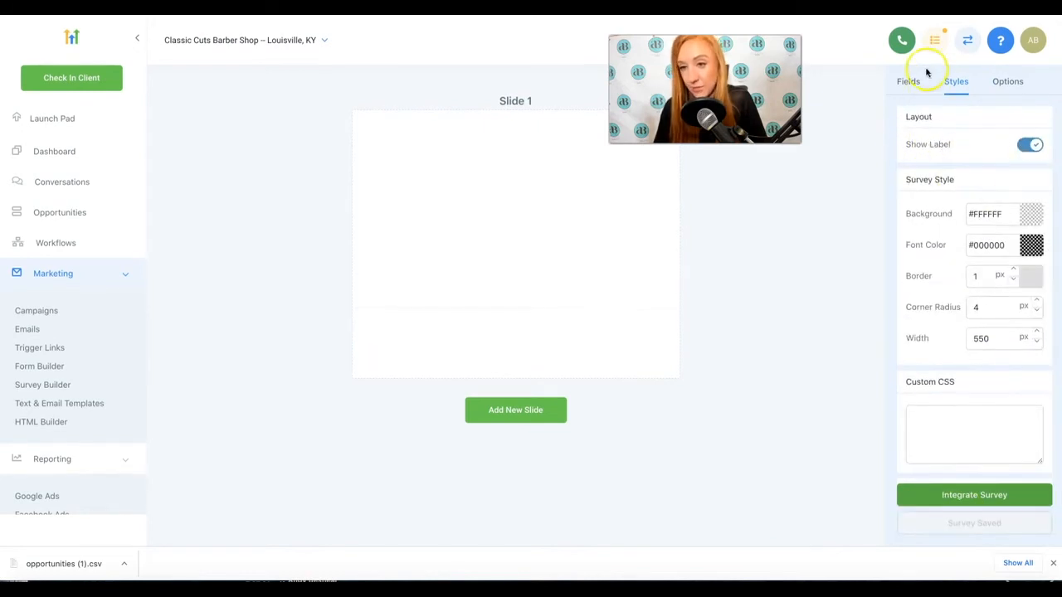
Add Full Name, Phone and Email fields to Slide 1, with Phone and Email required
left_click(907, 80)
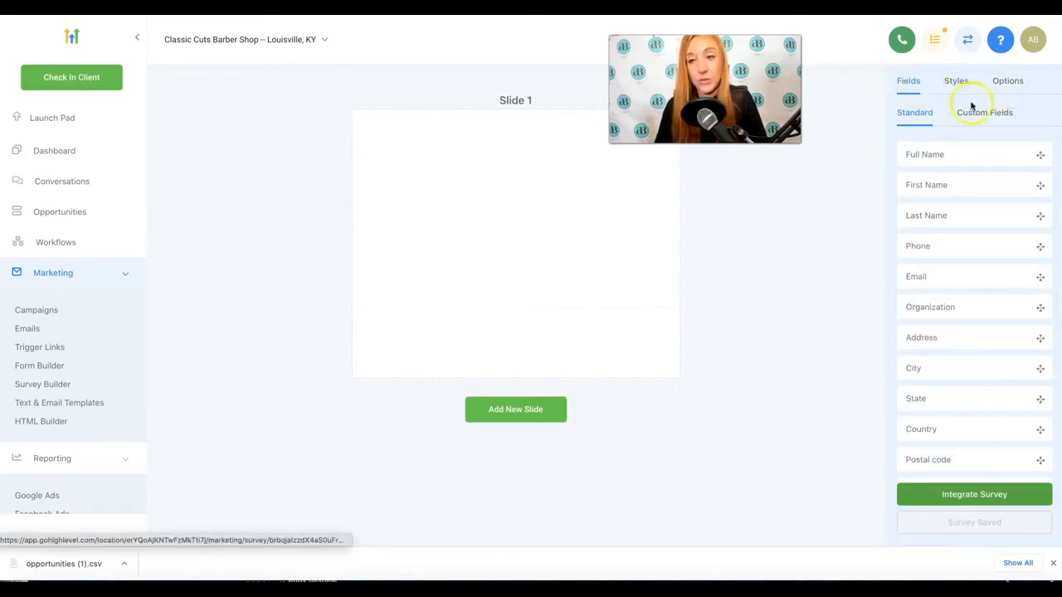
mouse_move(972, 107)
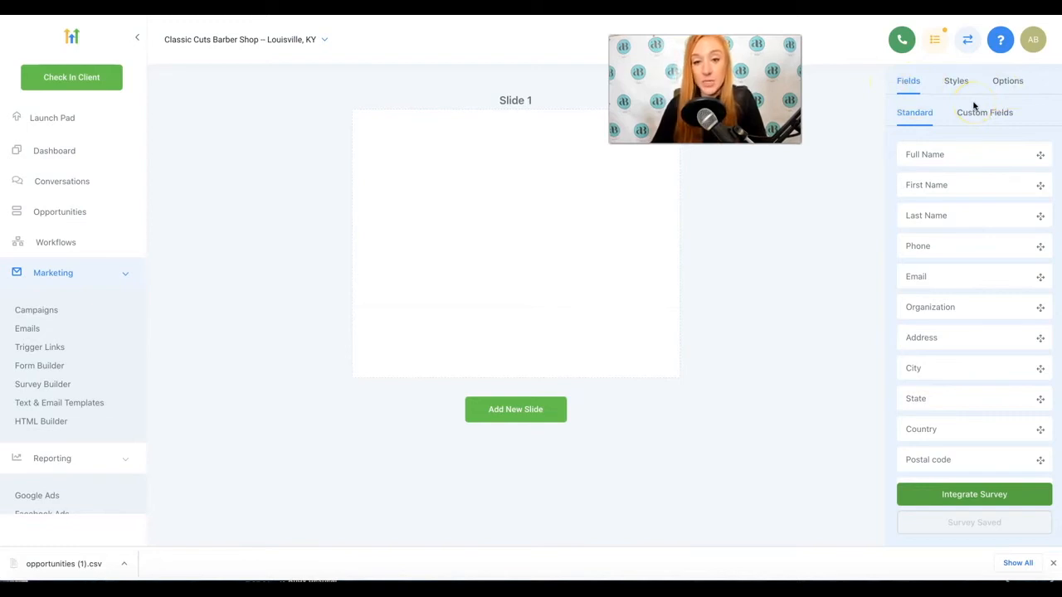
left_click(1007, 81)
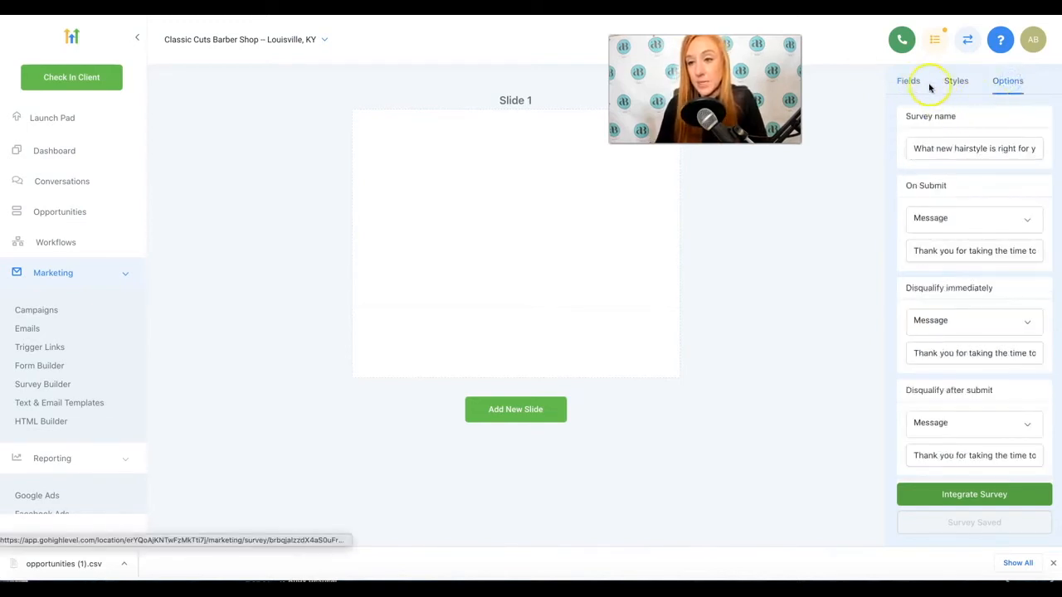
left_click(907, 80)
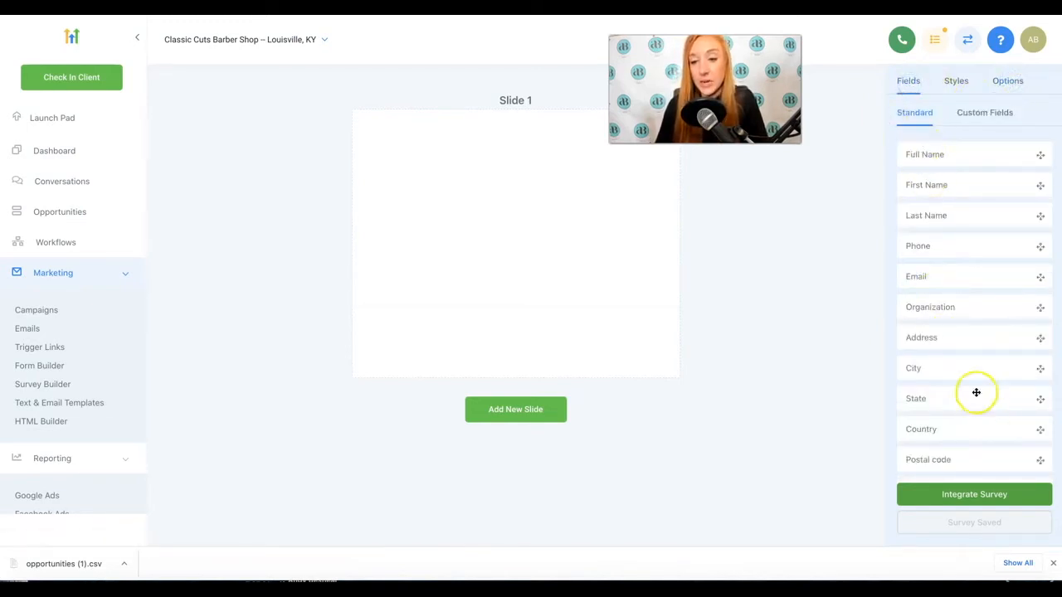
scroll("down", 3)
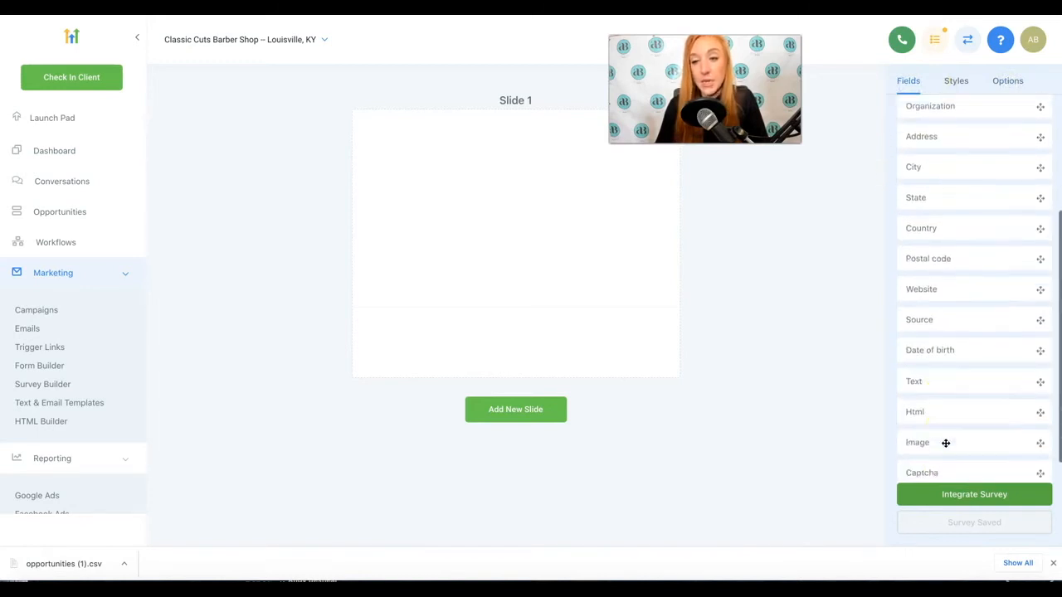
scroll("up", 3)
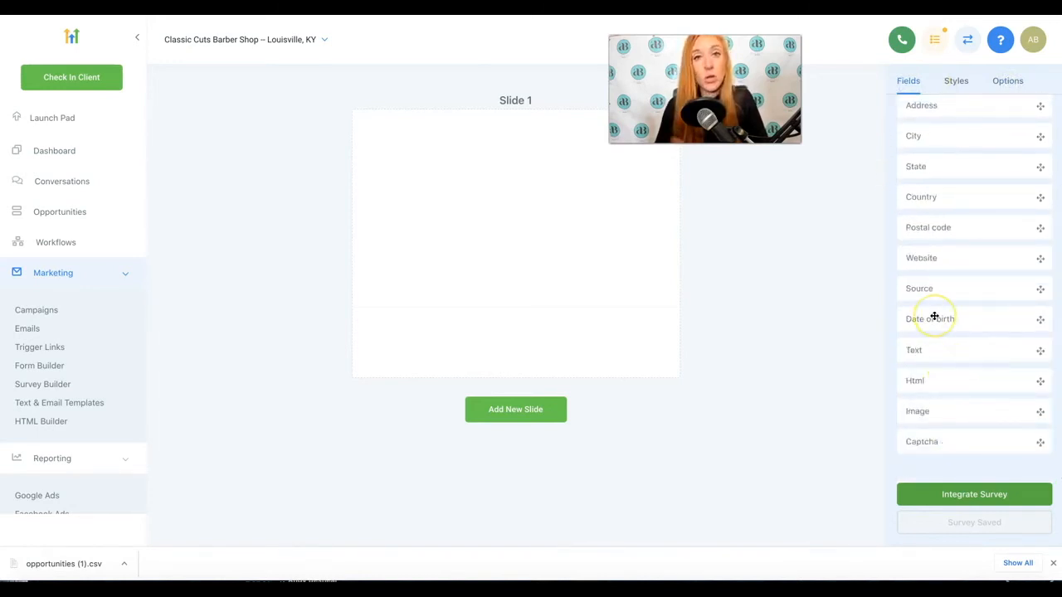
mouse_move(934, 318)
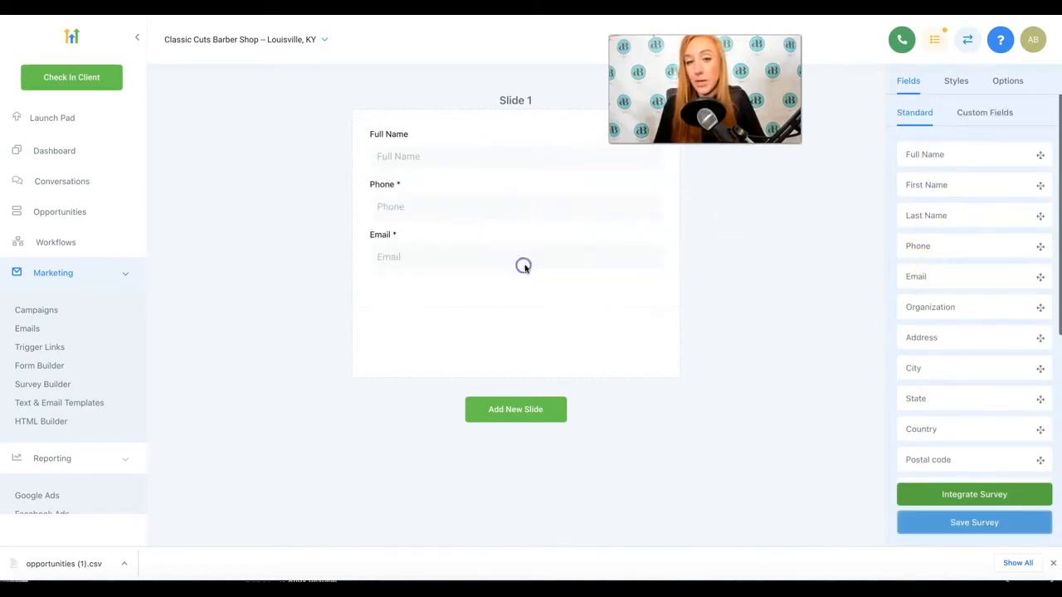
scroll("down", 3)
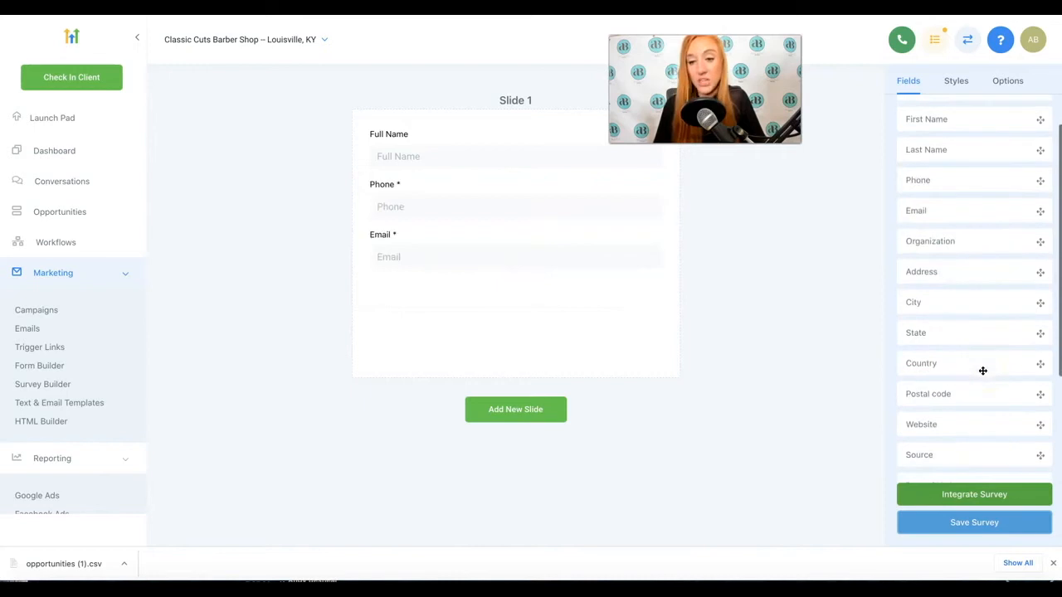
scroll("down", 3)
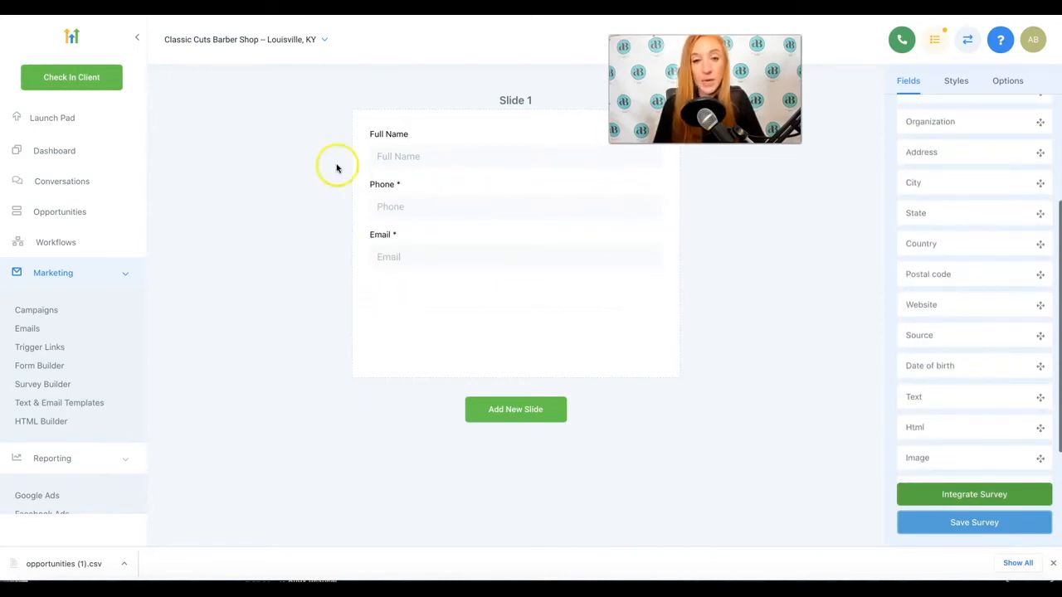
mouse_move(399, 184)
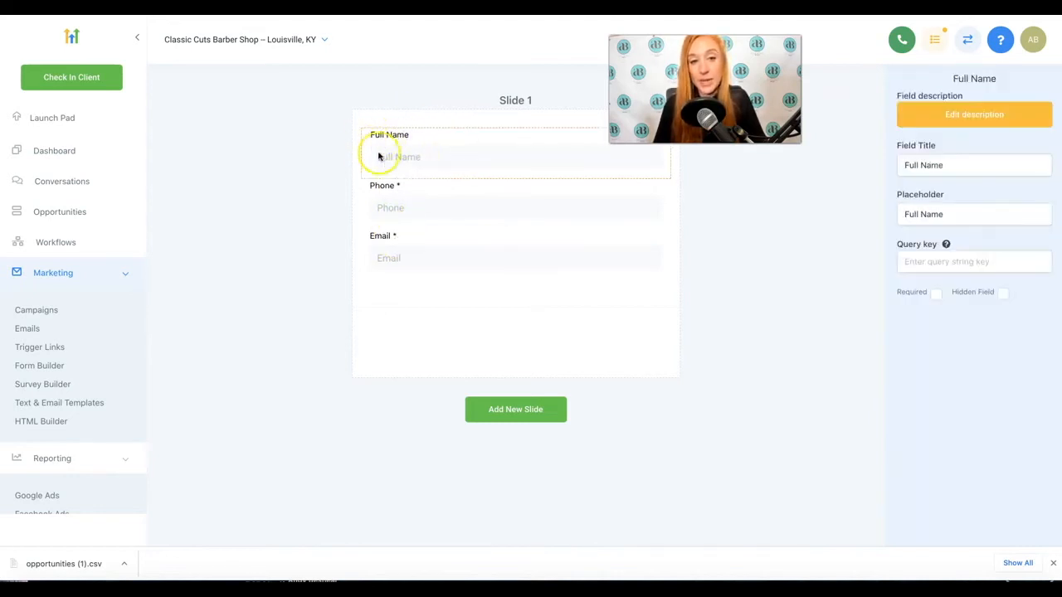
Tick Required on the Full Name field of Slide 1
triple_click(974, 165)
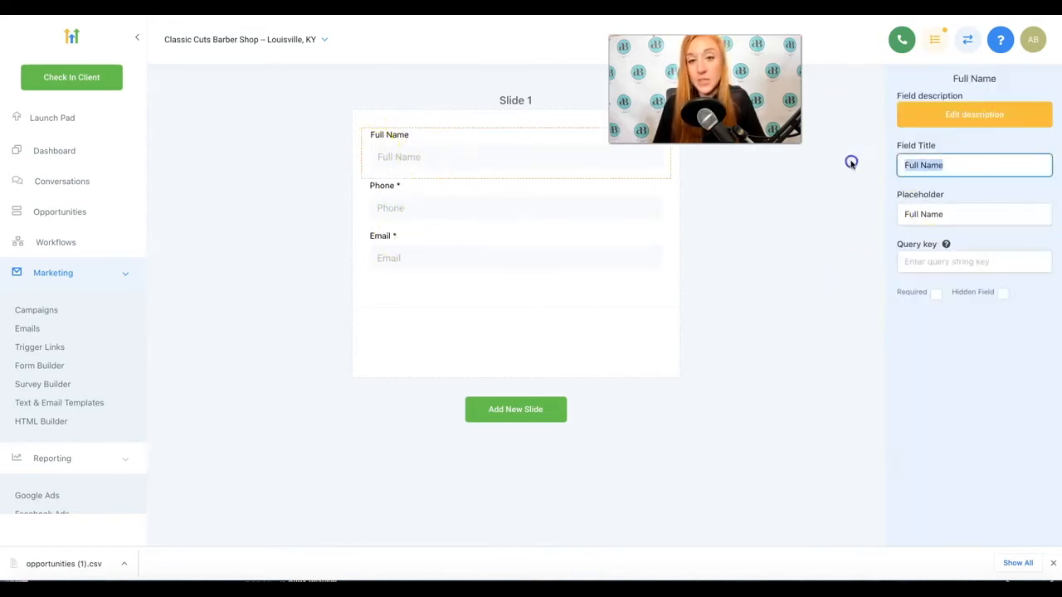
left_click(369, 135)
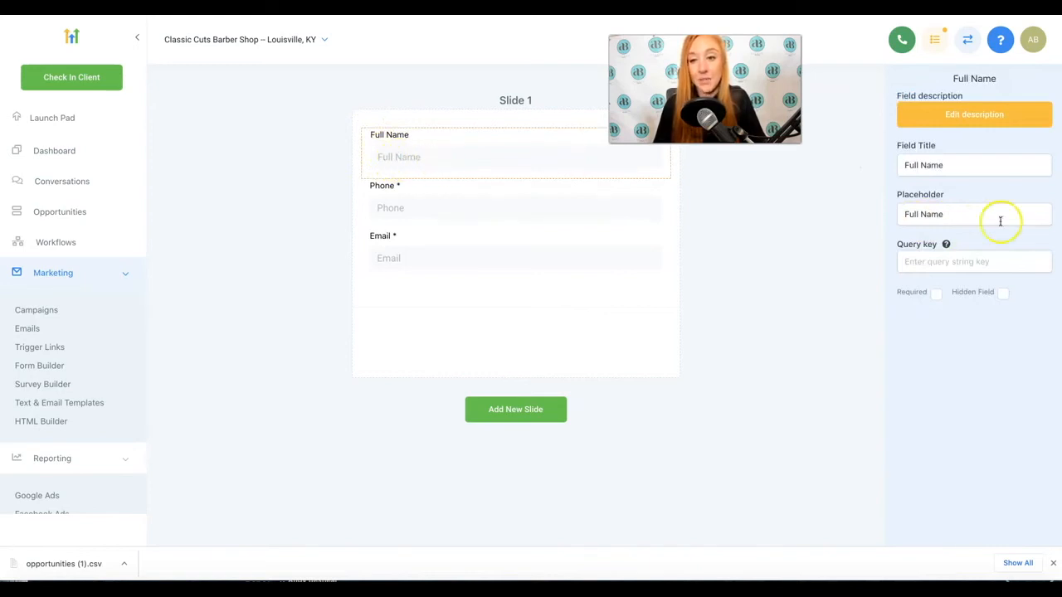
mouse_move(967, 231)
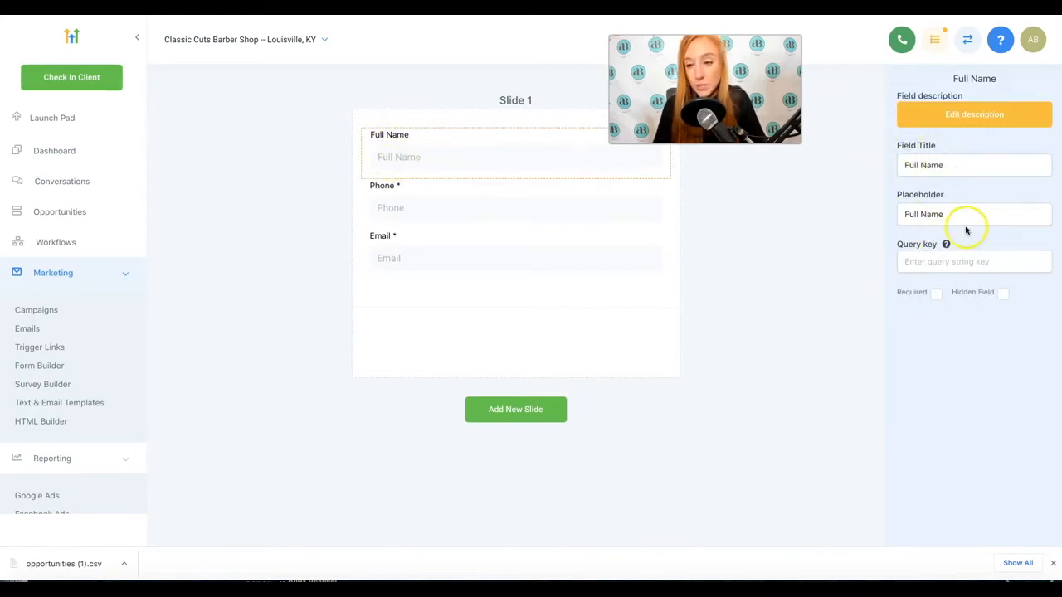
left_click(937, 294)
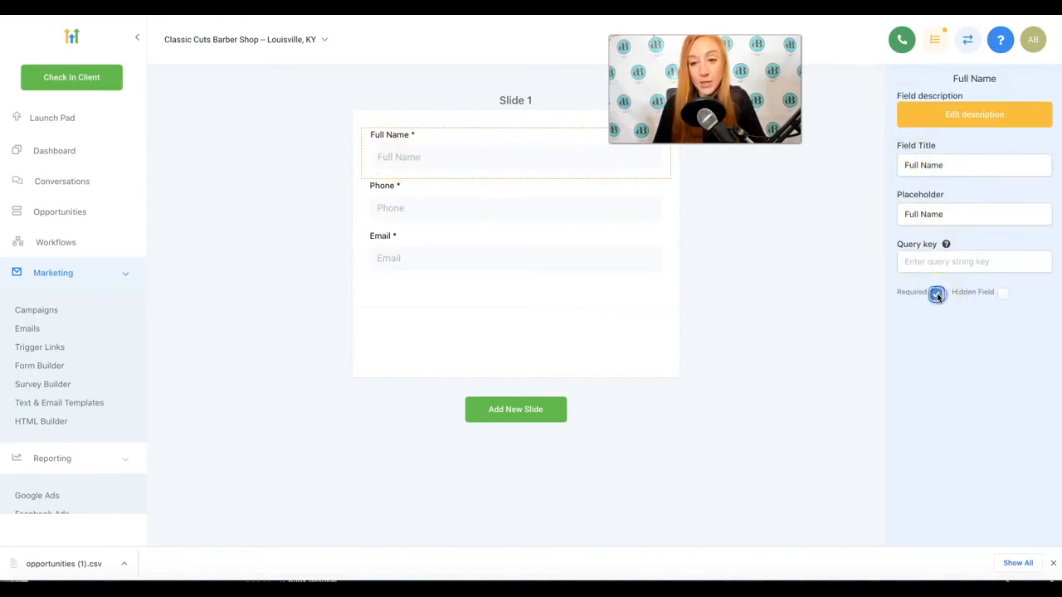
left_click(936, 292)
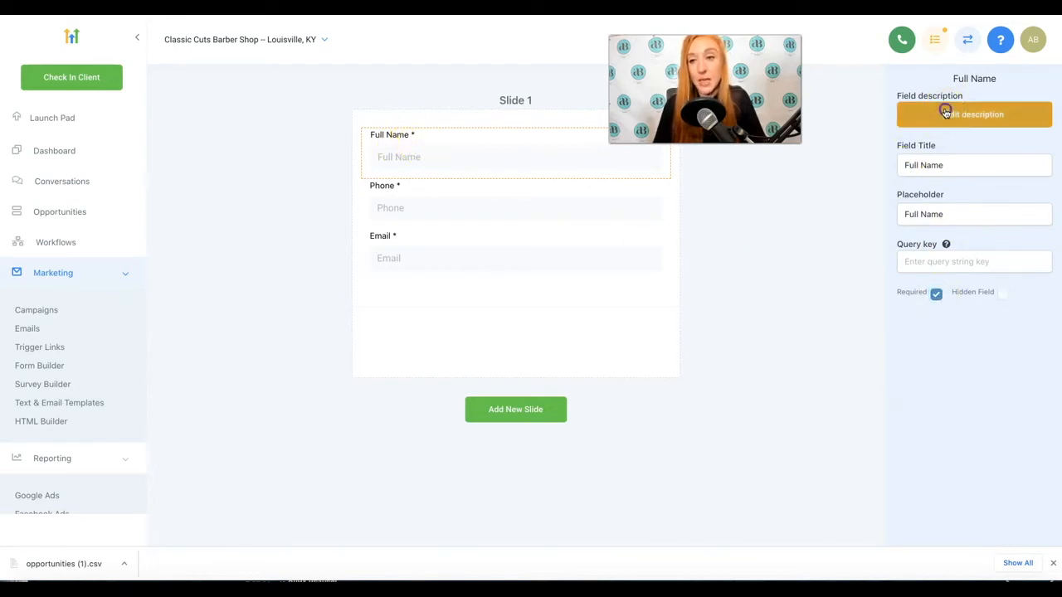
Give the Full Name field the description 'Please fill out your full name'
left_click(974, 114)
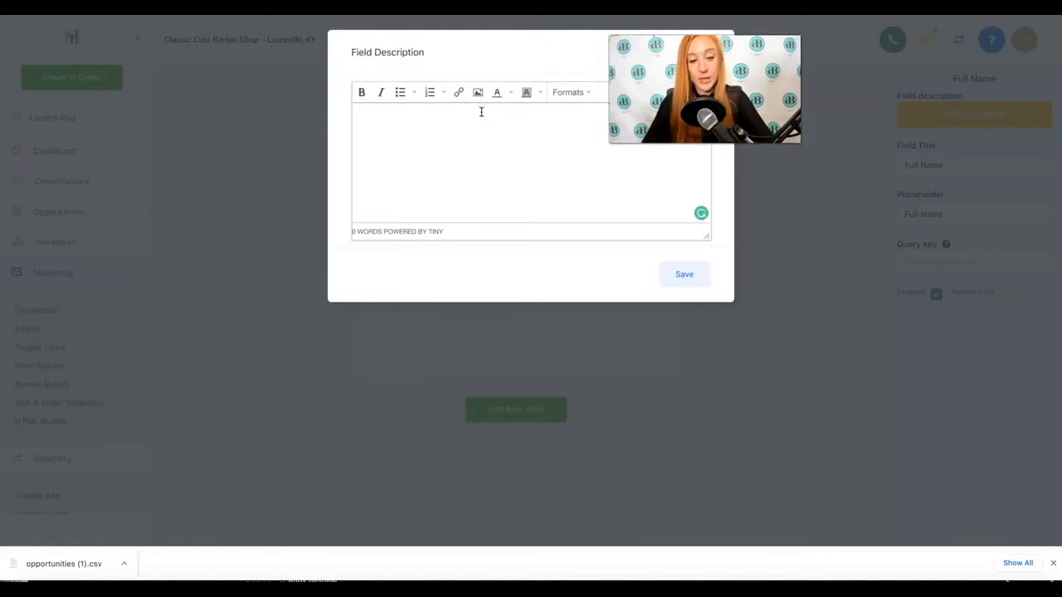
type("Pleaa")
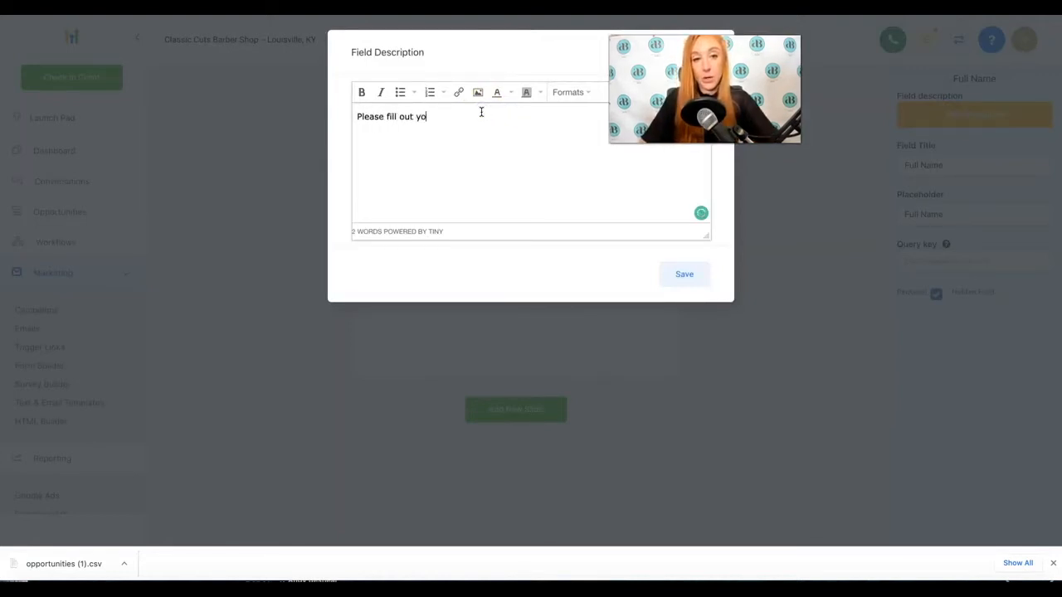
type("ur full name")
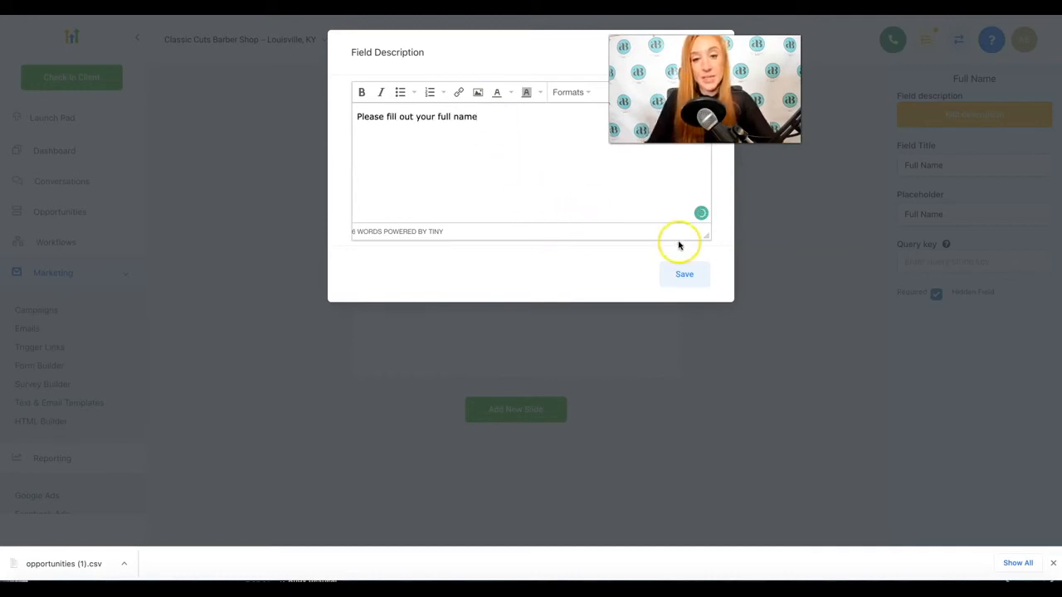
left_click(683, 273)
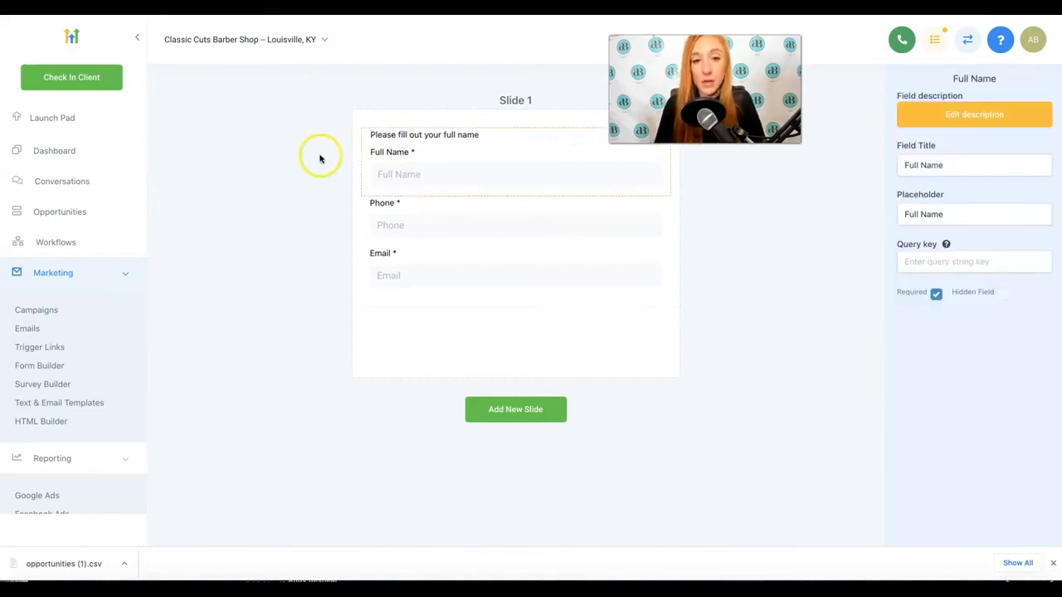
Clear the Full Name field's description and save it empty
left_click(974, 114)
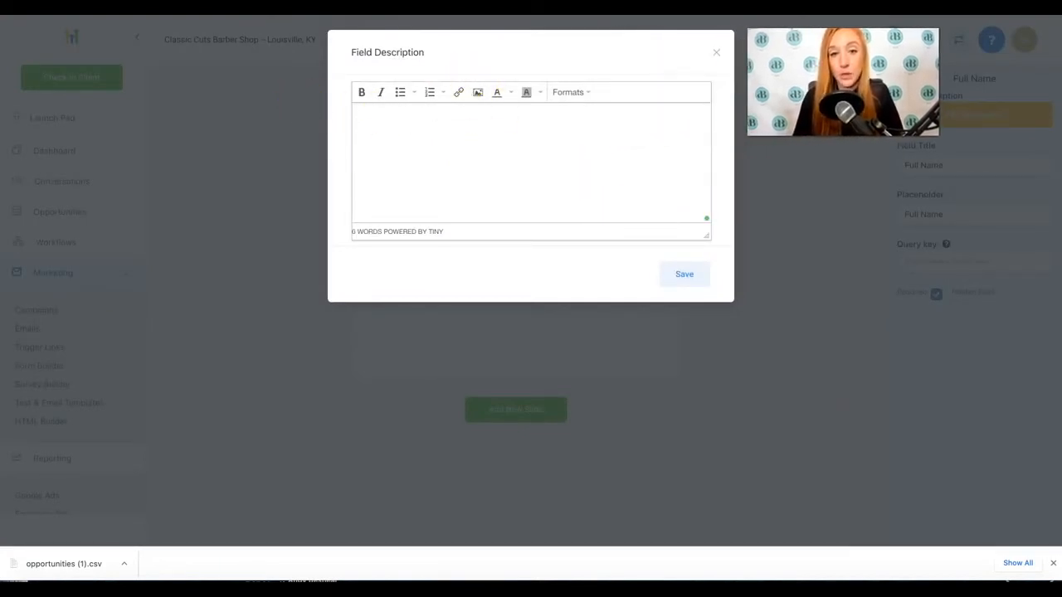
left_click(716, 52)
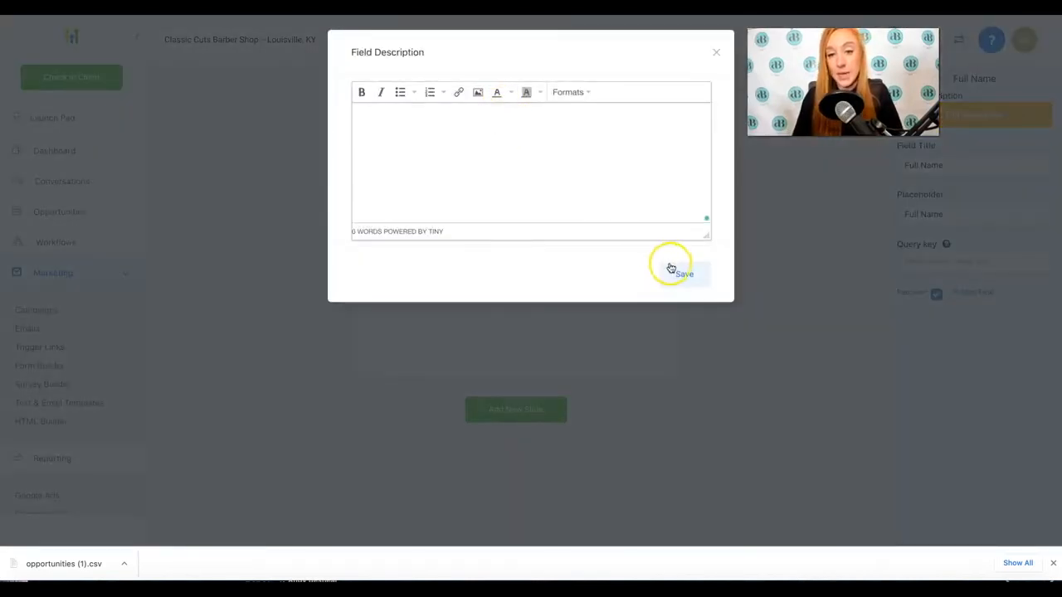
left_click(685, 274)
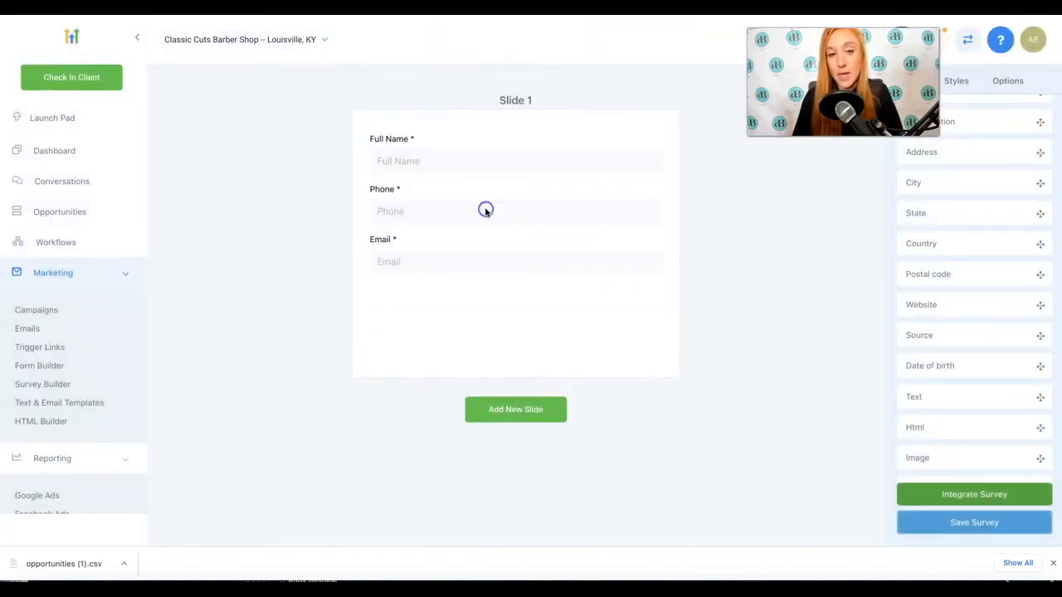
Retitle Phone as 'Cell Phone Number' with matching placeholder, and Email as 'Your Best Email Address'
left_click(485, 211)
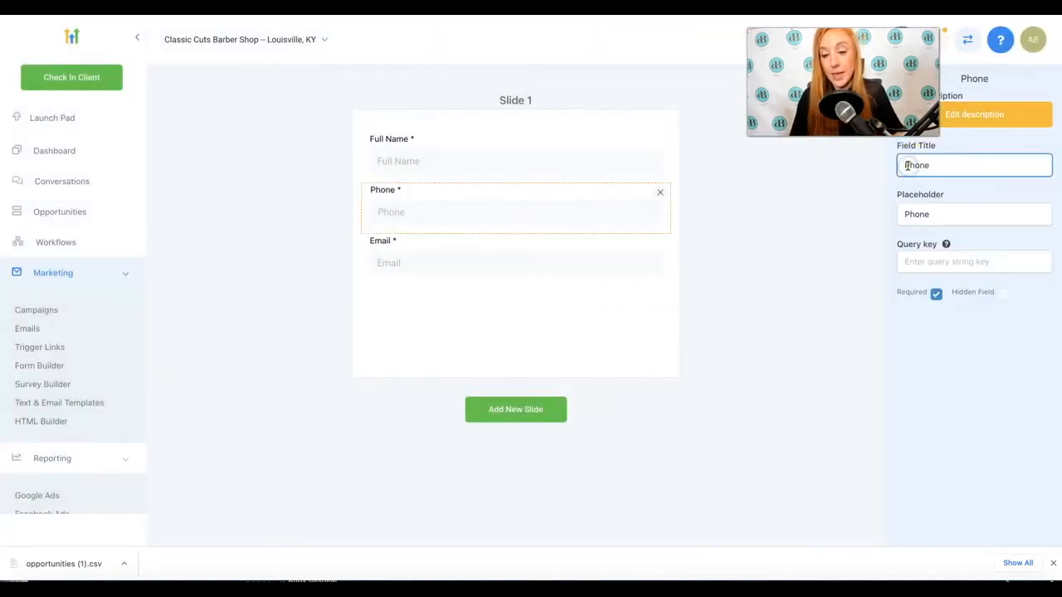
type("Cell Phone")
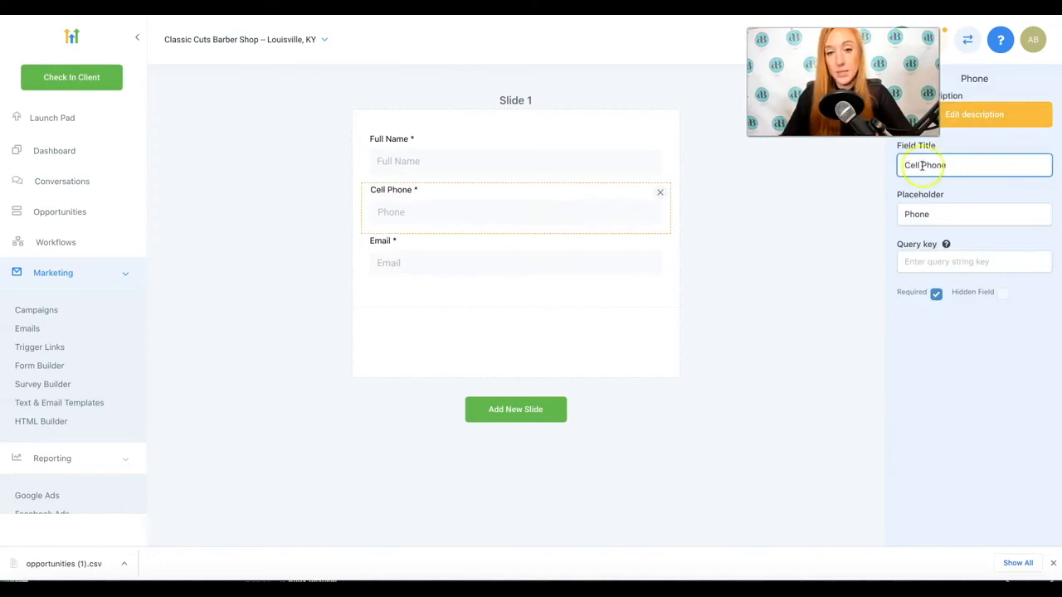
type("Number")
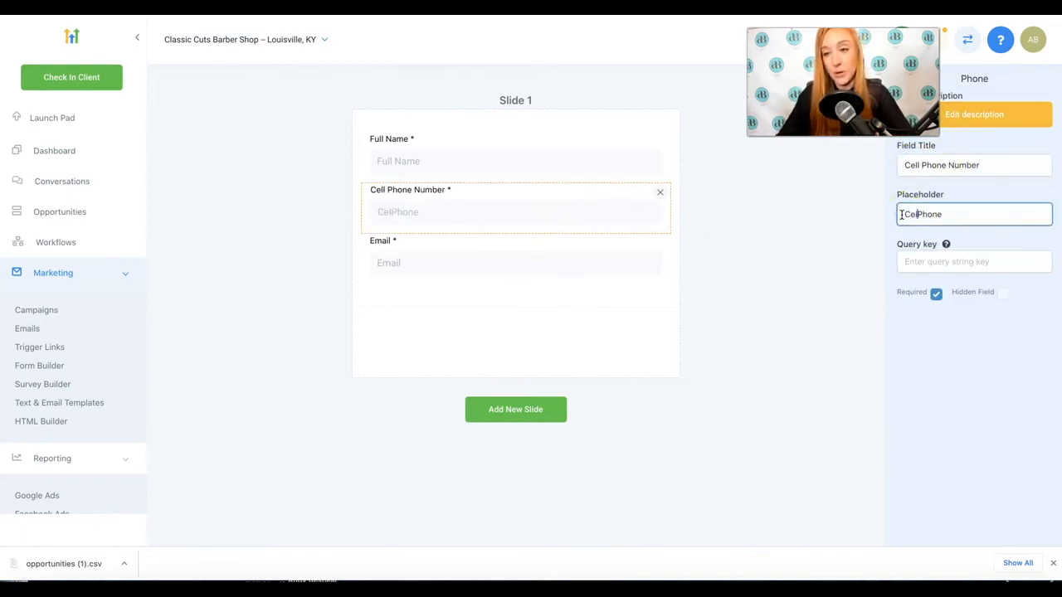
type("Cell Phone")
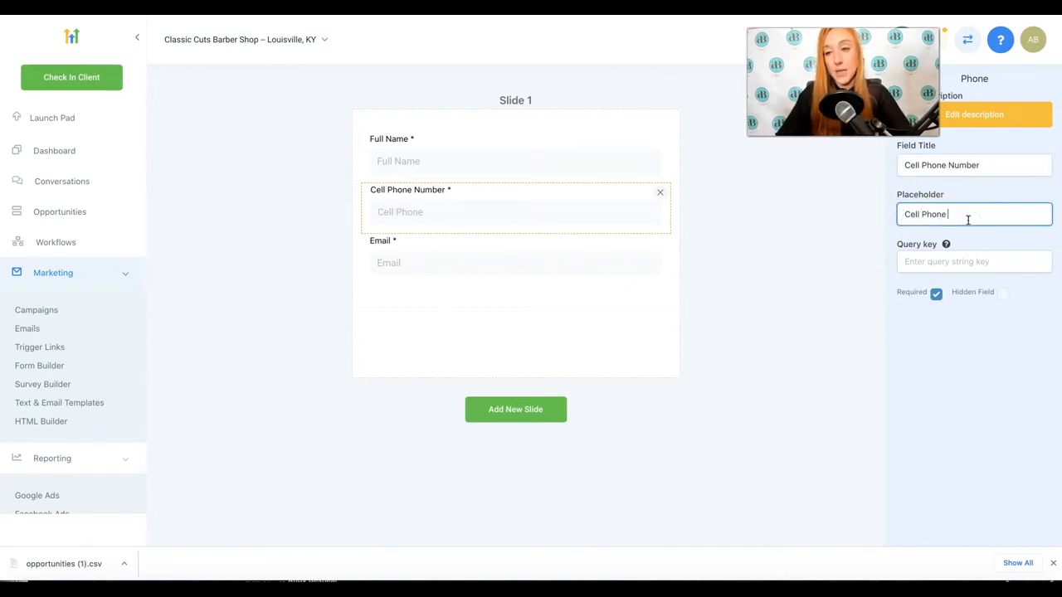
type("Number")
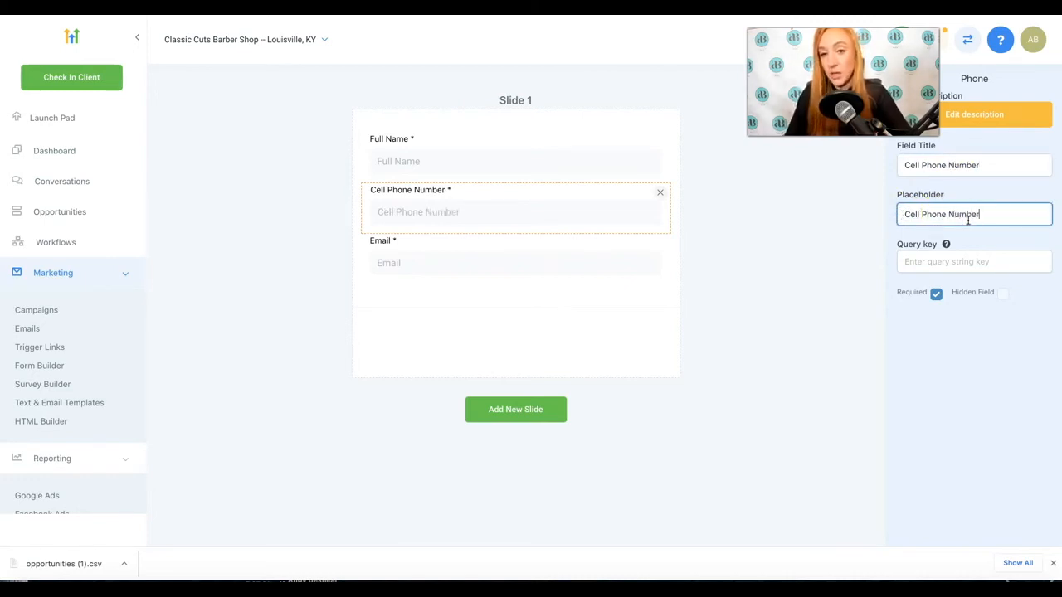
left_click(515, 262)
type("Your Best Email A")
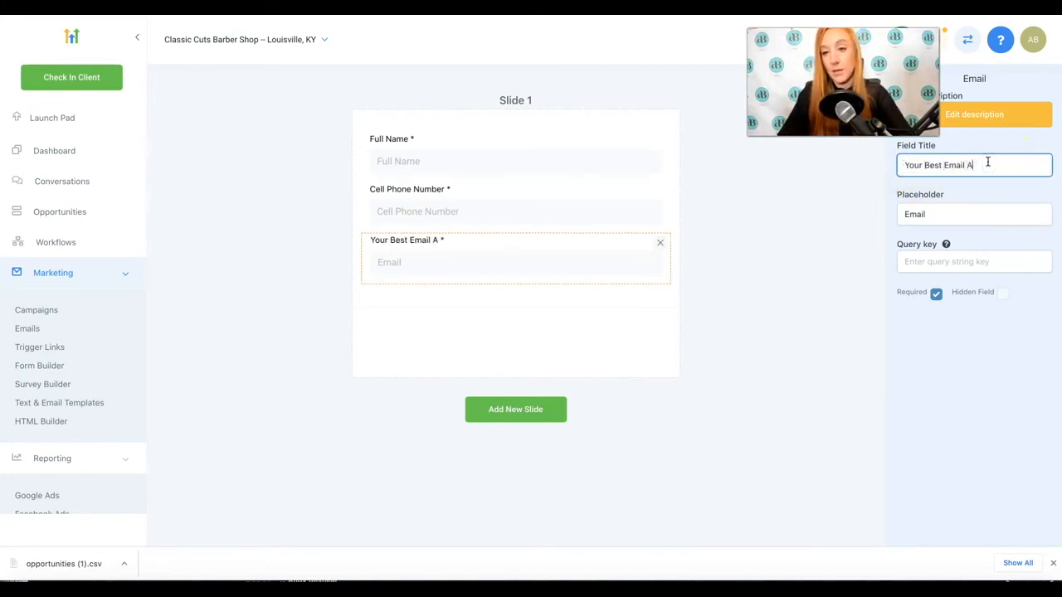
type("ddress")
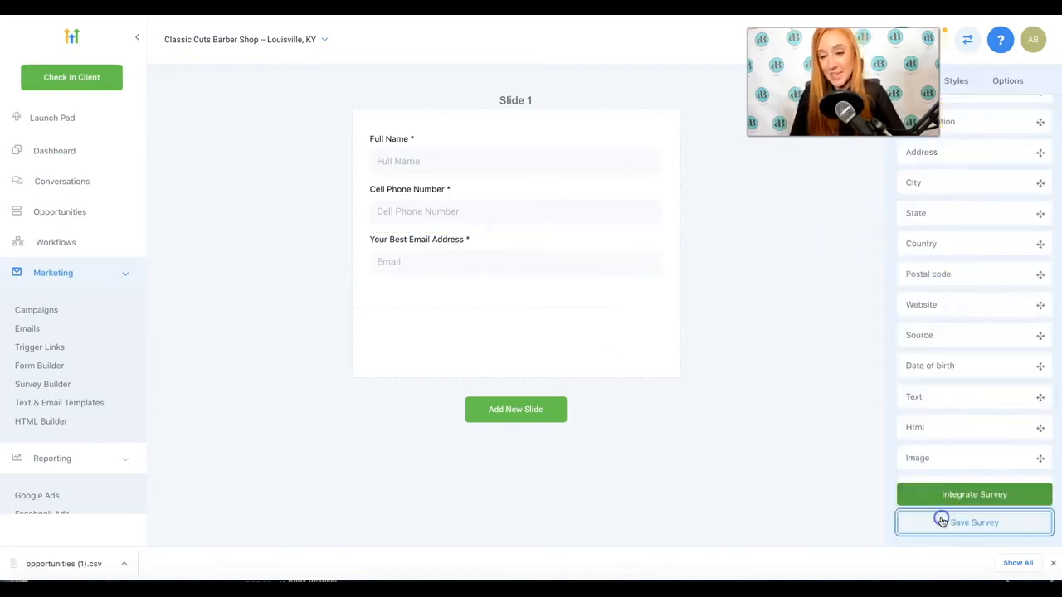
Add slides and place custom fields like service interest, how they heard, and Show Up
left_click(516, 409)
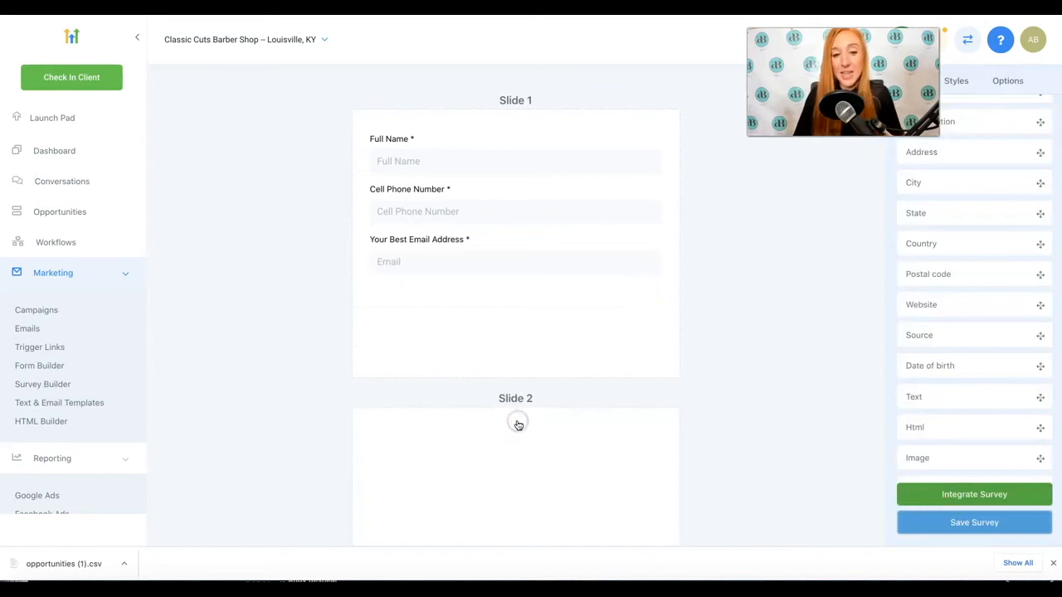
mouse_move(467, 180)
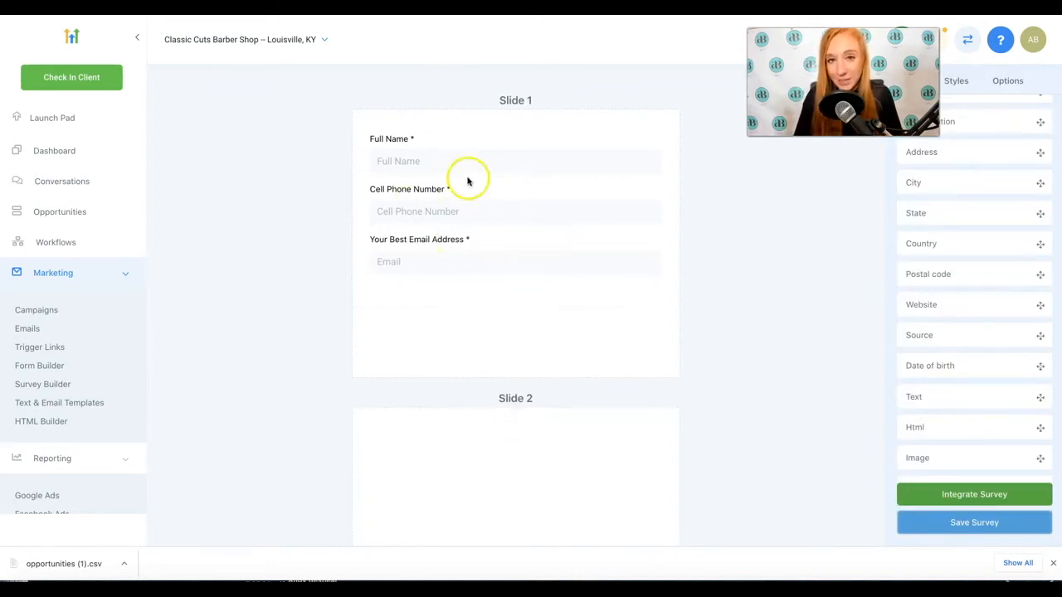
mouse_move(517, 272)
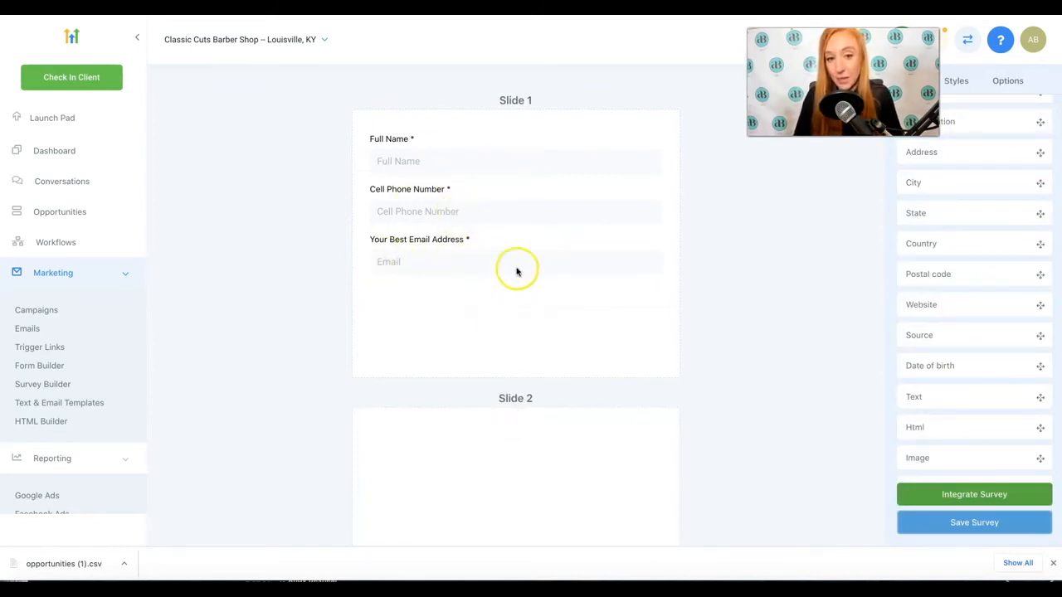
scroll("down", 3)
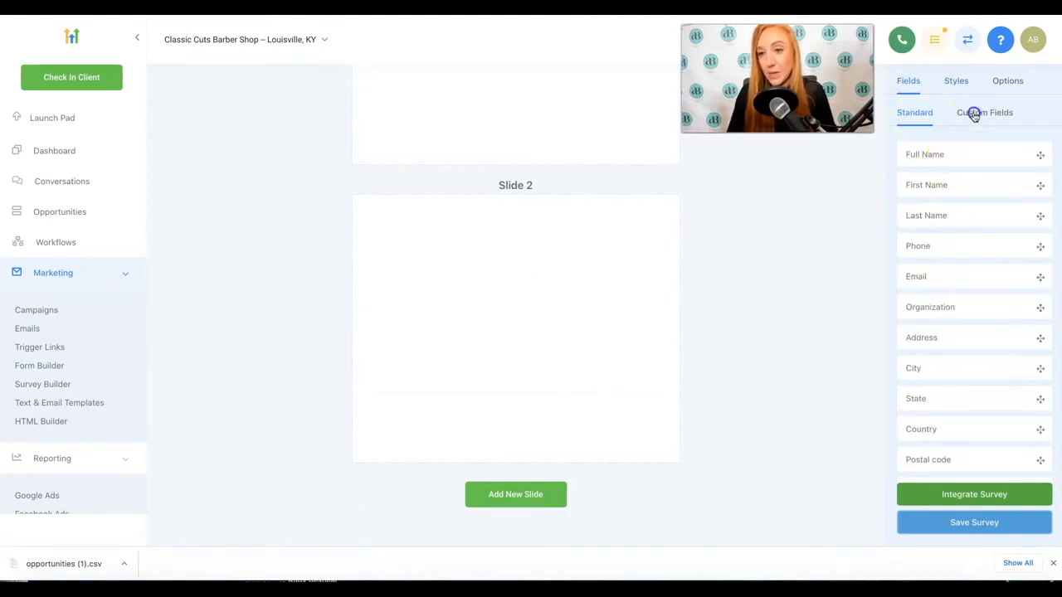
left_click(985, 112)
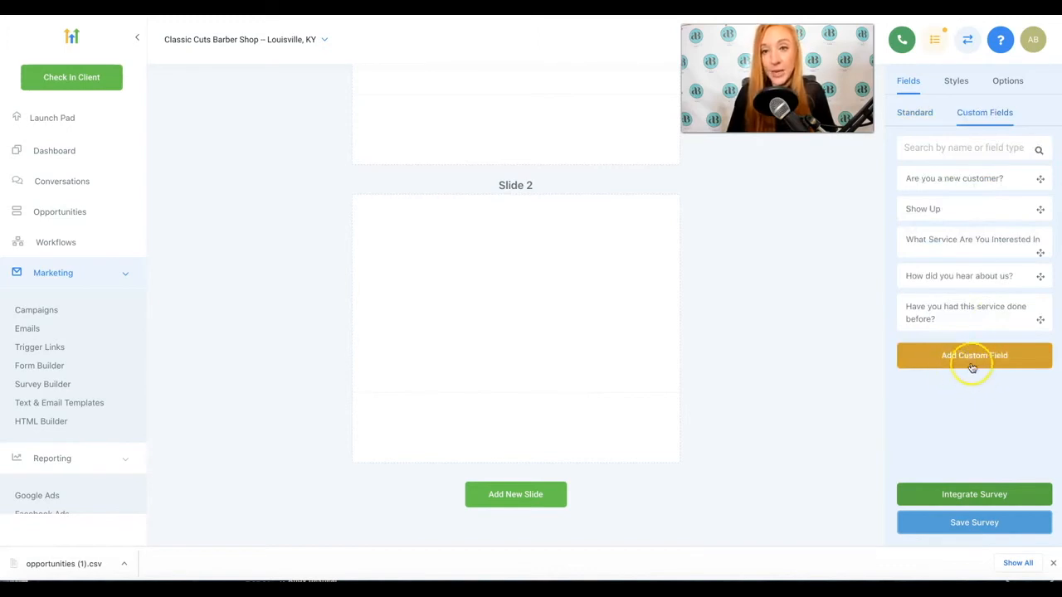
mouse_move(960, 374)
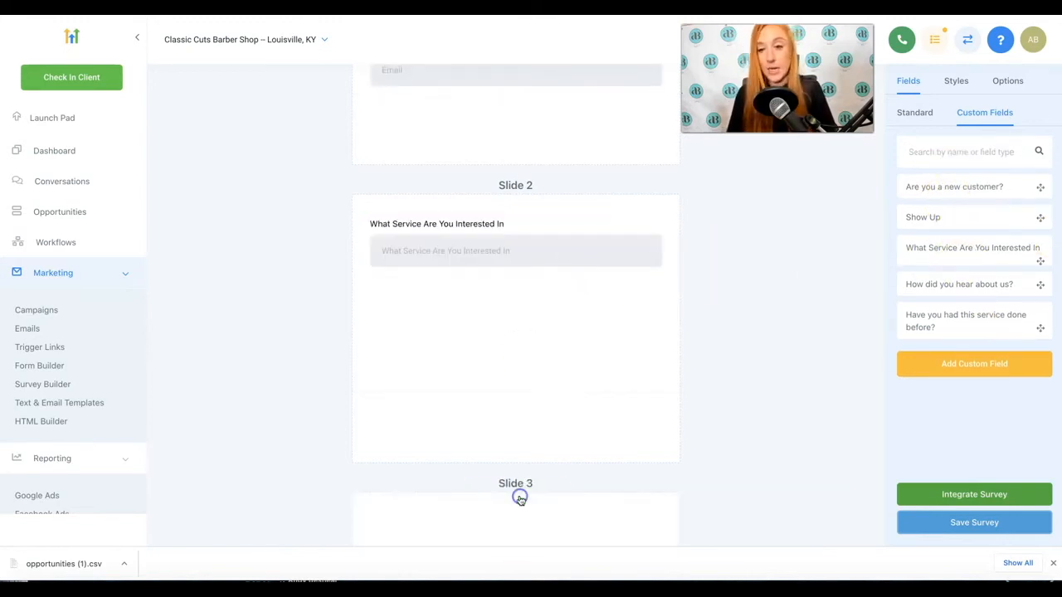
scroll("down", 3)
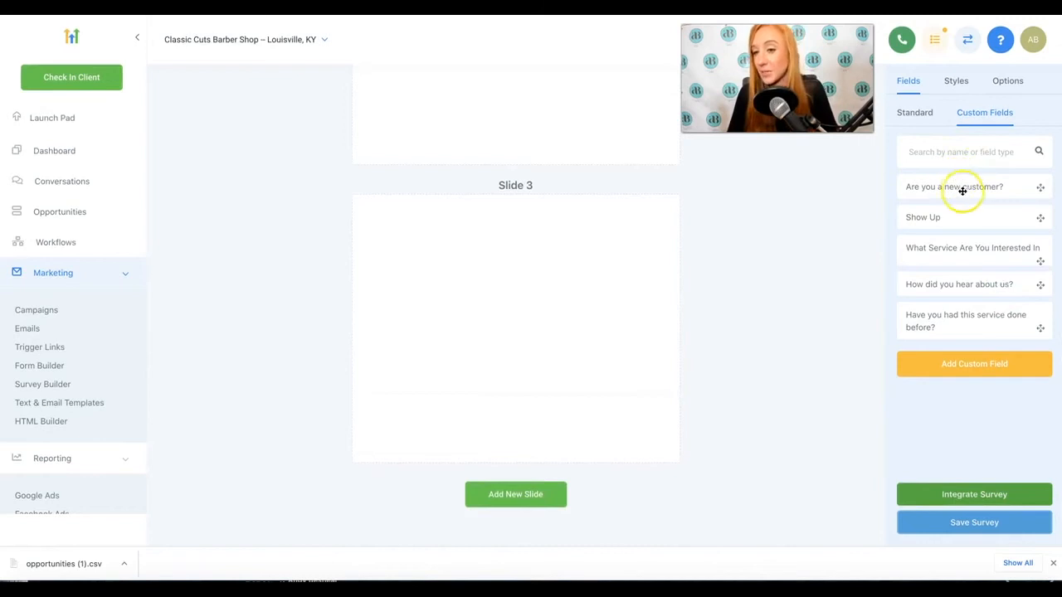
mouse_move(849, 298)
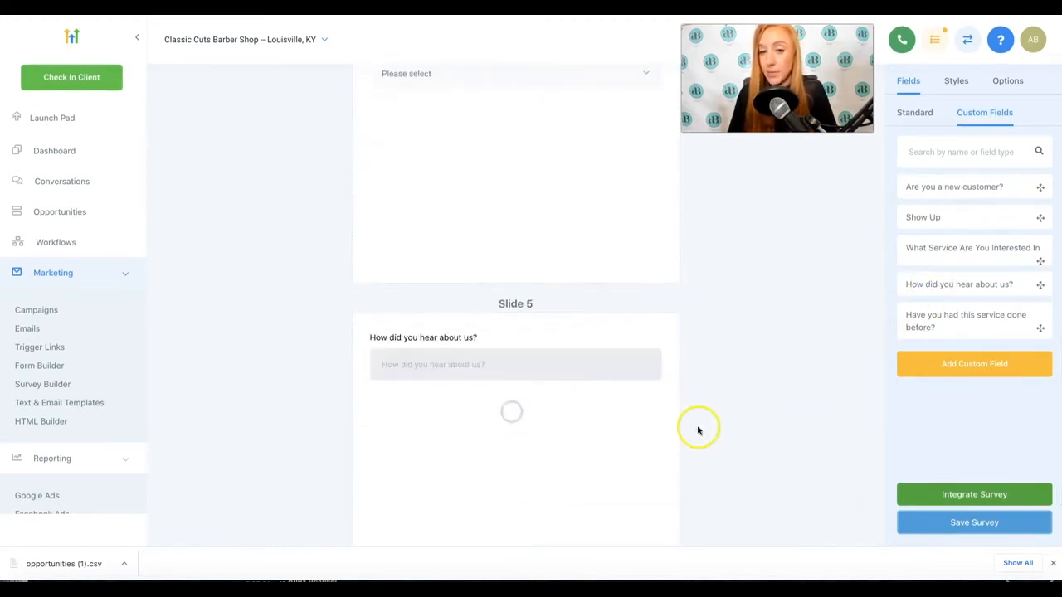
scroll("up", 3)
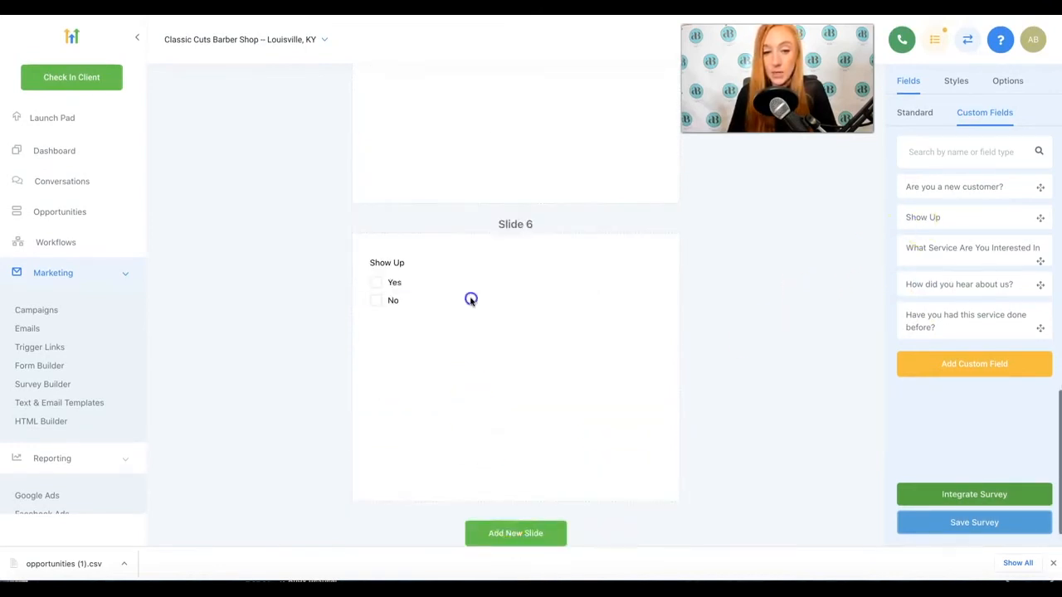
Reword Show Up to ask agreement to attend or reschedule 24 hours ahead, and require it
left_click(388, 263)
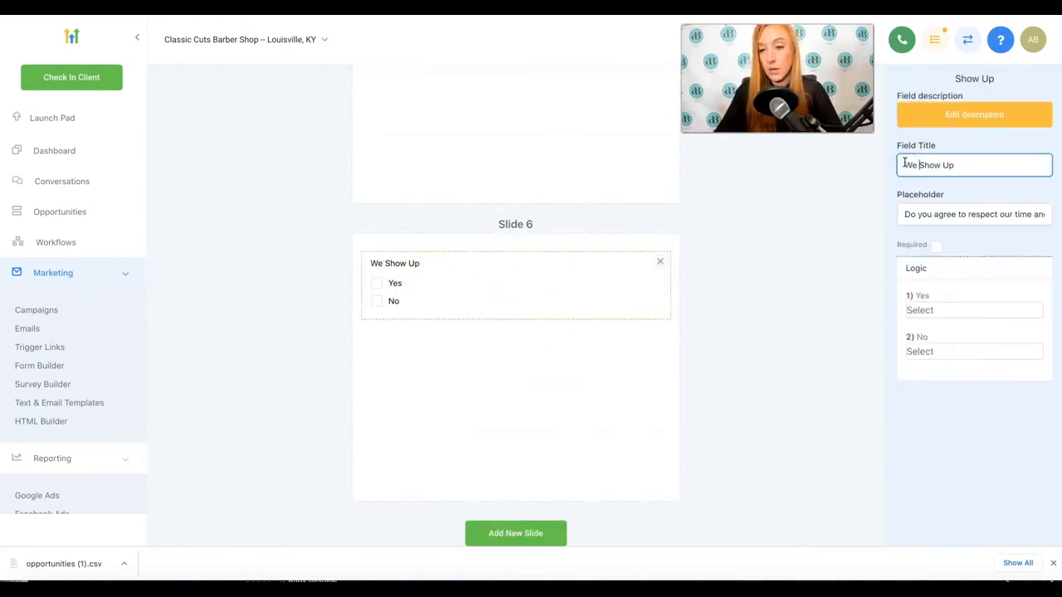
type("We ask that if you sc")
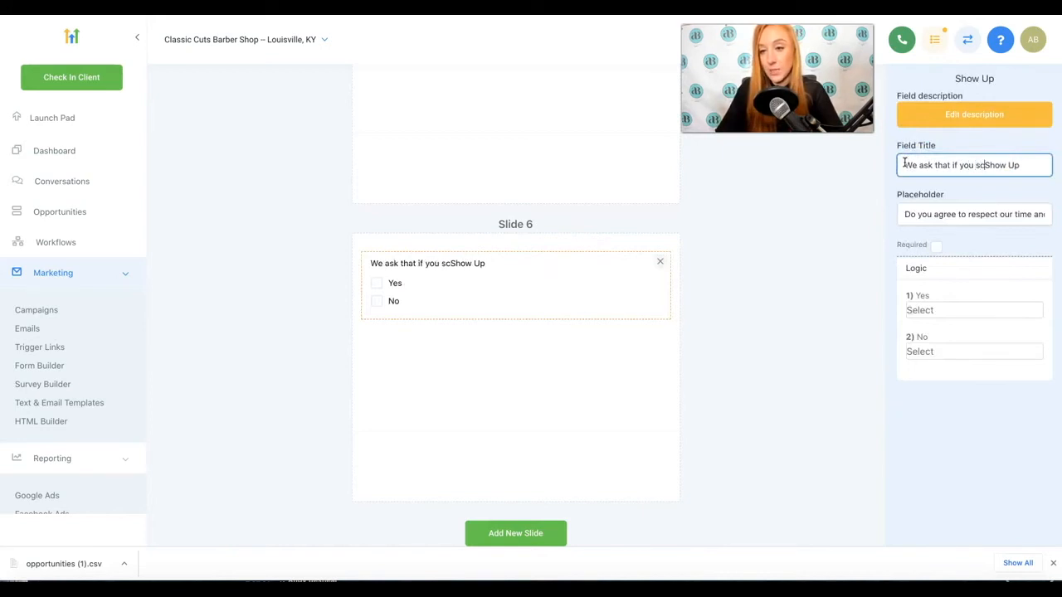
type("schedule an appointment, you agree to s")
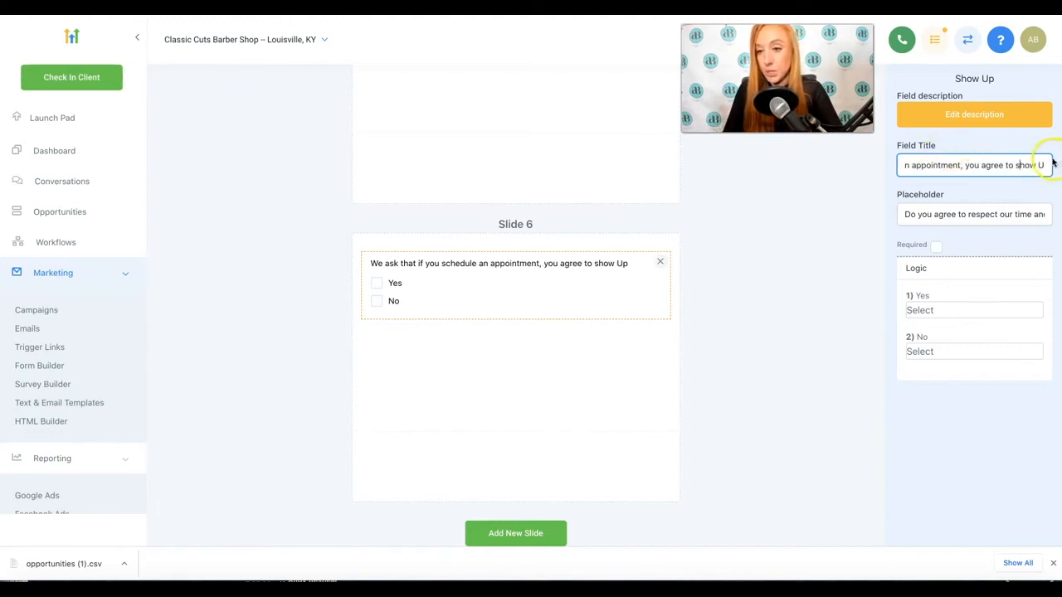
type("p")
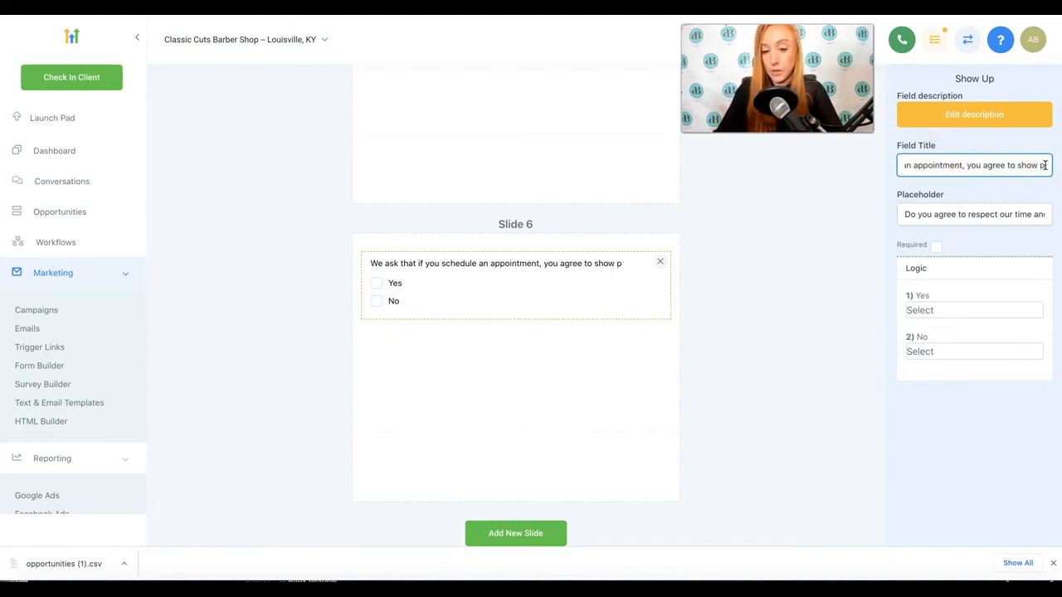
type("up")
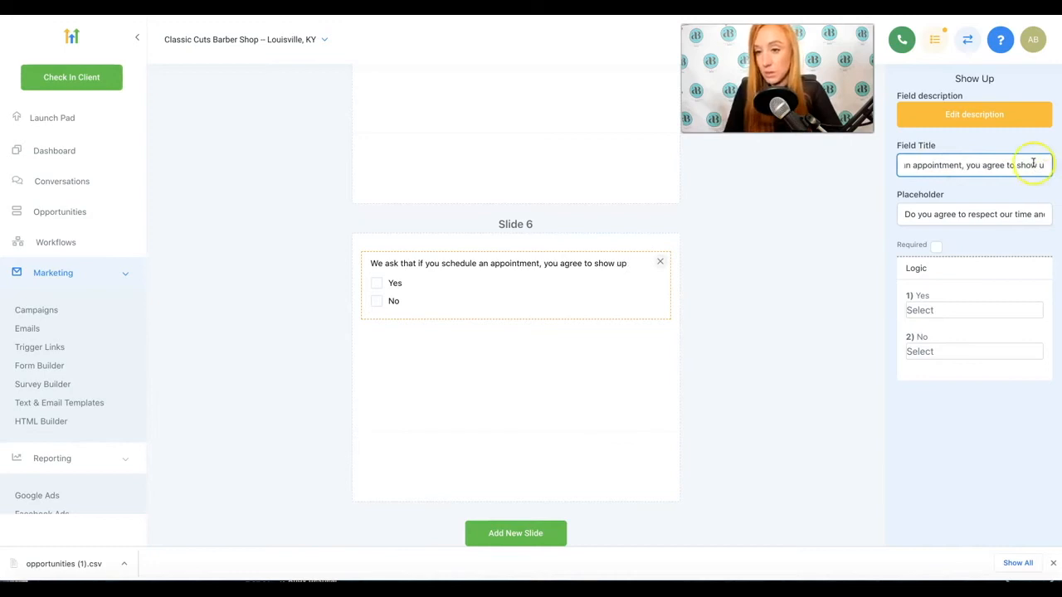
type("at your scheduled time")
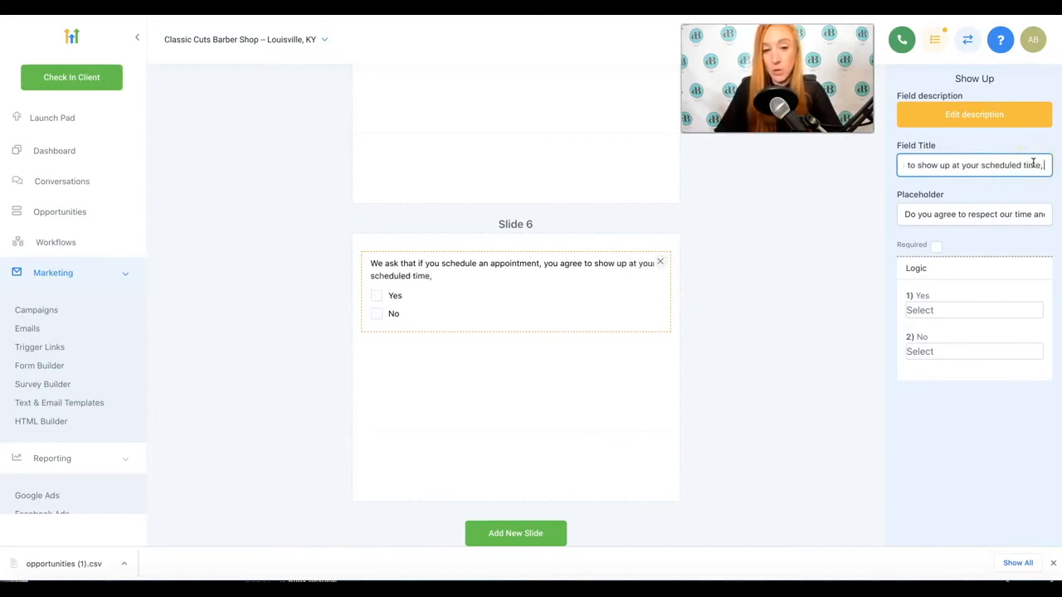
type(", or reschedule at least 254")
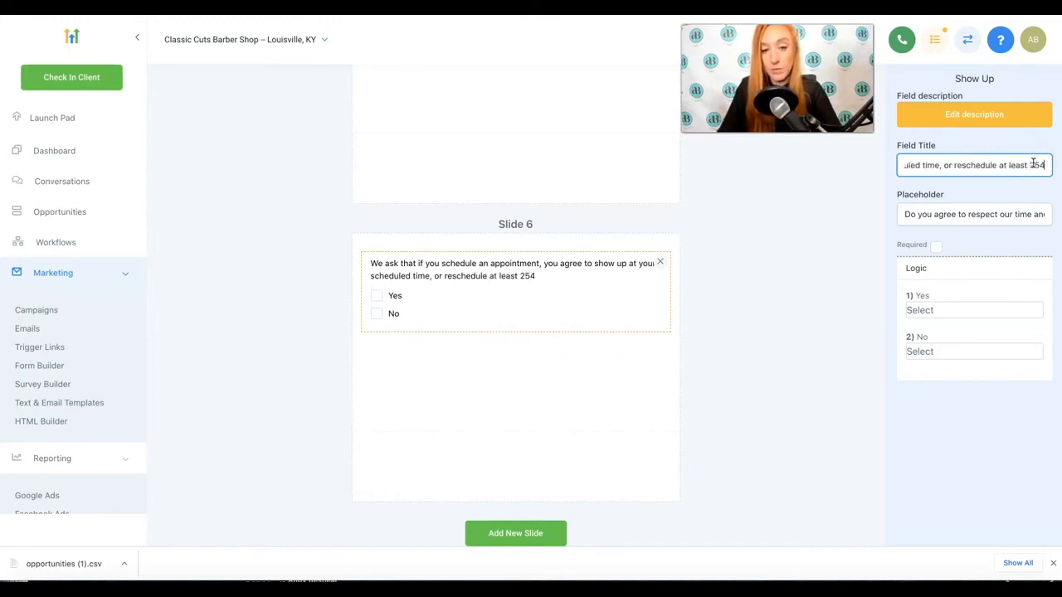
type("24 hours in advance. Do you")
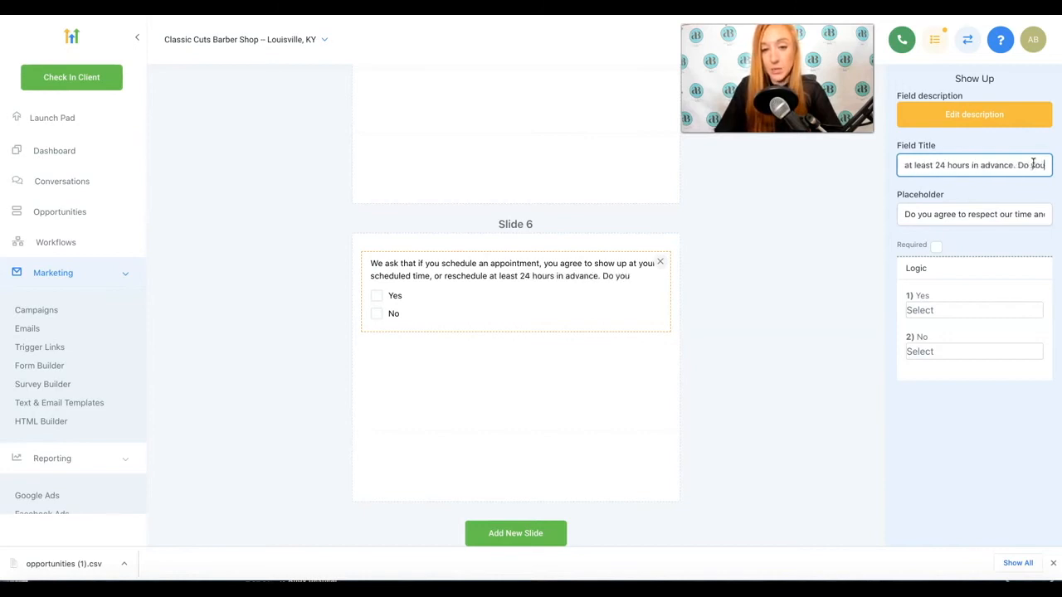
type("agree to this?")
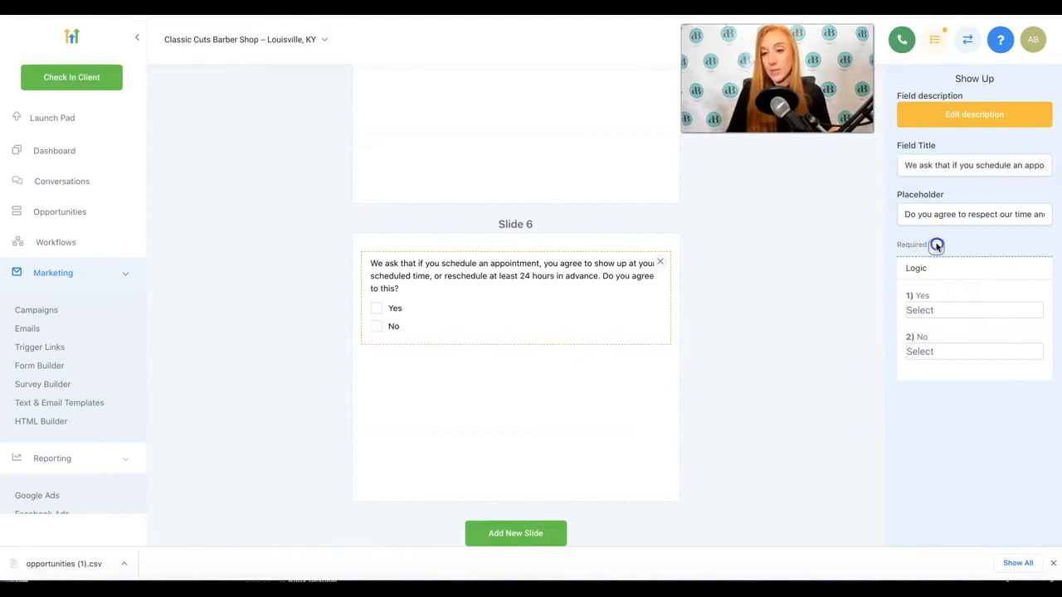
left_click(936, 246)
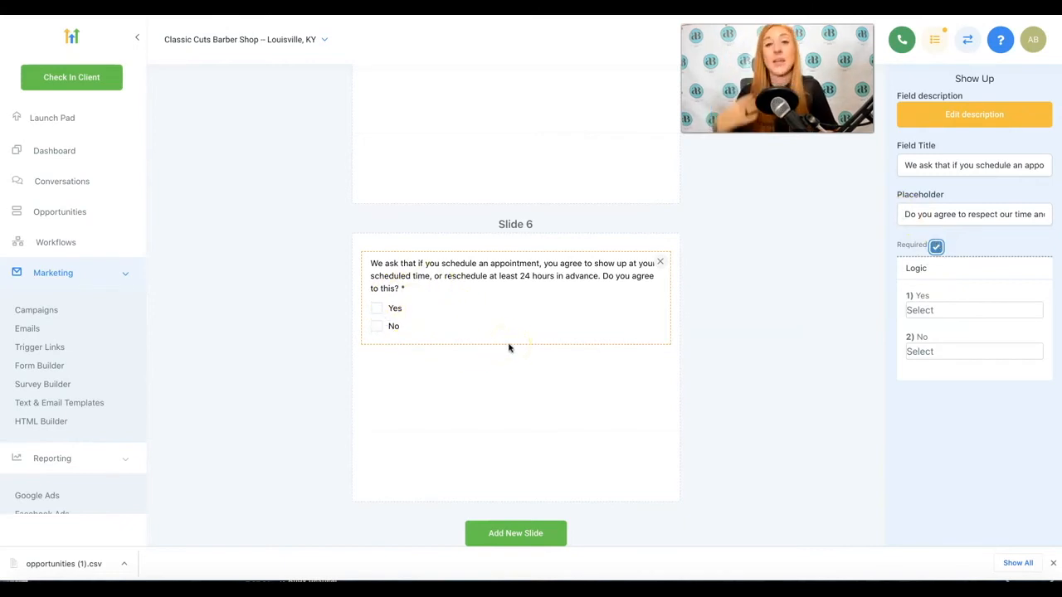
Route the agreement question's Yes answers to P7 - Slide 7 and No to P8 - Slide 8
left_click(973, 309)
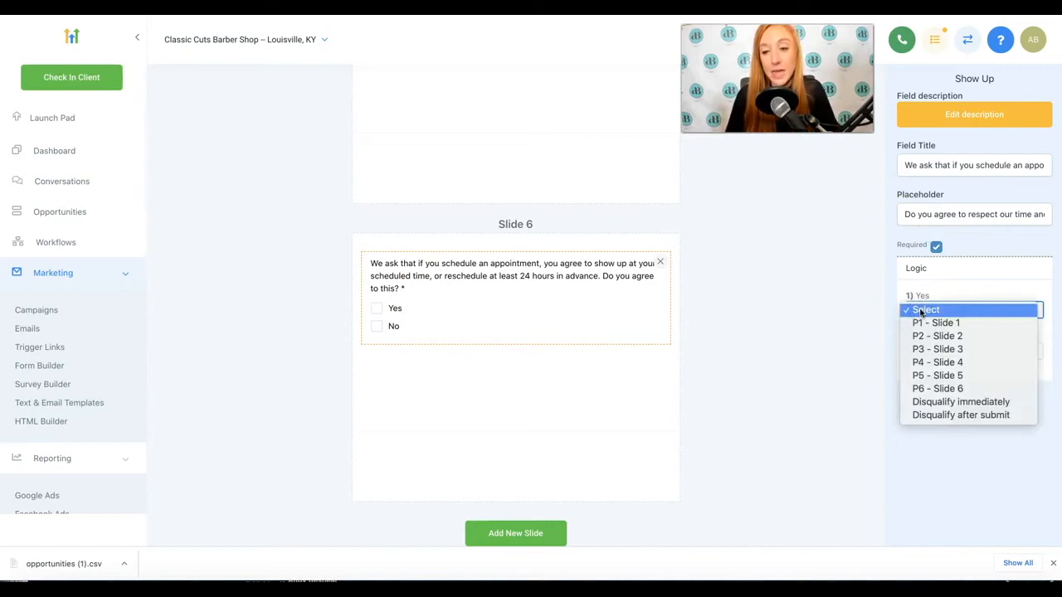
mouse_move(937, 348)
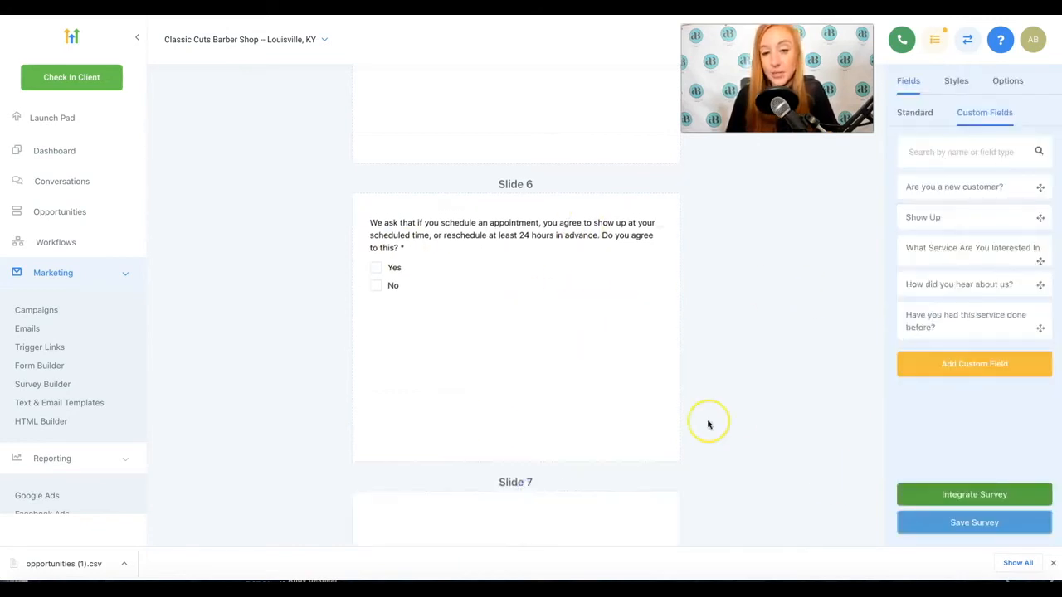
scroll("down", 3)
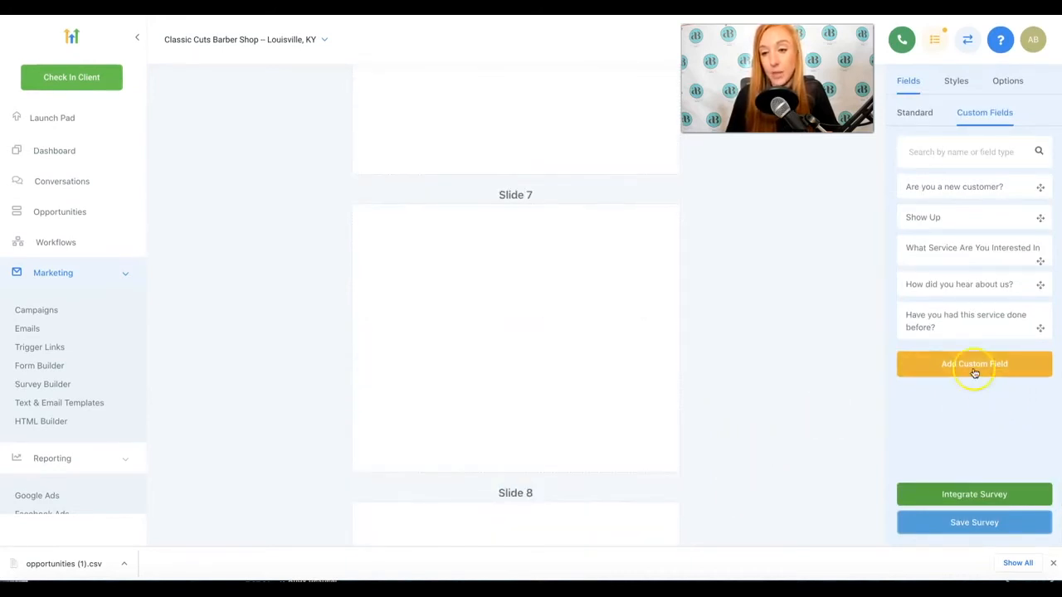
left_click(974, 364)
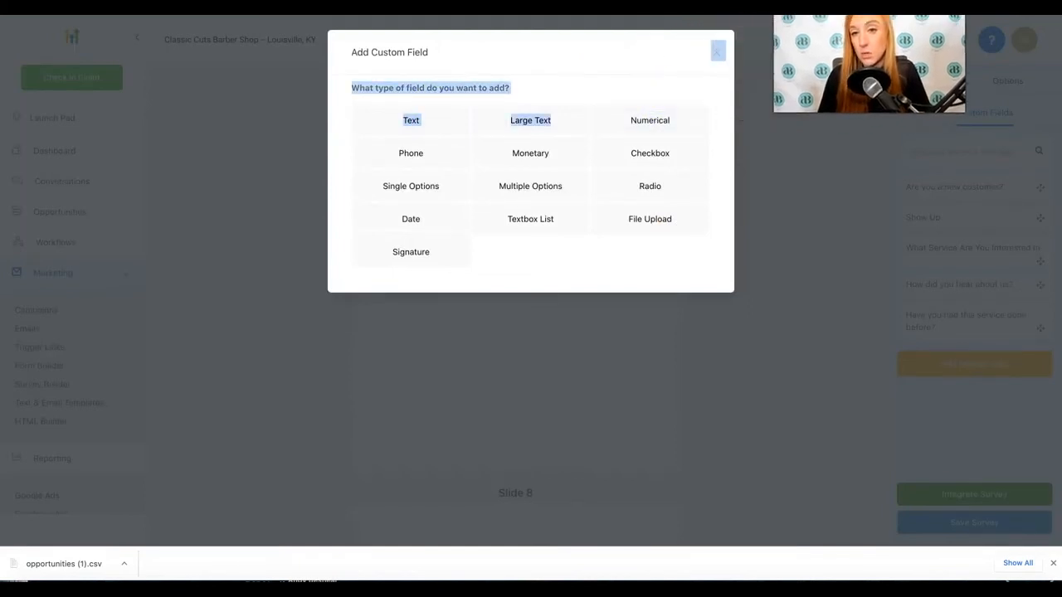
left_click(717, 51)
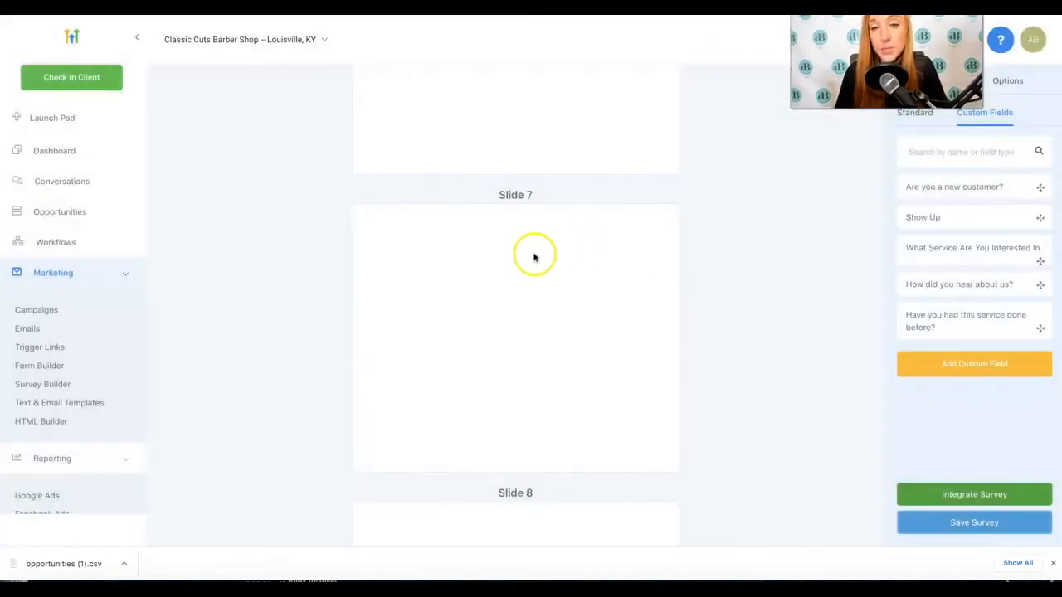
scroll("up", 3)
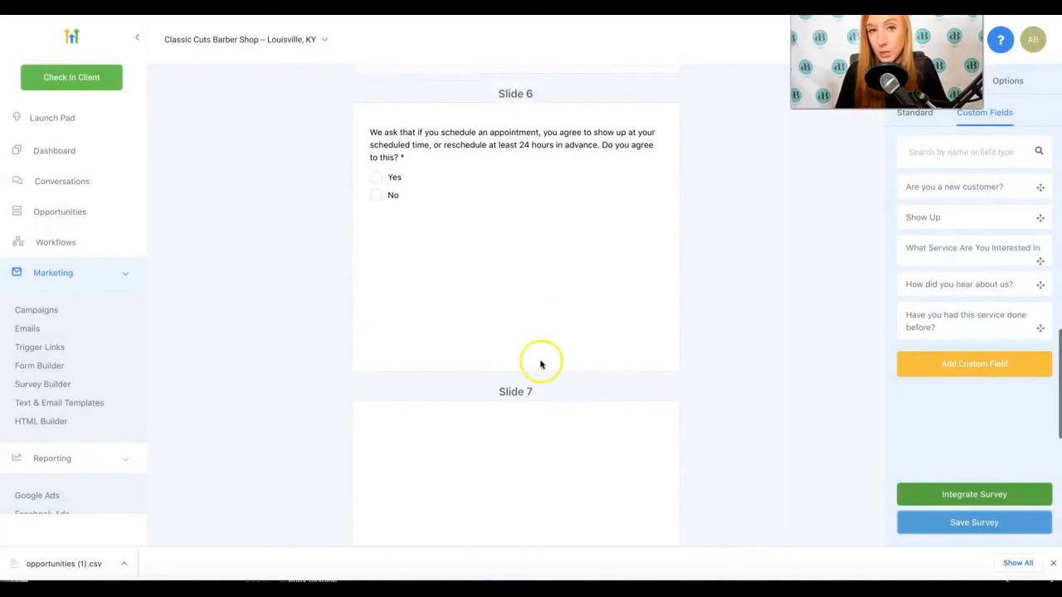
mouse_move(755, 174)
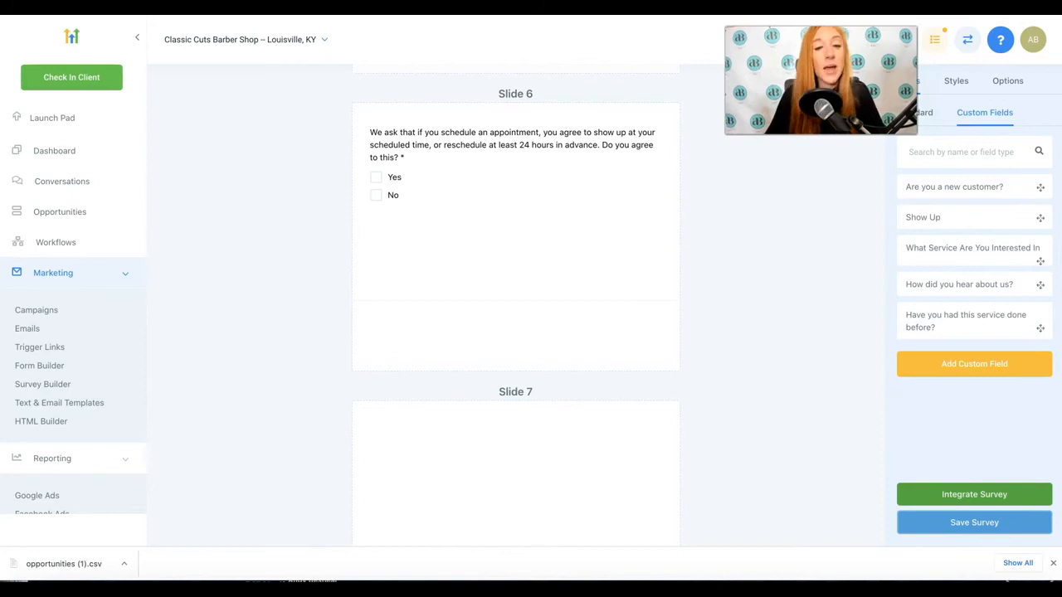
mouse_move(534, 512)
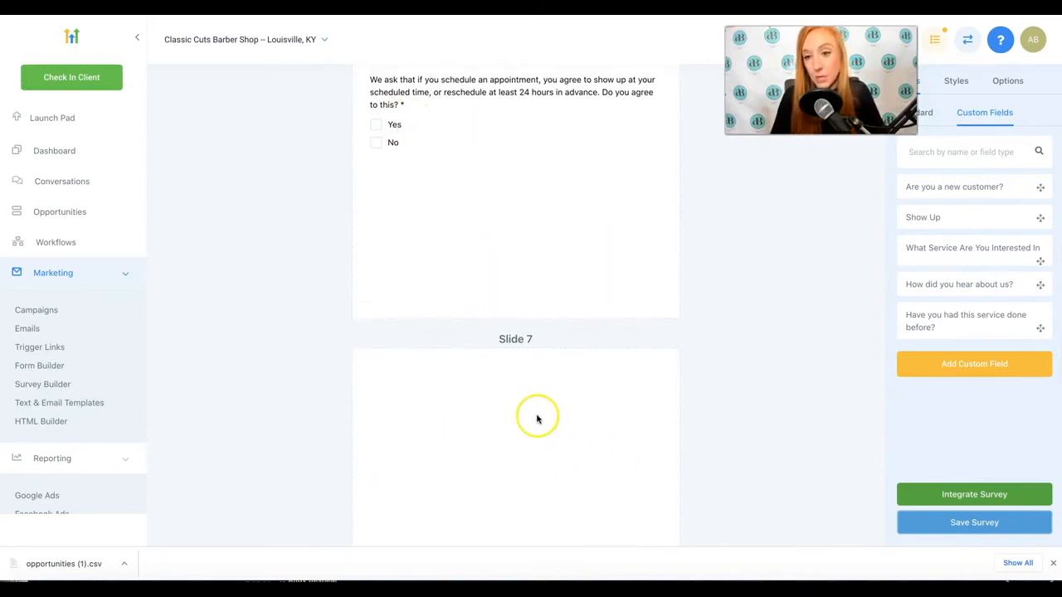
mouse_move(518, 396)
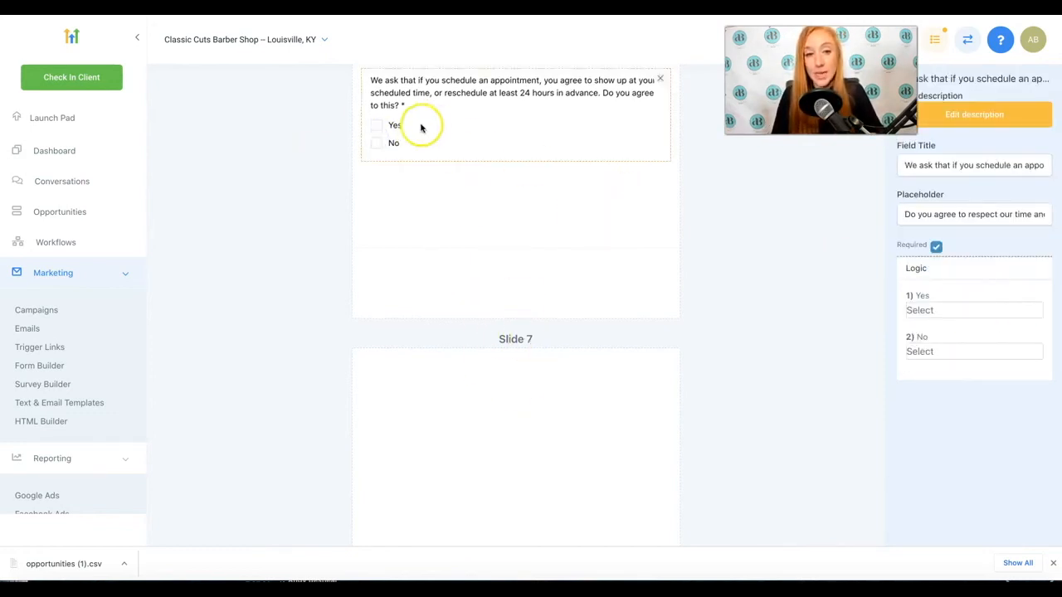
scroll("down", 3)
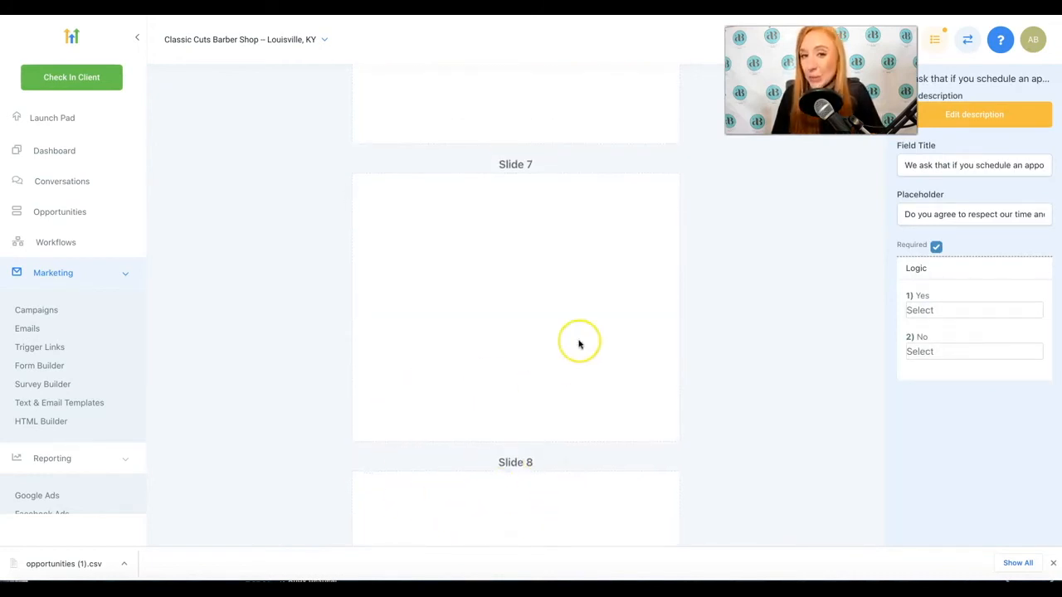
left_click(973, 309)
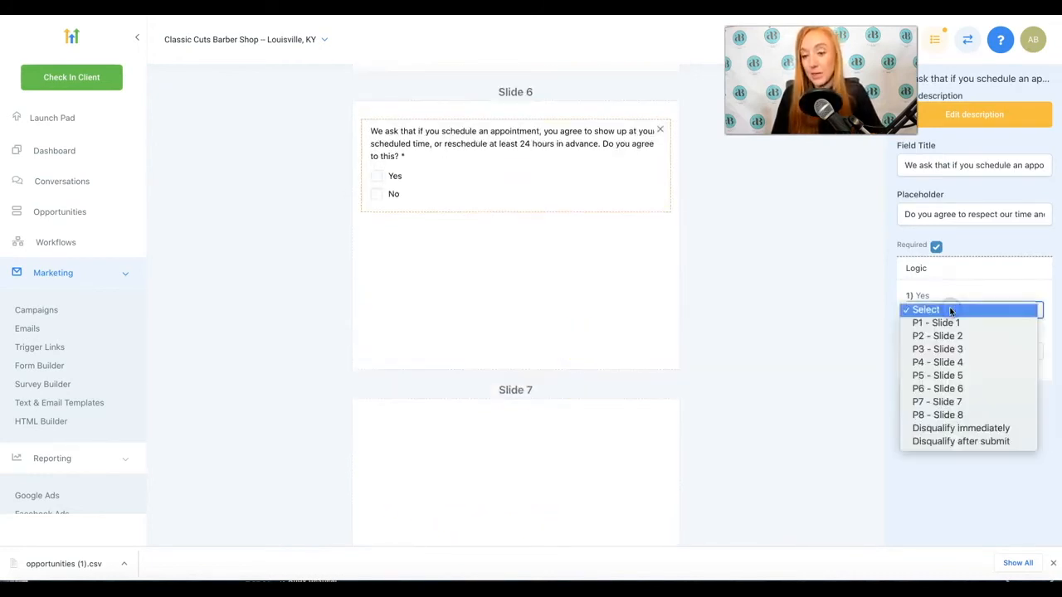
mouse_move(937, 402)
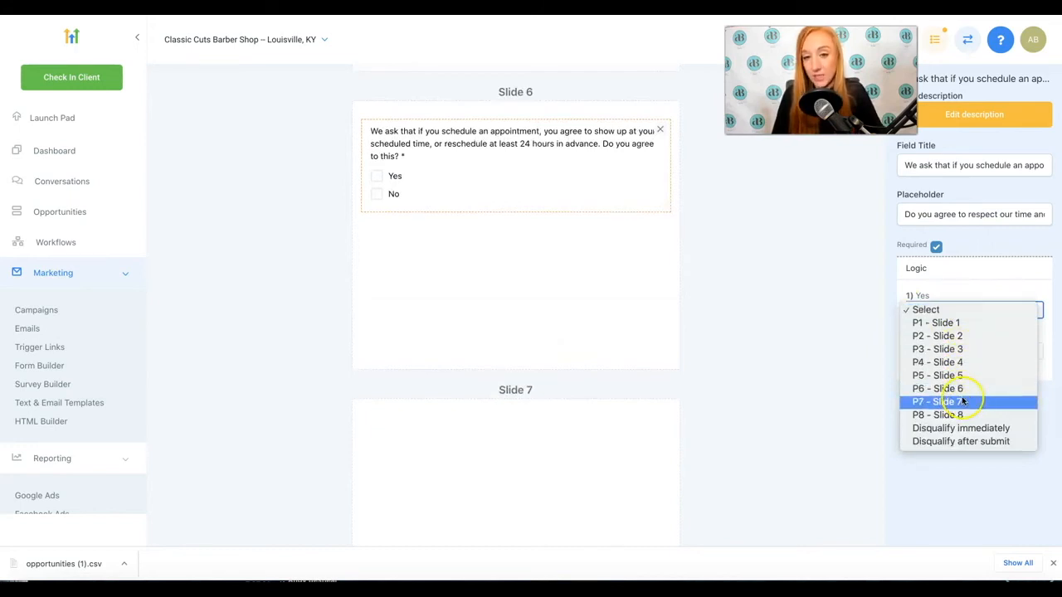
left_click(945, 401)
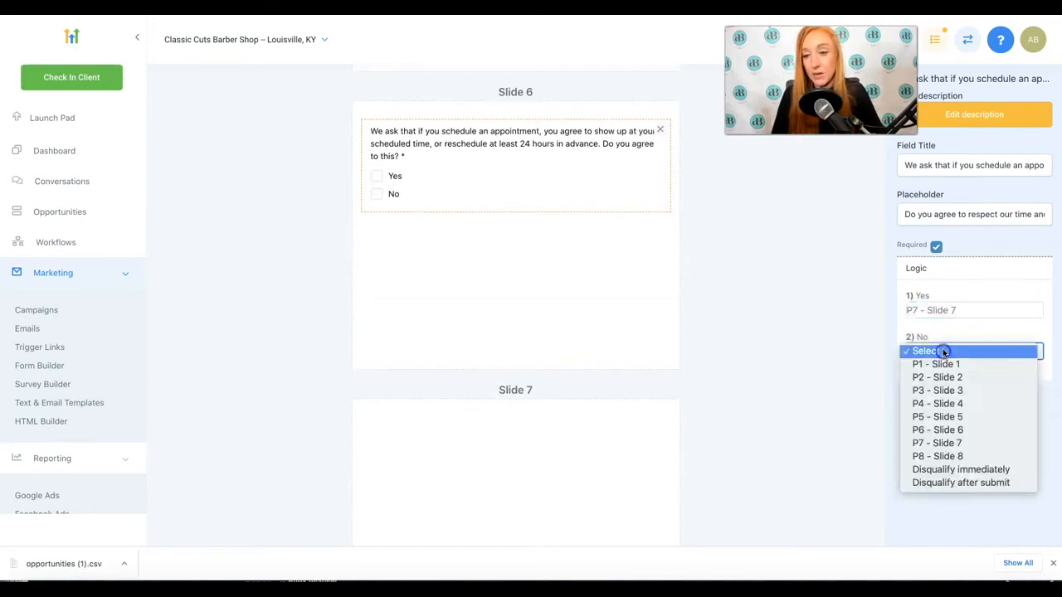
left_click(938, 456)
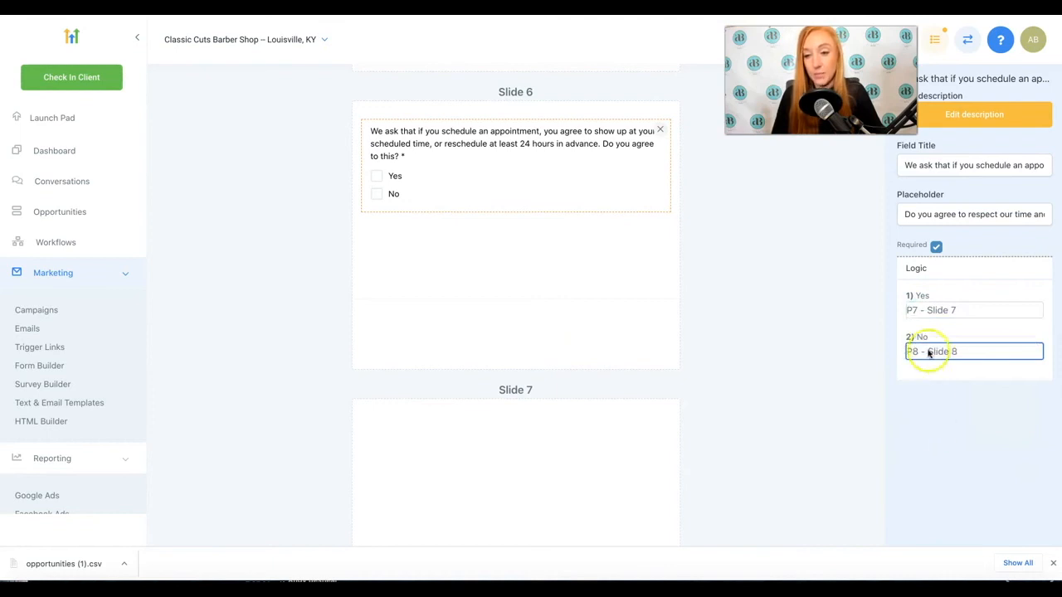
left_click(974, 351)
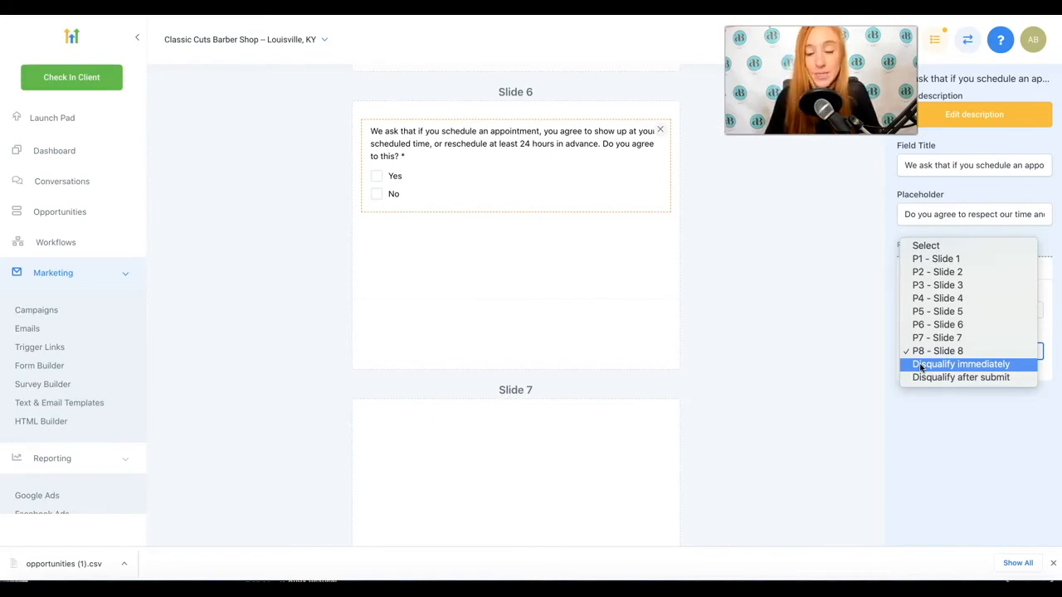
mouse_move(960, 378)
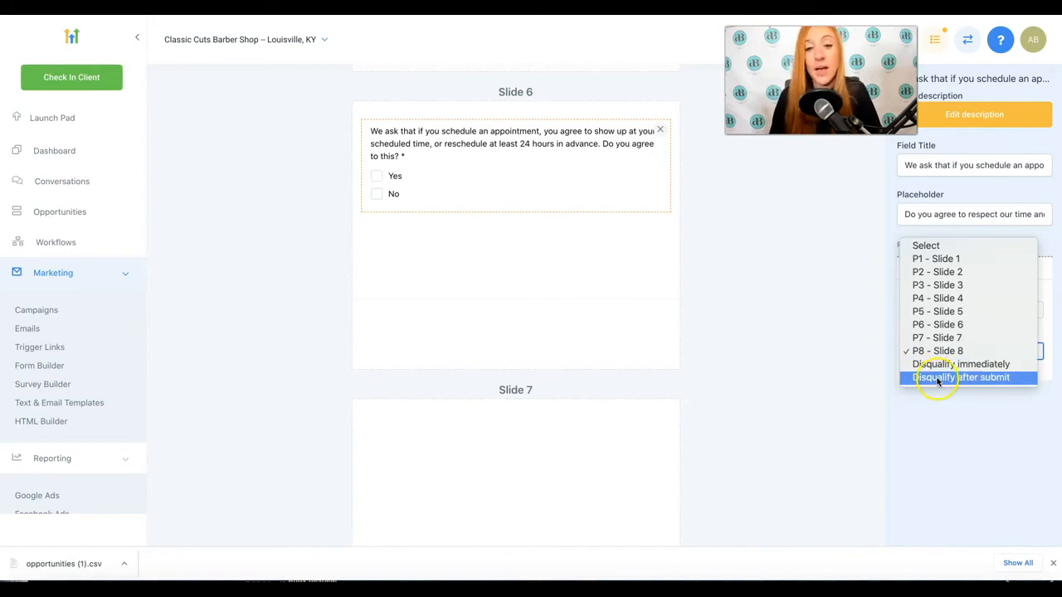
mouse_move(961, 364)
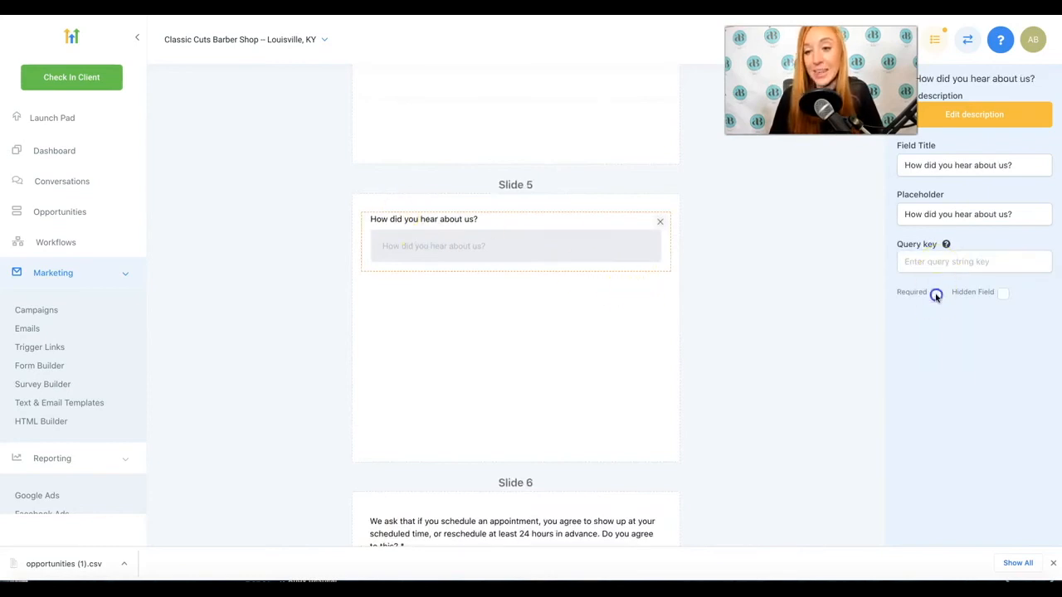
Make Slide 4's new-customer question required and have No answers disqualify immediately
left_click(514, 197)
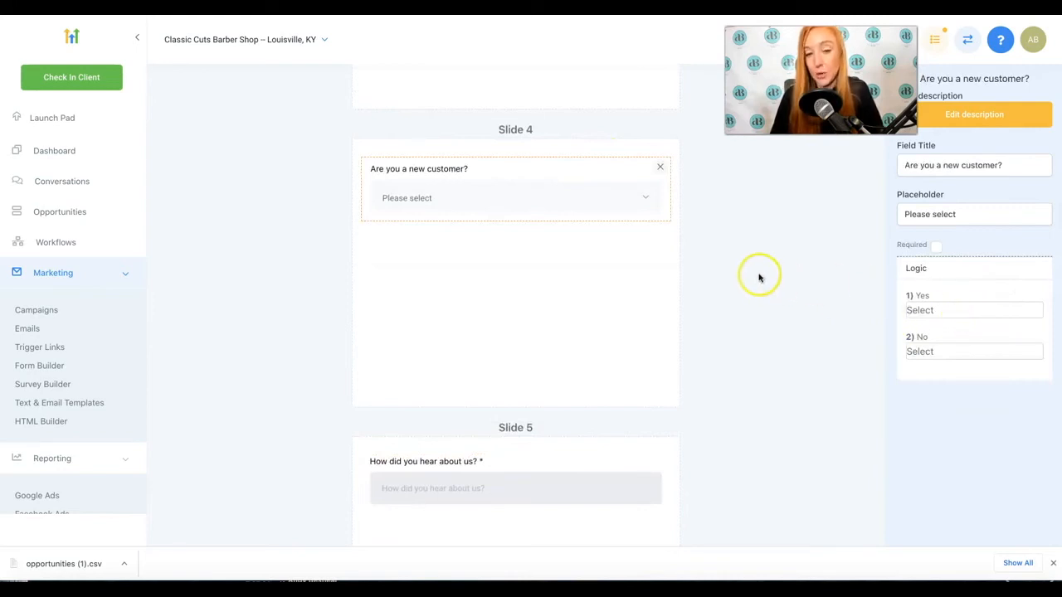
mouse_move(765, 278)
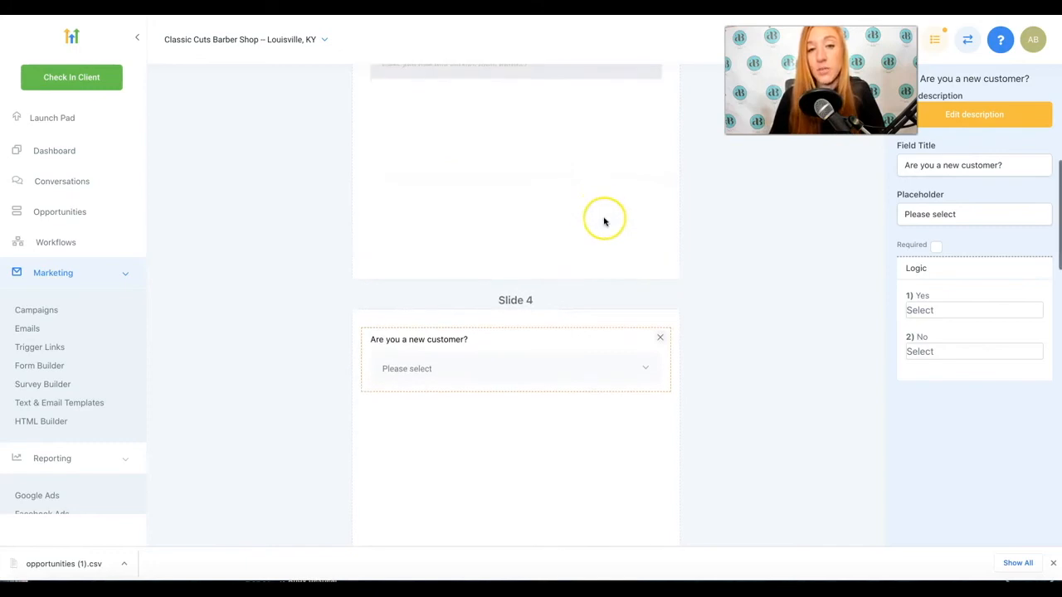
scroll("up", 3)
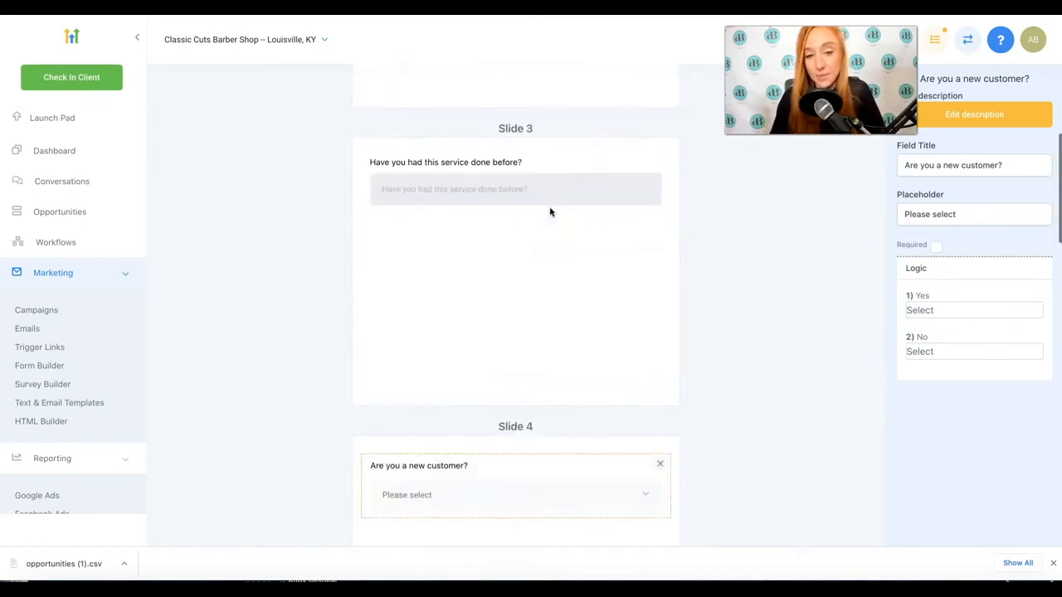
scroll("down", 3)
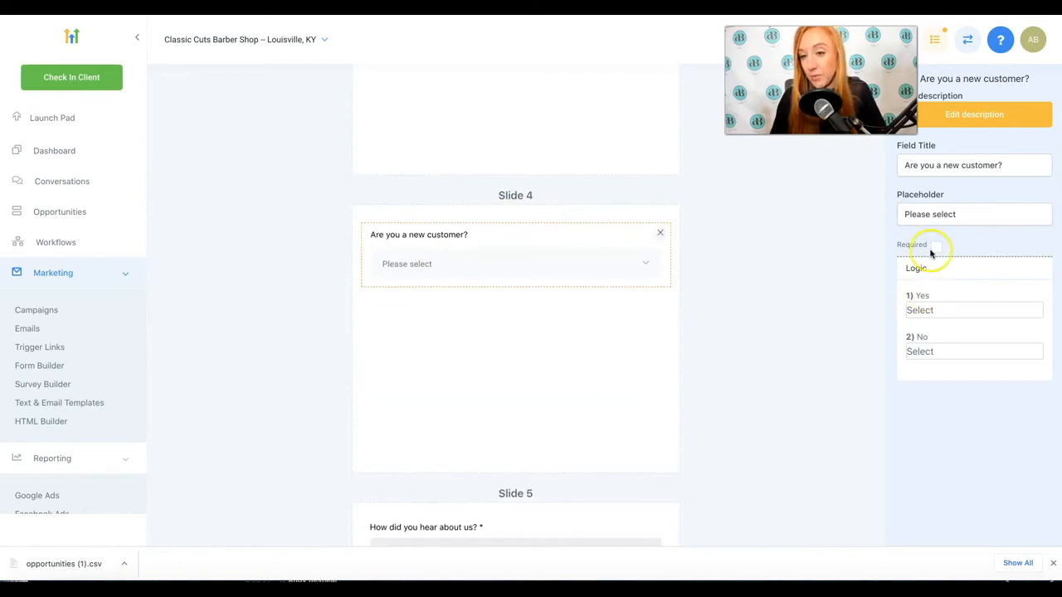
left_click(973, 310)
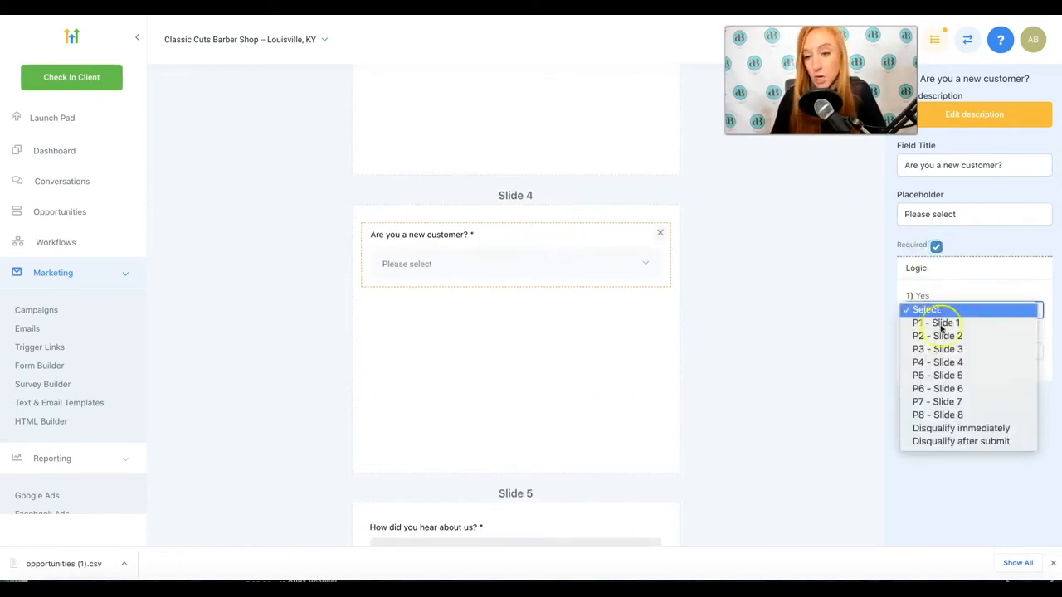
left_click(925, 309)
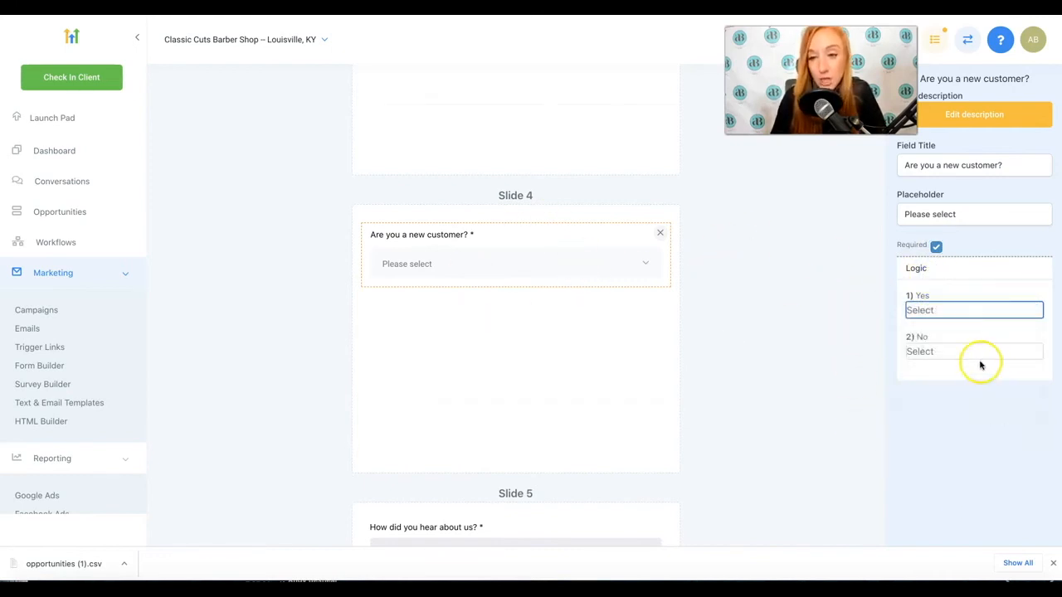
mouse_move(796, 258)
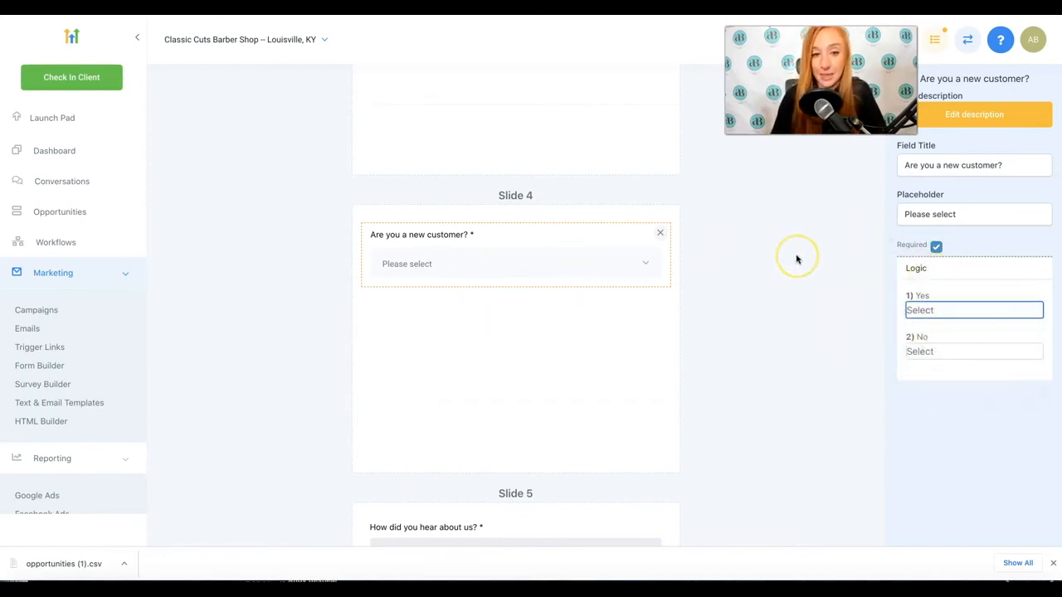
scroll("down", 3)
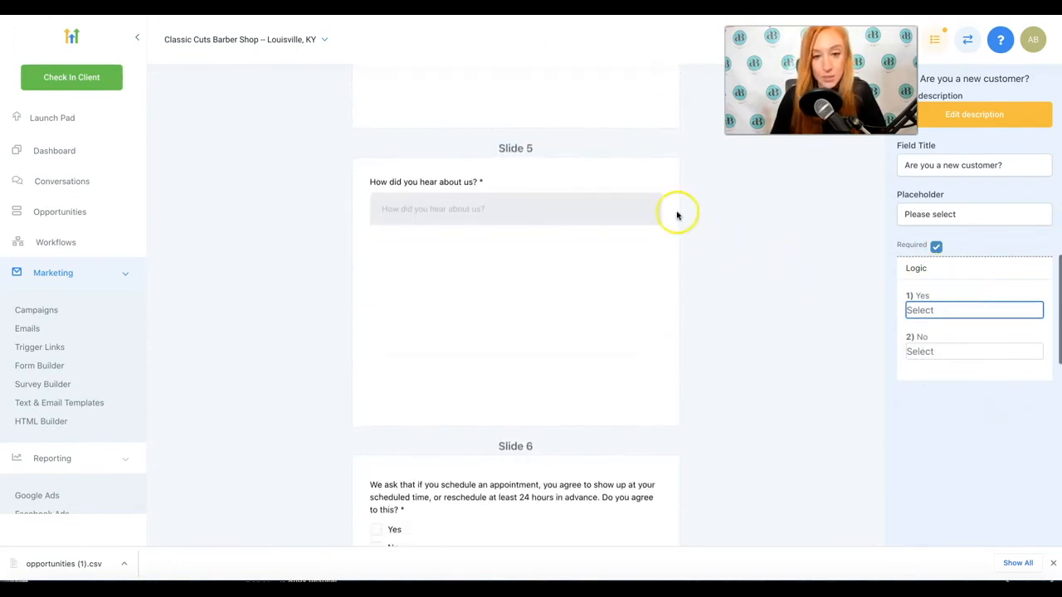
left_click(515, 209)
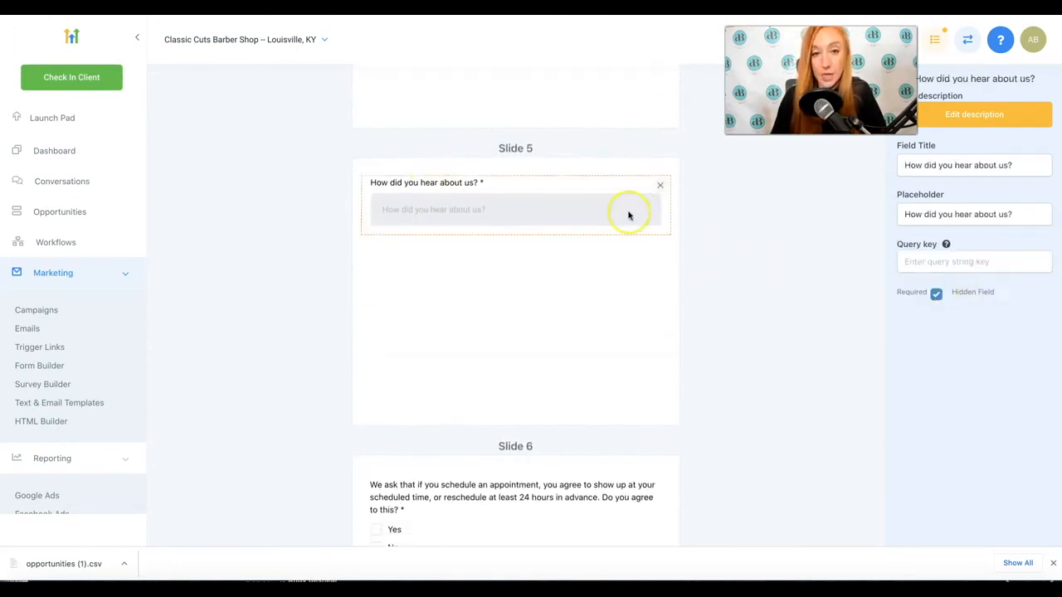
left_click(511, 267)
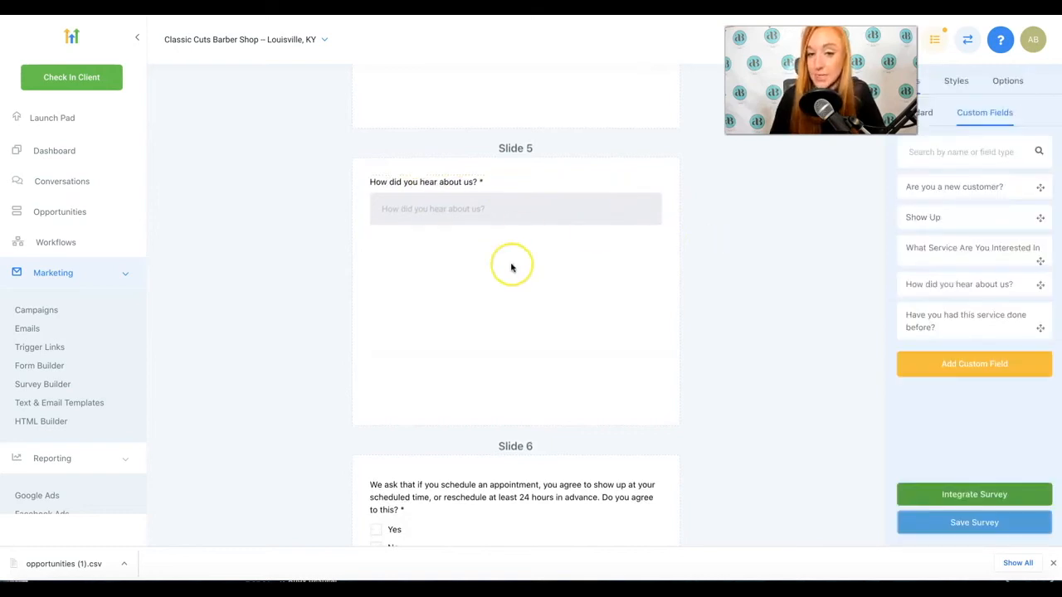
scroll("down", 3)
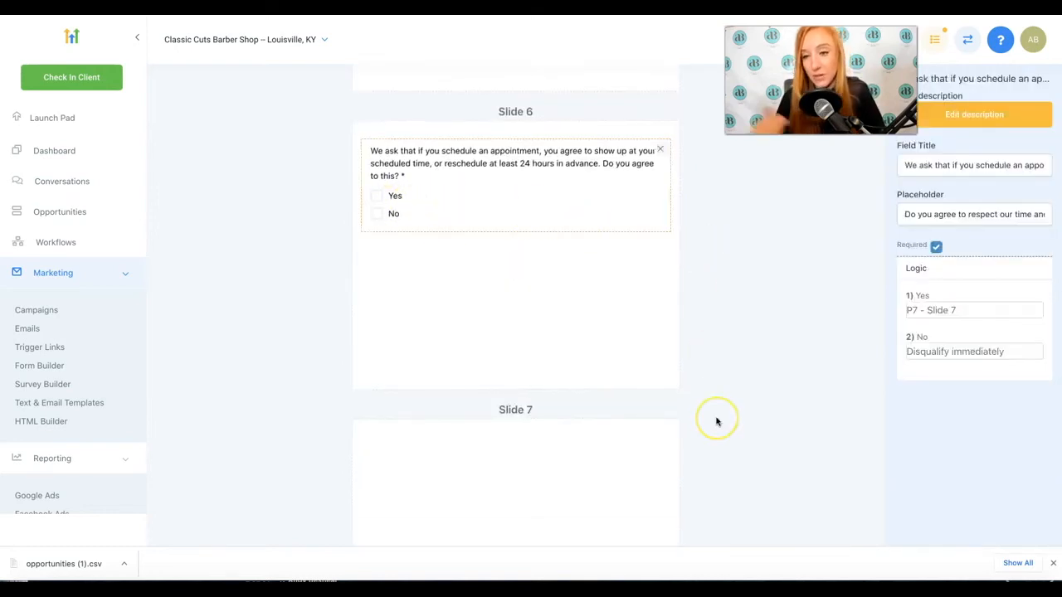
mouse_move(717, 421)
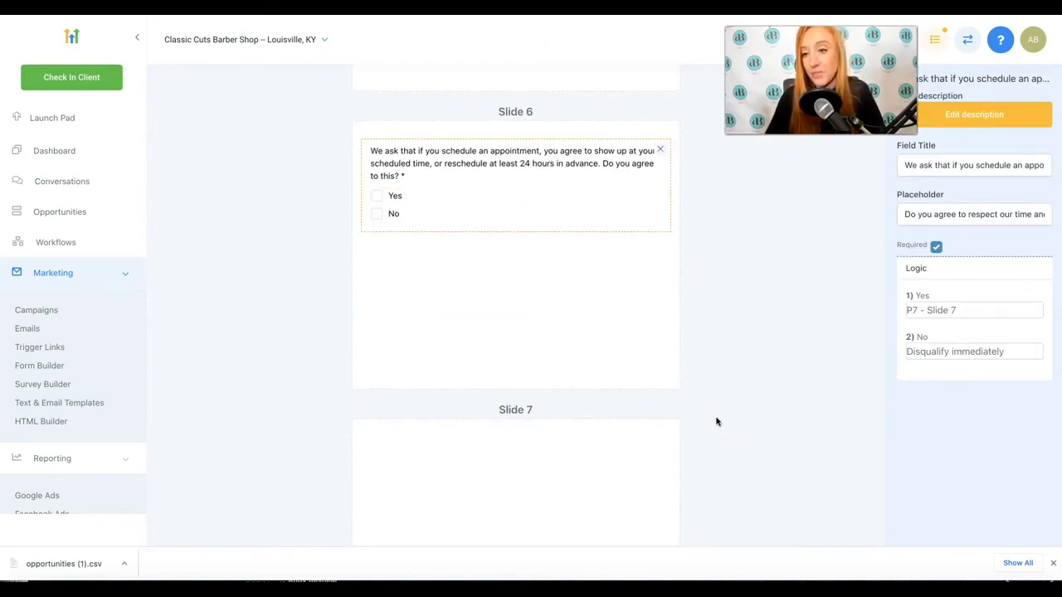
scroll("down", 3)
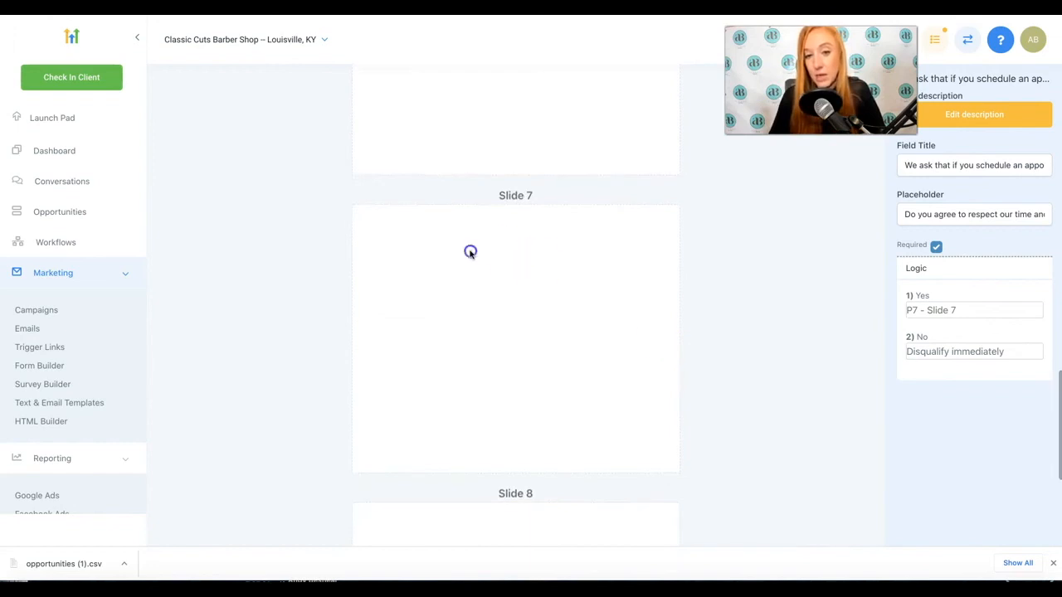
mouse_move(804, 239)
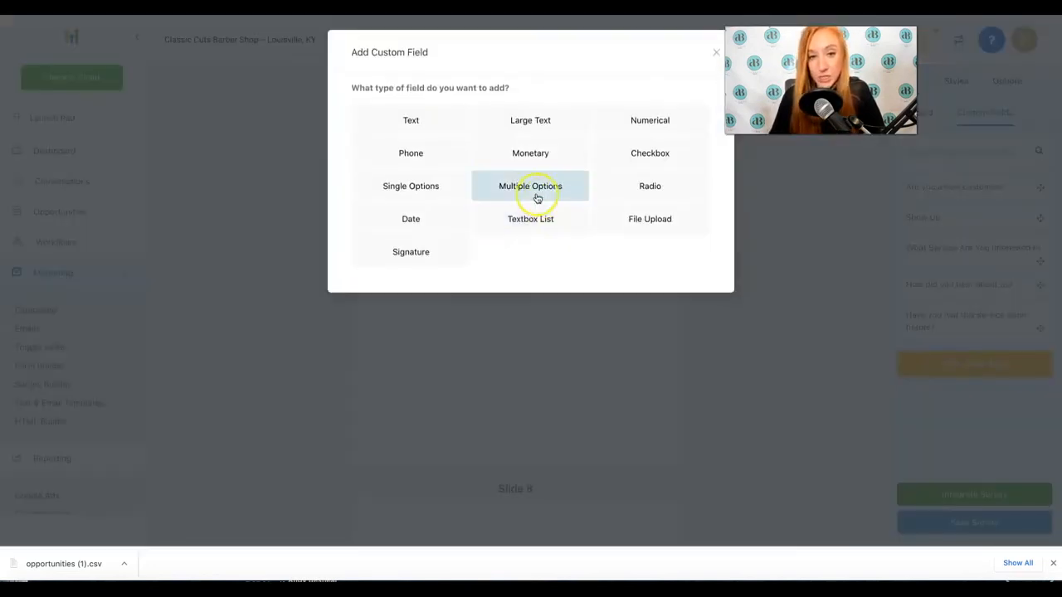
left_click(411, 119)
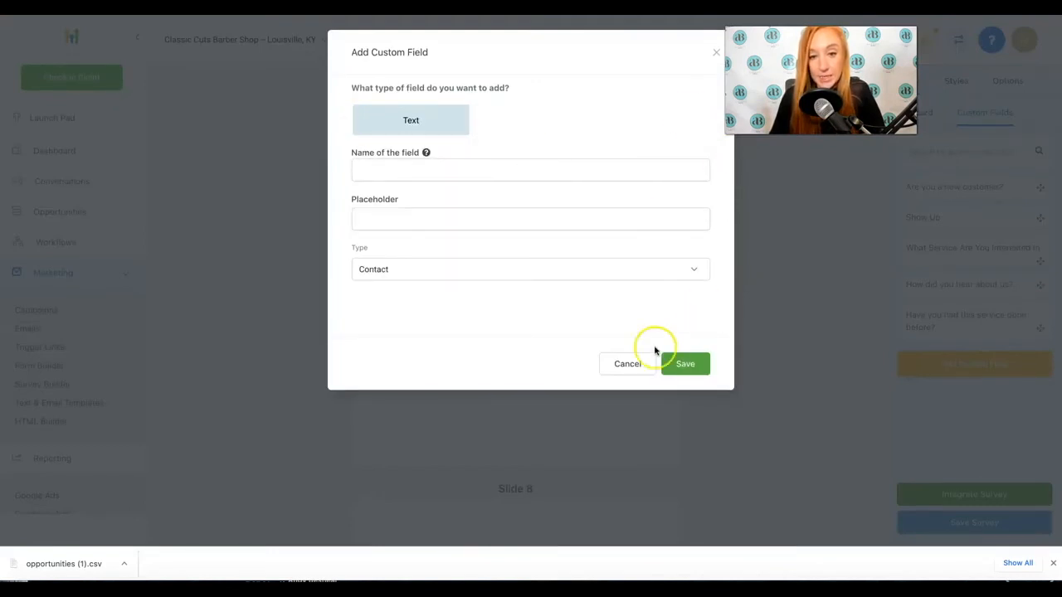
left_click(627, 363)
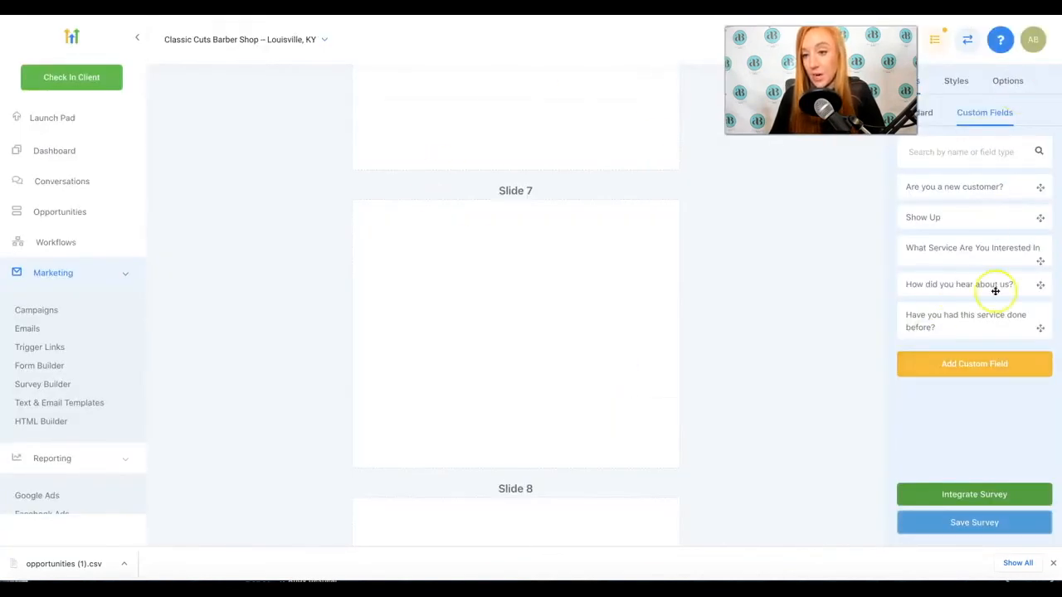
left_click(974, 364)
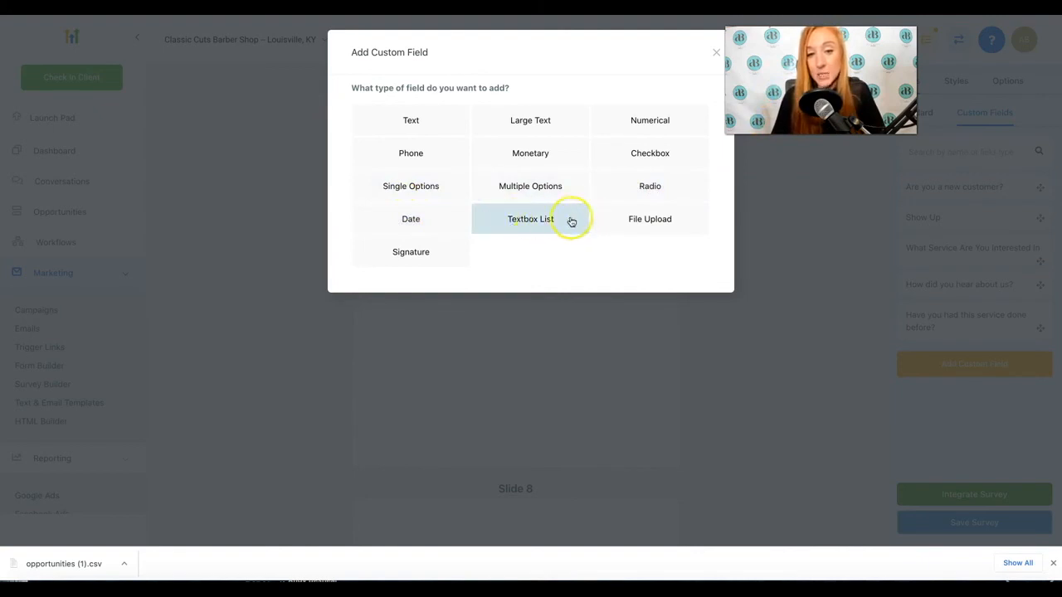
mouse_move(650, 218)
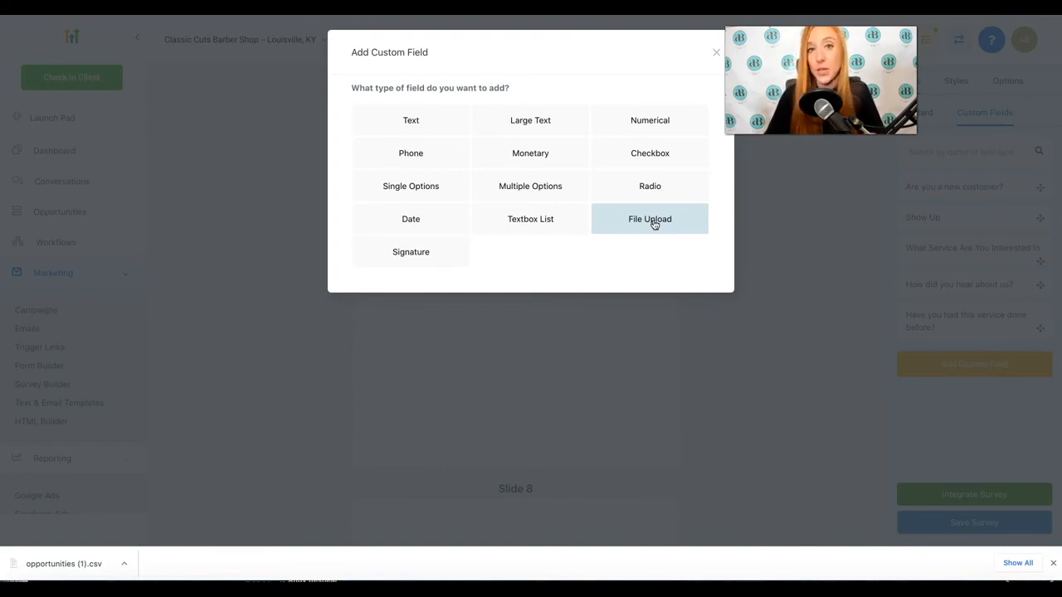
mouse_move(403, 289)
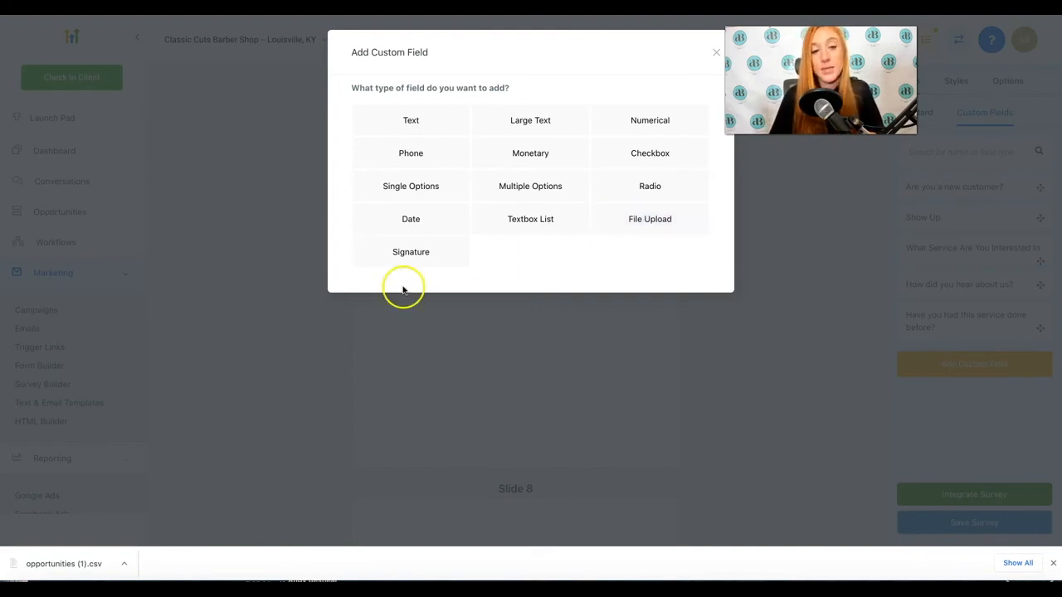
mouse_move(437, 273)
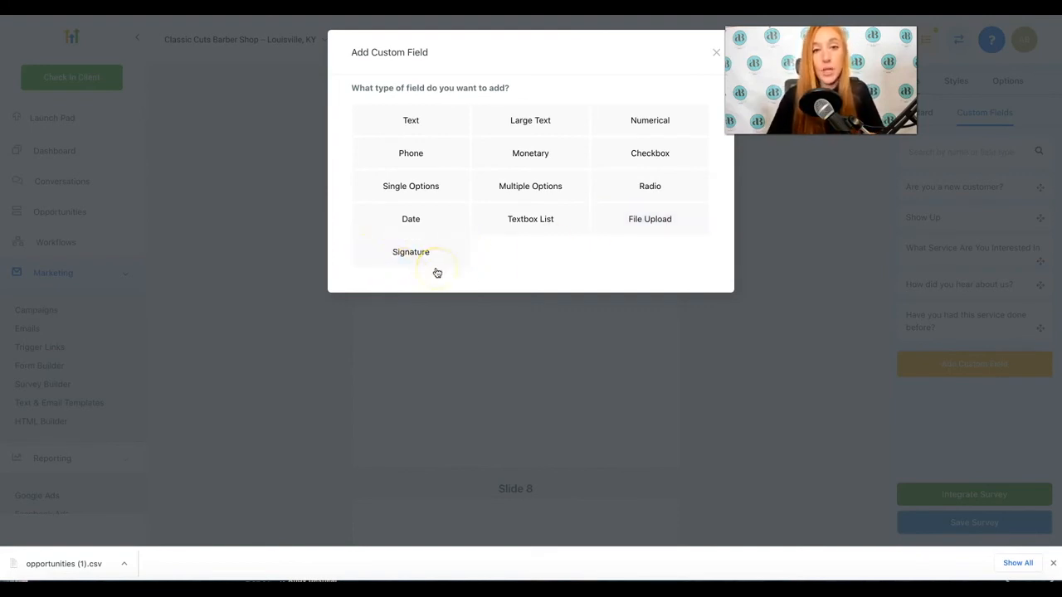
left_click(530, 219)
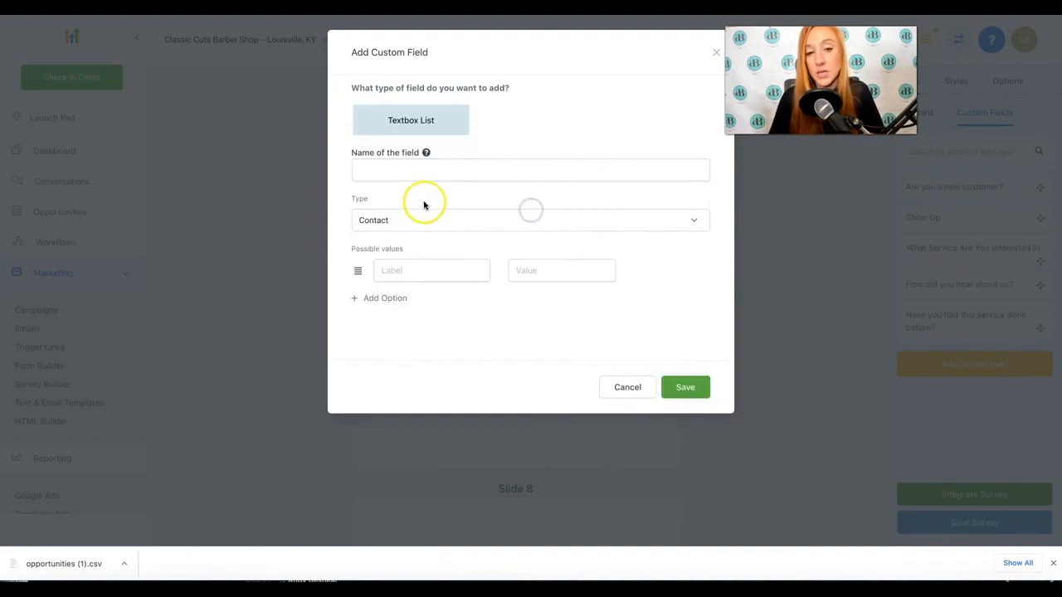
left_click(530, 170)
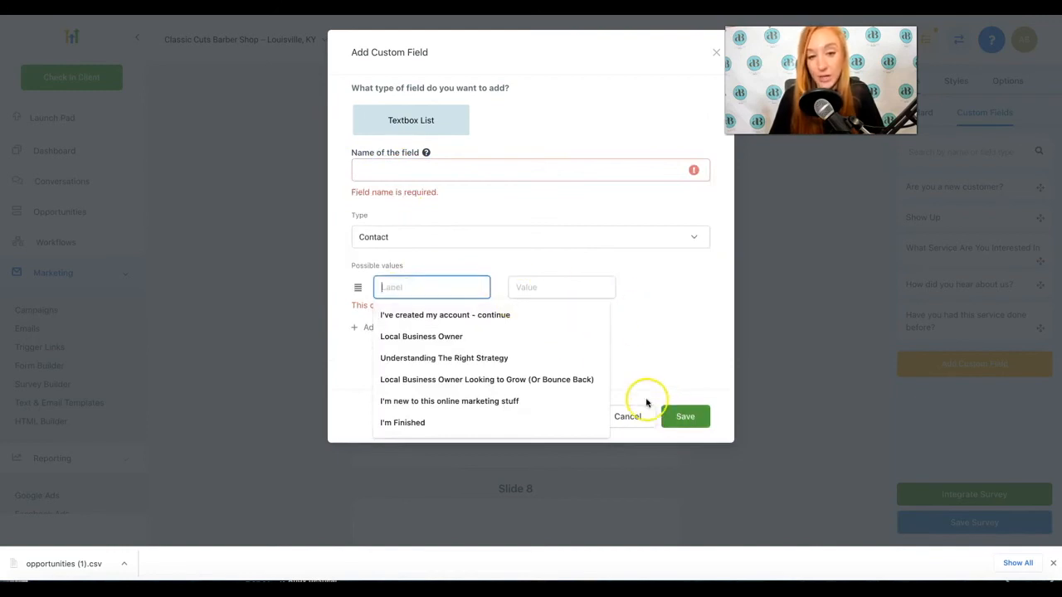
left_click(628, 417)
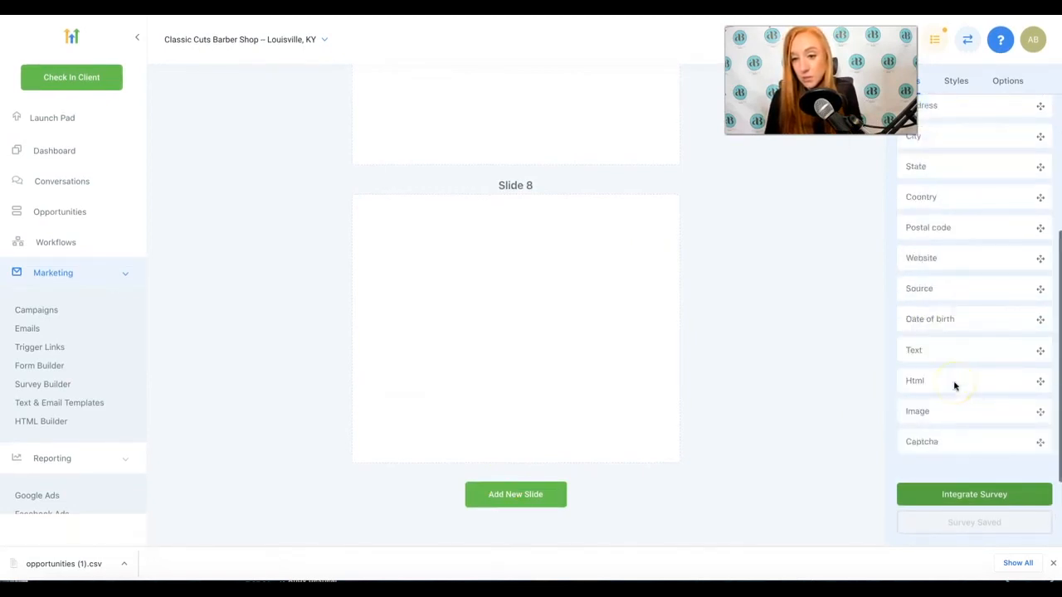
Drag the survey's Background opacity down to 0 for full transparency
scroll("up", 3)
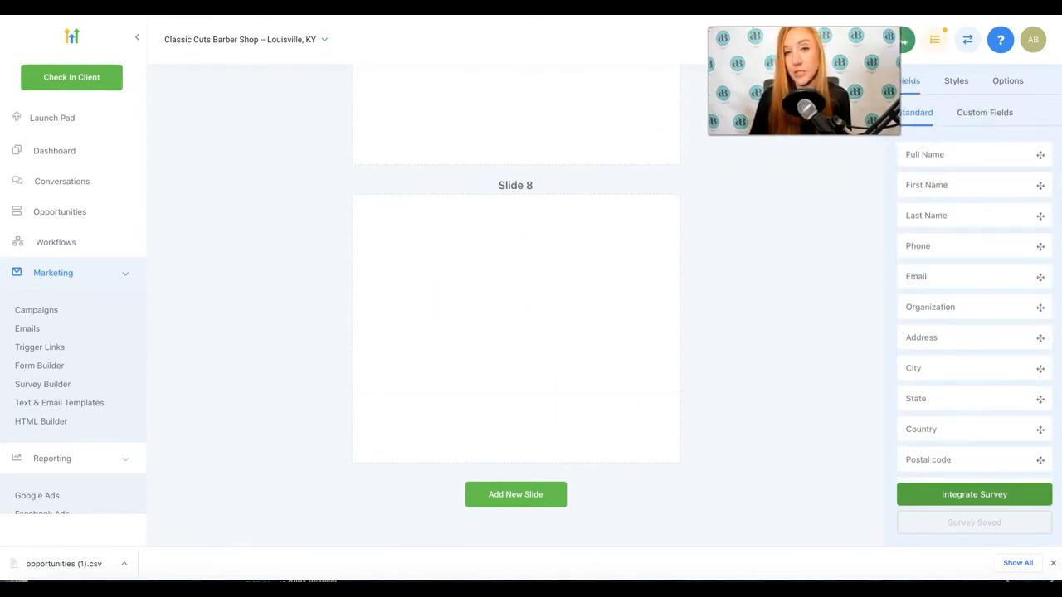
left_click(955, 81)
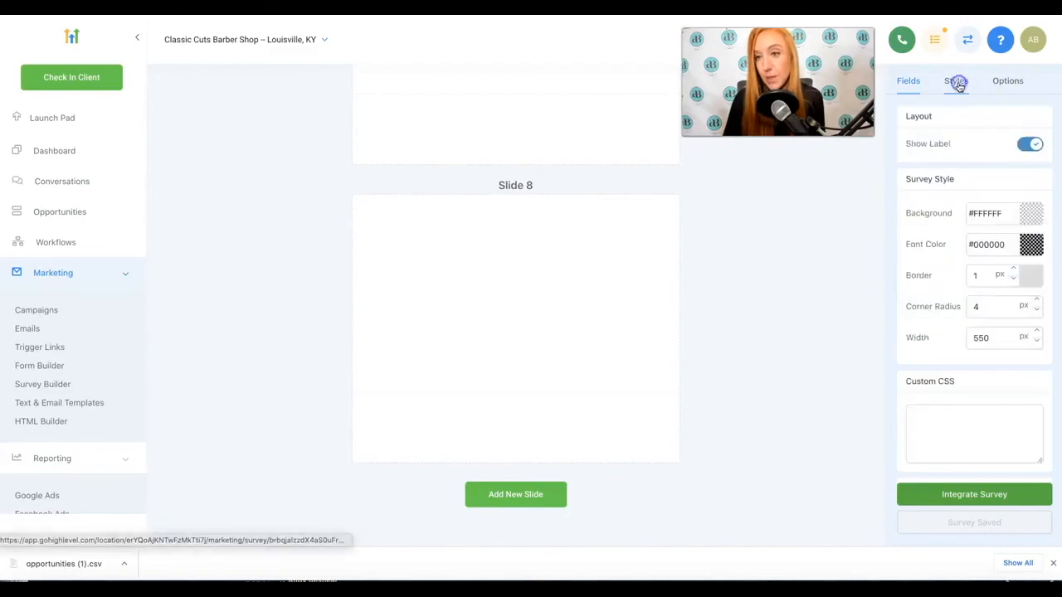
left_click(1031, 213)
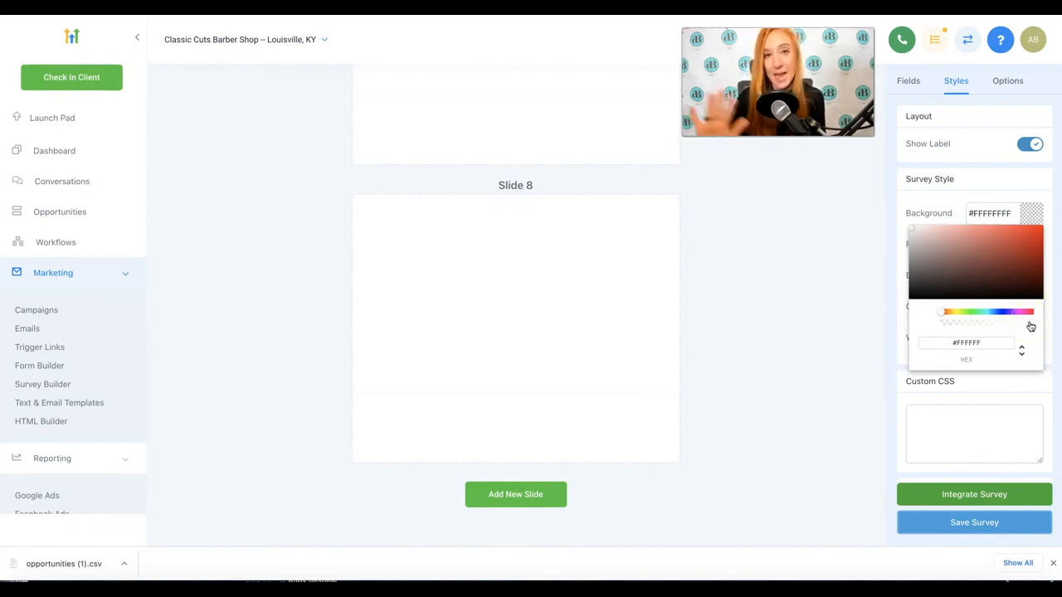
left_click(1031, 324)
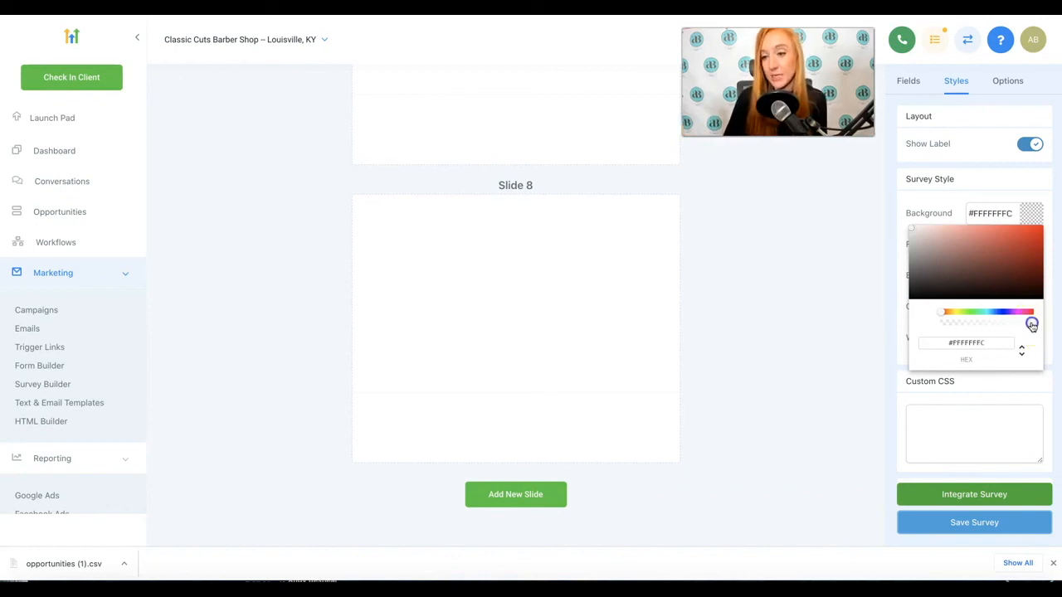
left_click_drag(1031, 324, 925, 324)
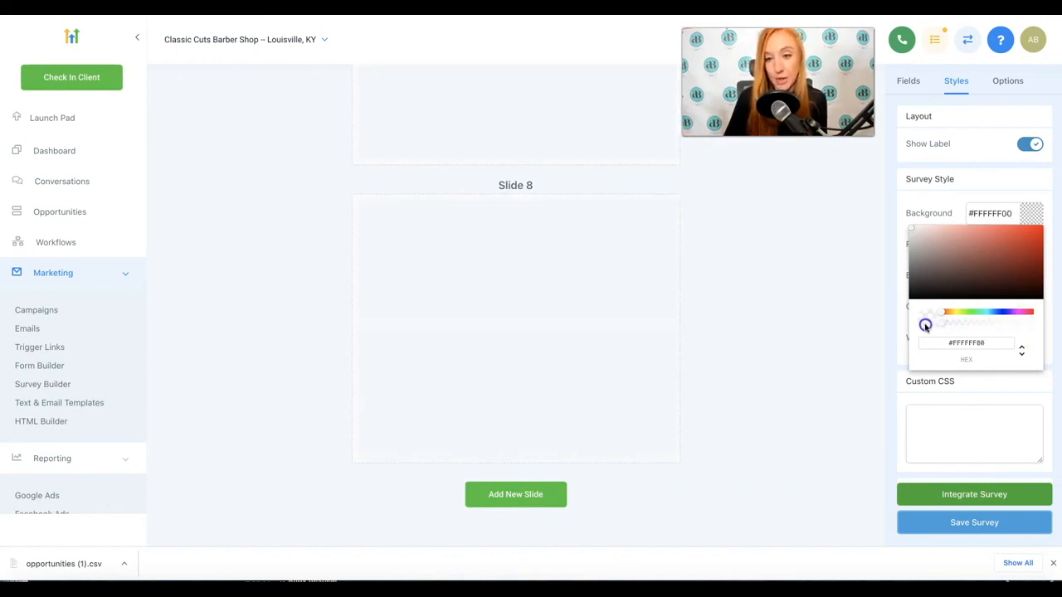
left_click_drag(926, 324, 911, 332)
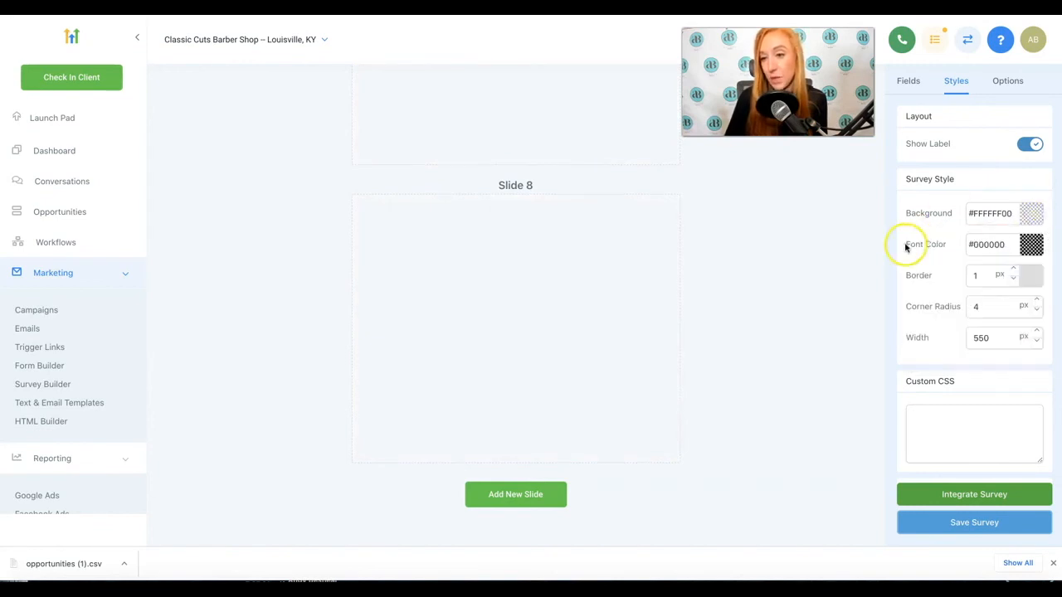
Set the font color to red #DC1A1AFF and return the border width to 1 px
left_click(1031, 244)
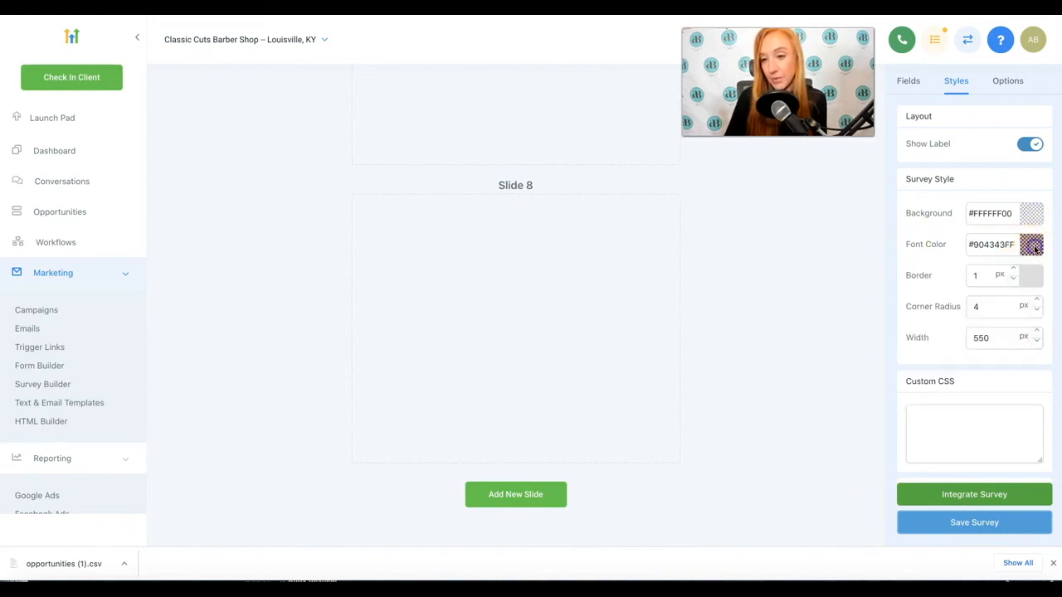
left_click(1031, 244)
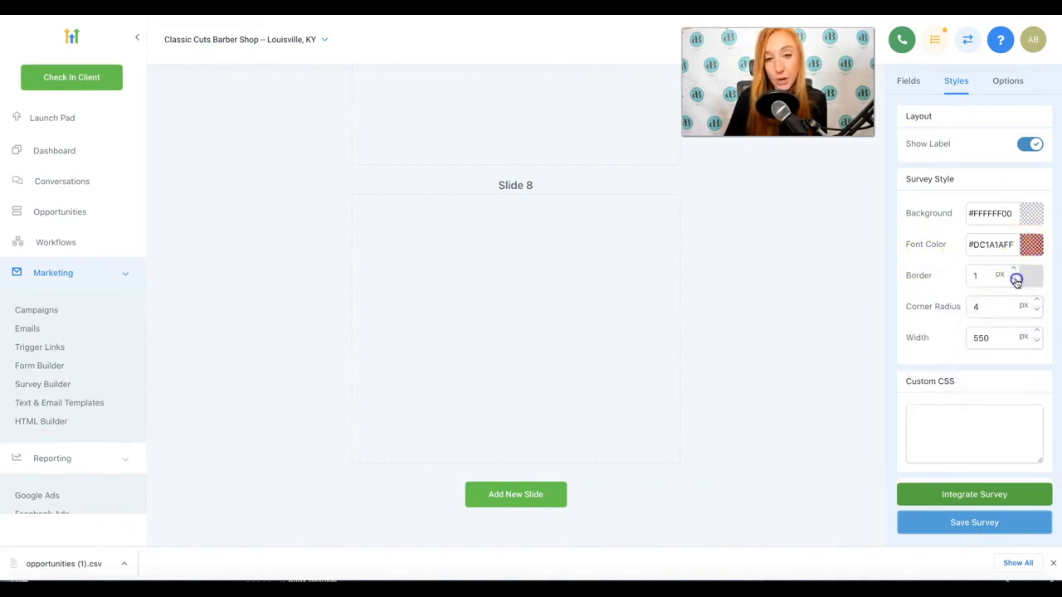
left_click(1016, 272)
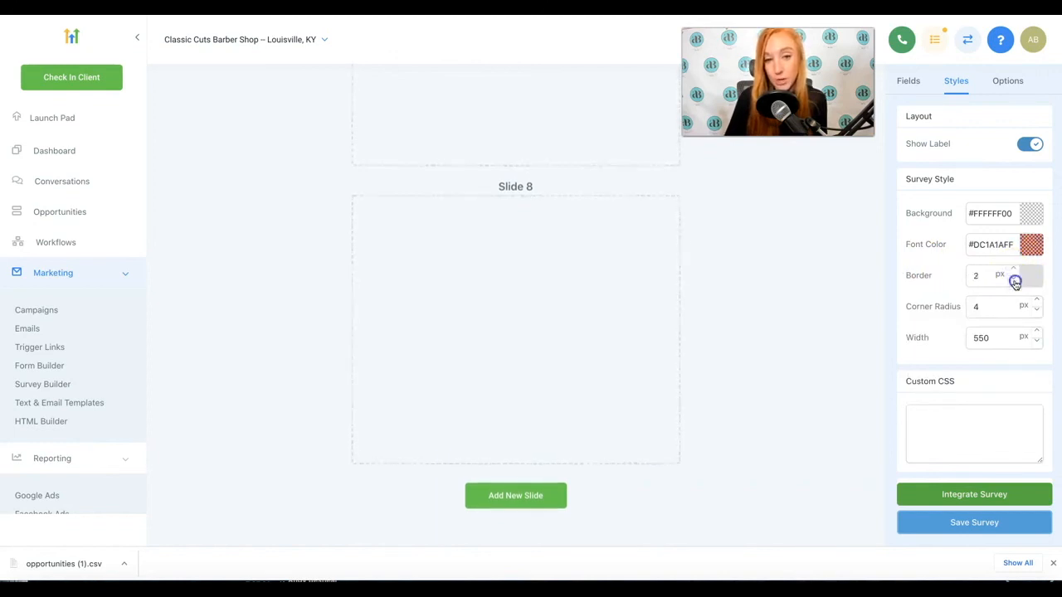
left_click(1035, 281)
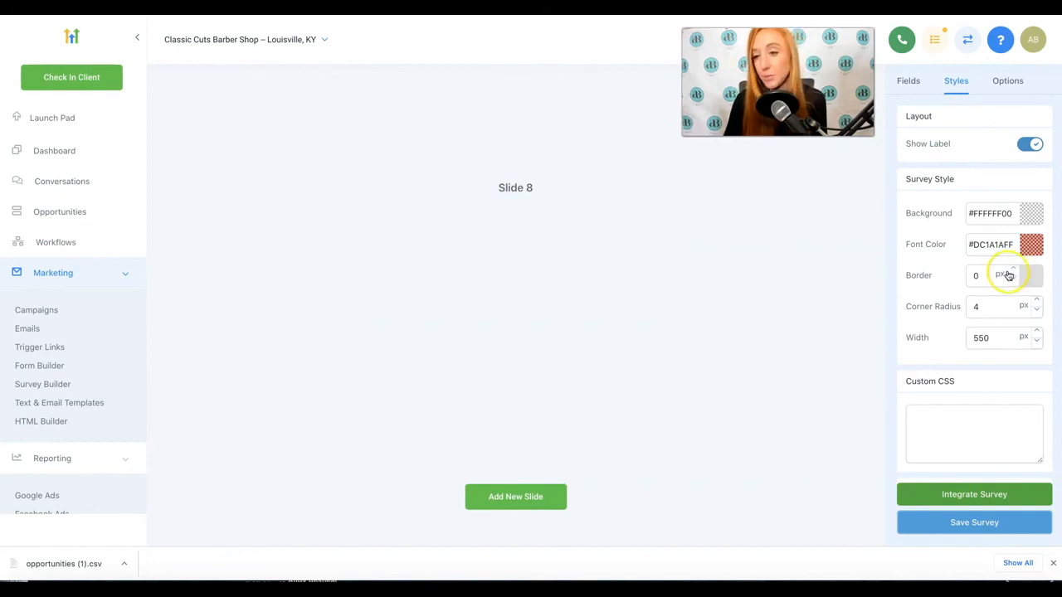
left_click(1036, 271)
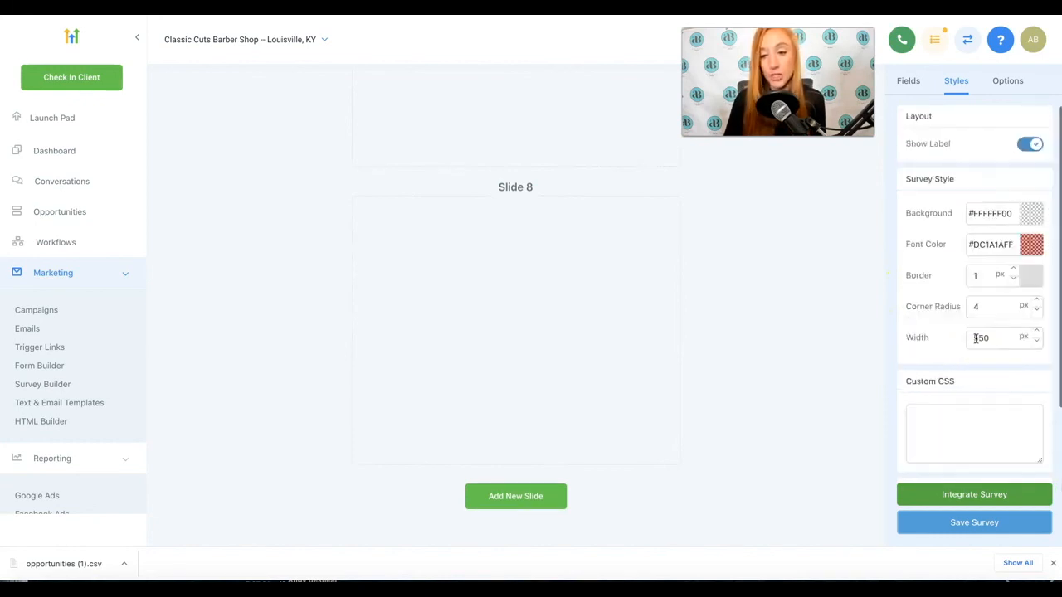
left_click(908, 81)
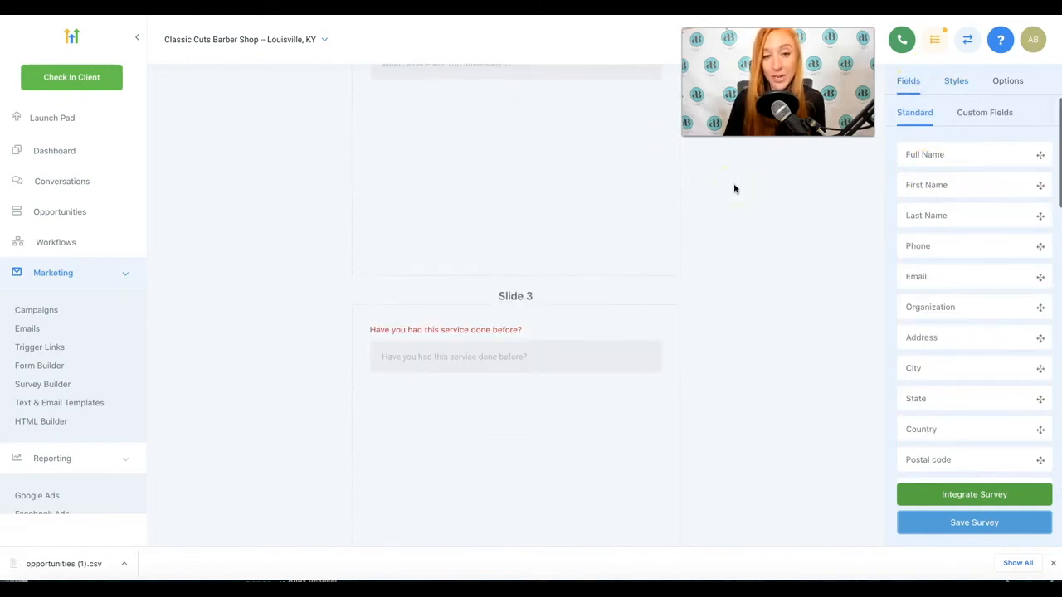
scroll("up", 3)
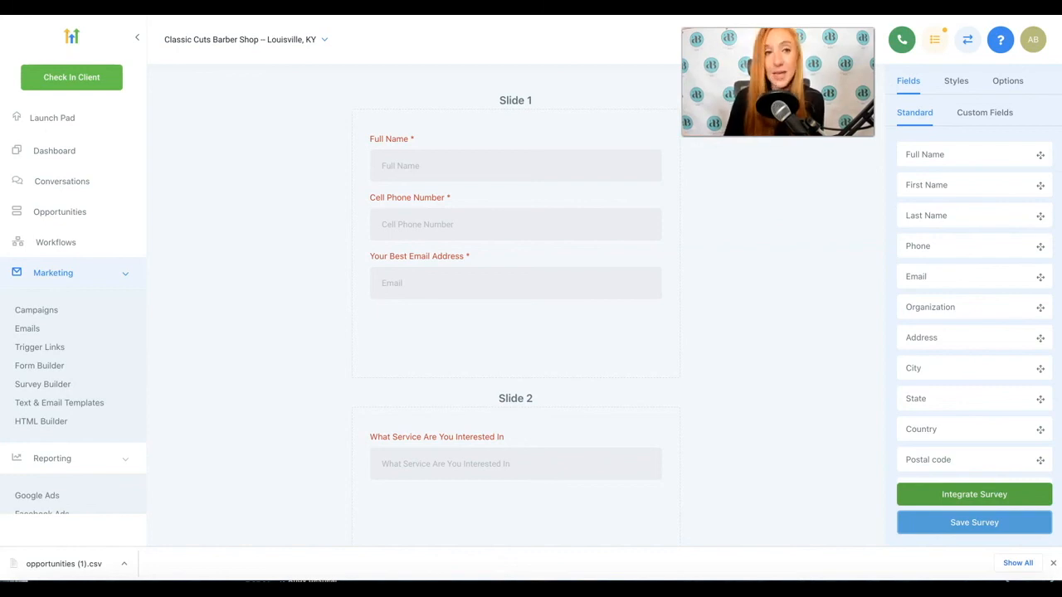
mouse_move(31, 23)
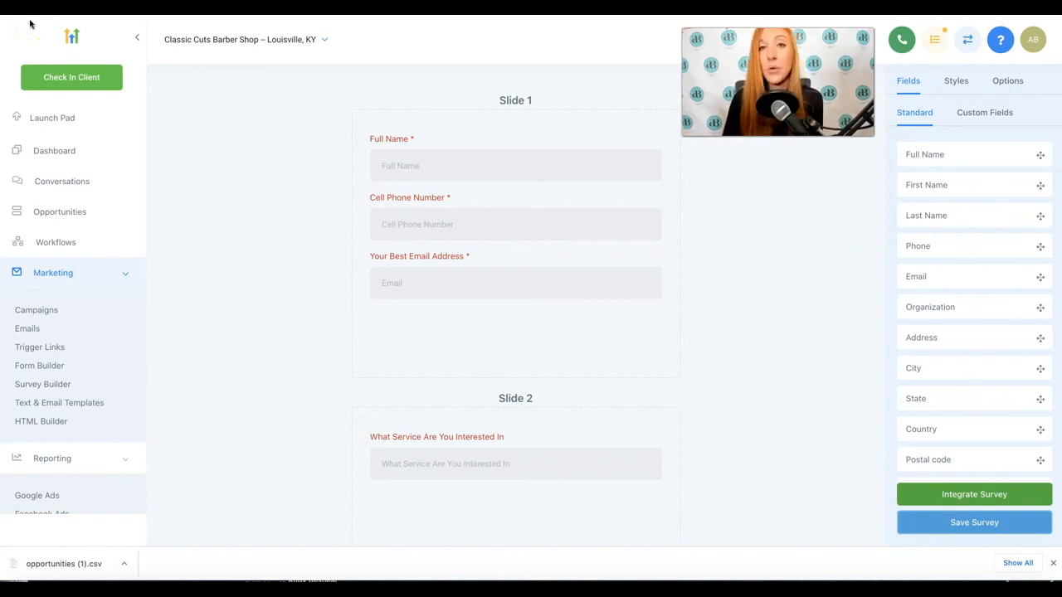